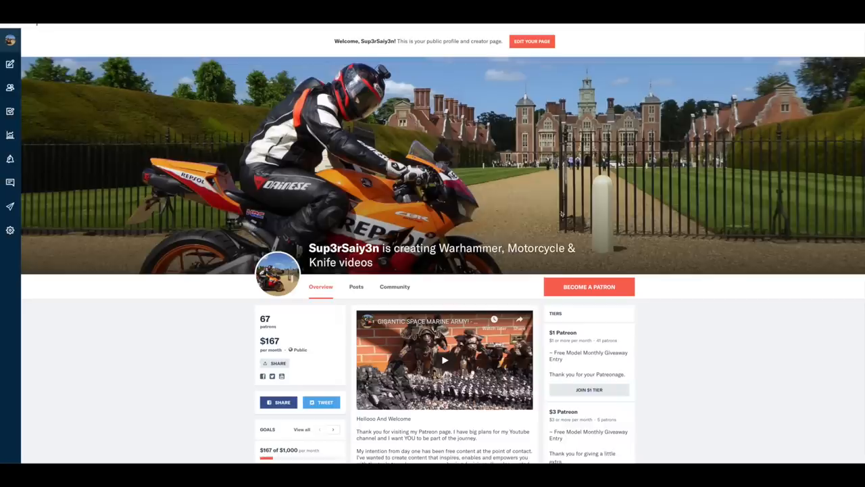
Step: Scroll up and down the Latest News & Features grid past the Vigilus, Chapter Approved and pre-order articles
scroll(down, 3)
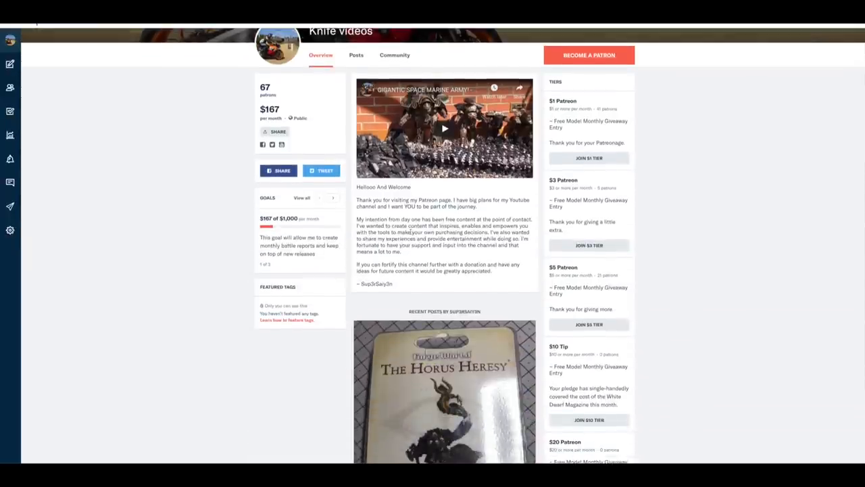
scroll(down, 3)
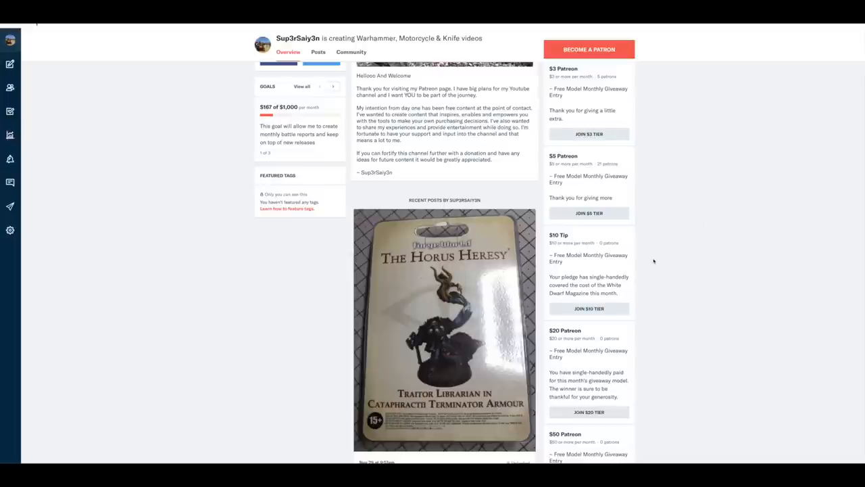
scroll(down, 3)
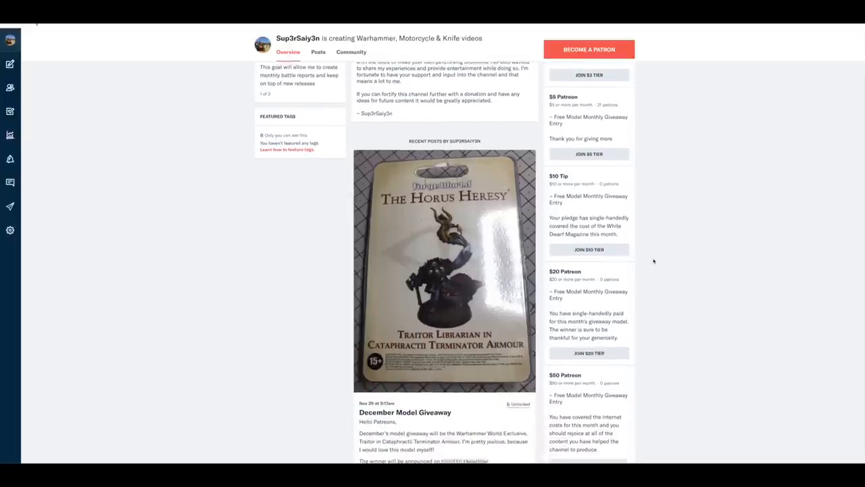
scroll(down, 3)
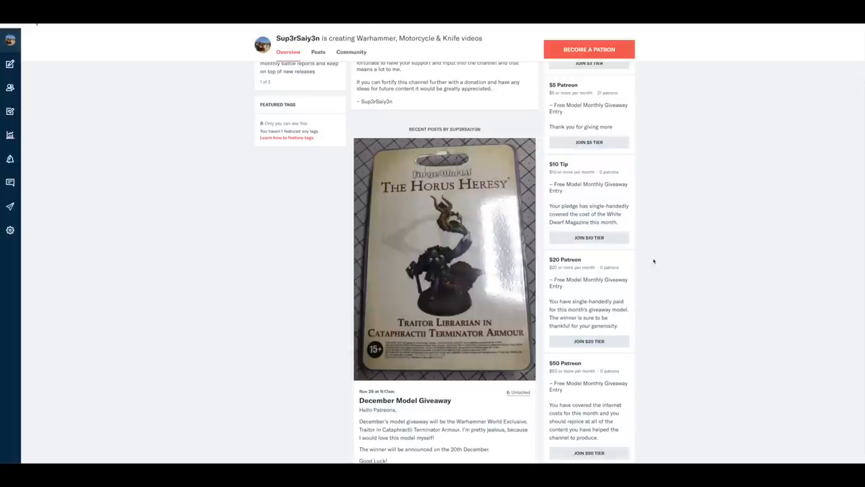
mouse_move(495, 230)
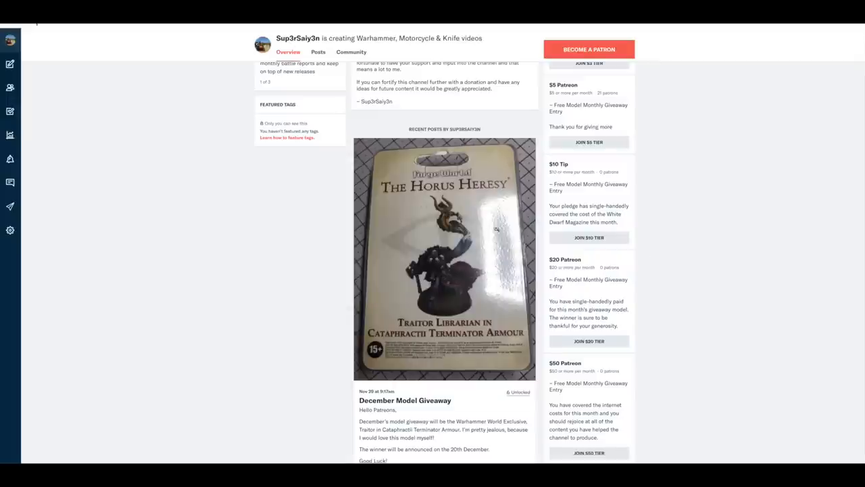
mouse_move(478, 237)
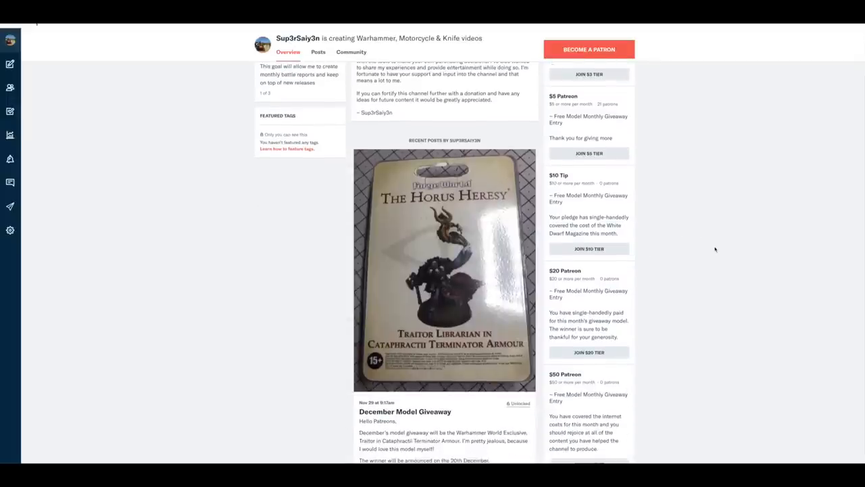
scroll(up, 3)
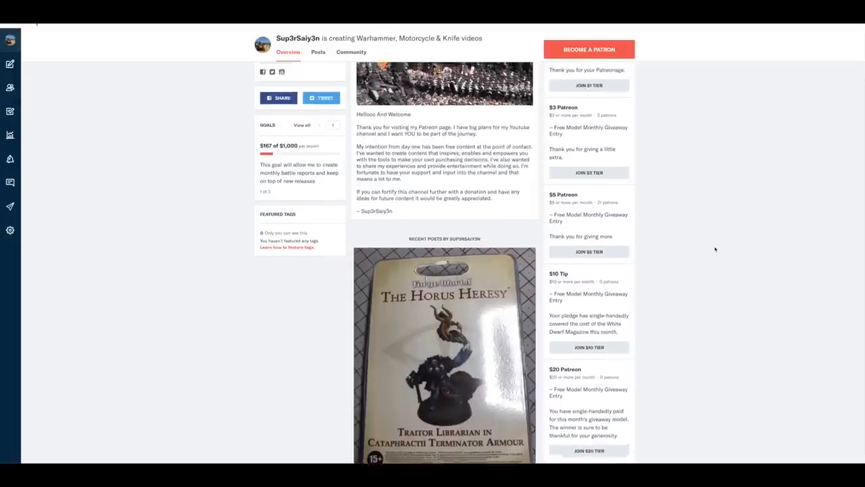
scroll(up, 3)
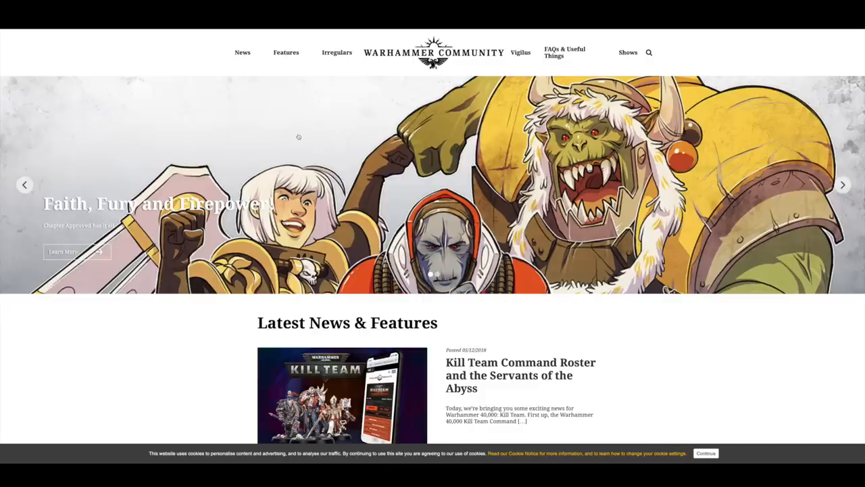
scroll(down, 3)
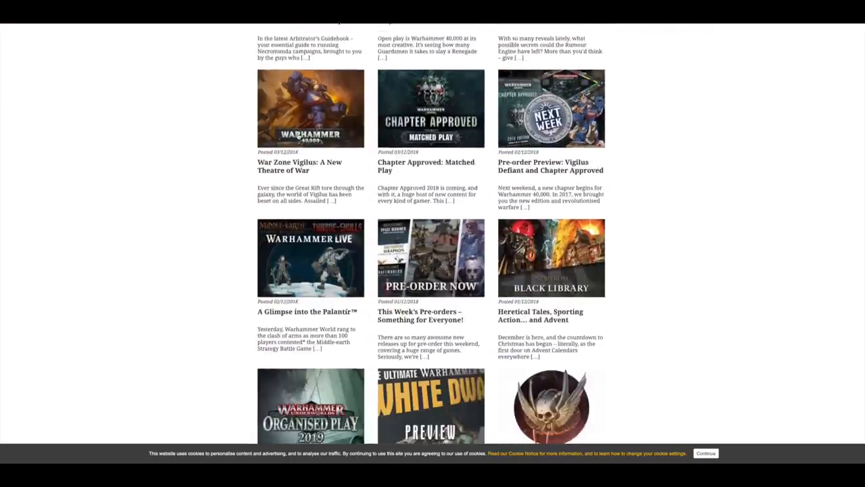
scroll(up, 3)
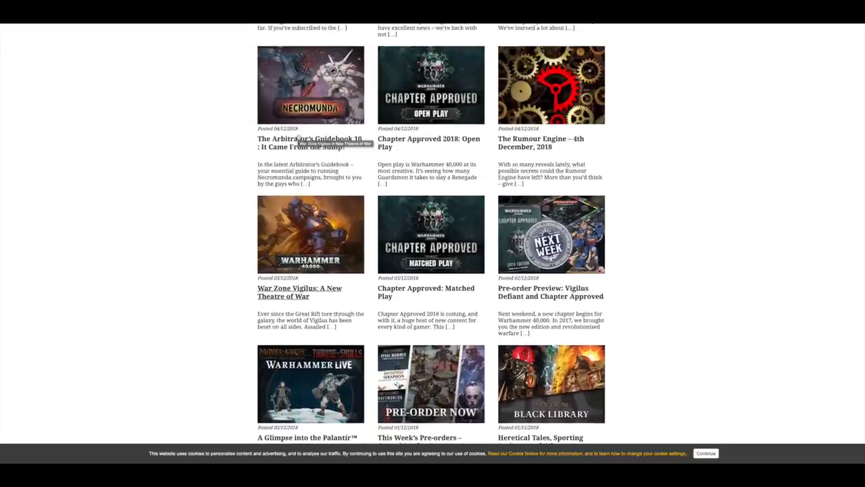
scroll(down, 3)
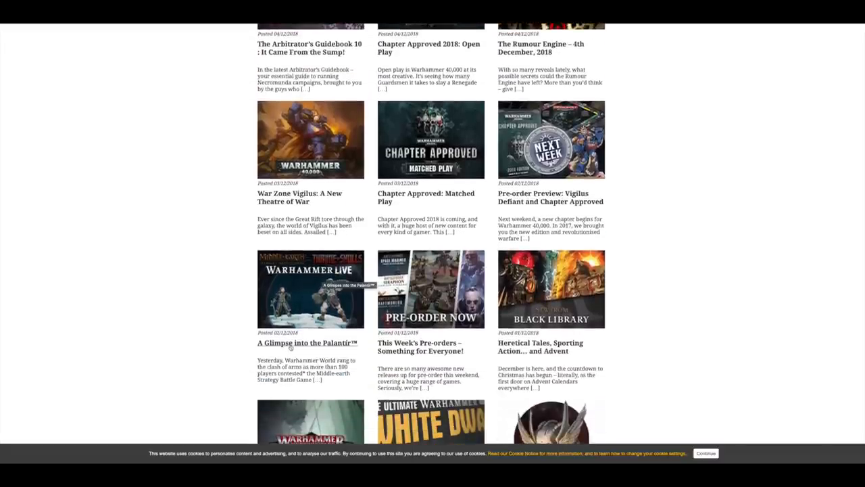
Step: Open 'A Glimpse into the Palantir™' and scroll through the Thorin, Azog, Irolas and Denethor miniature photos
click(307, 343)
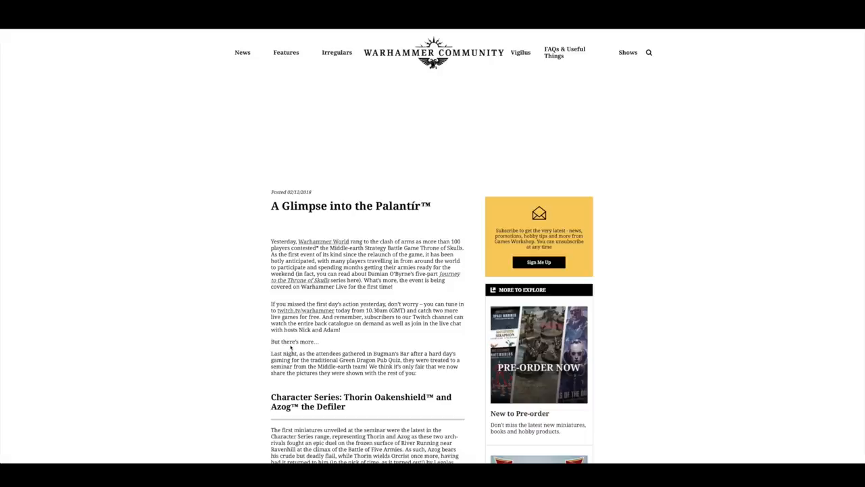
scroll(down, 3)
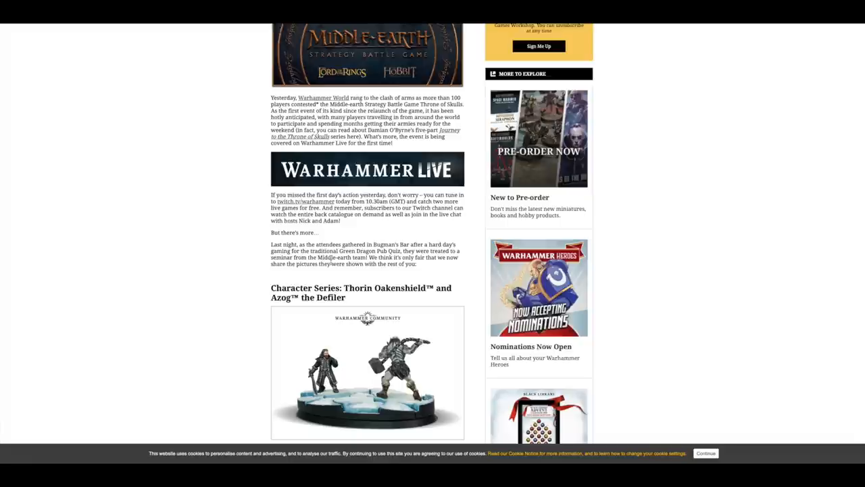
scroll(down, 3)
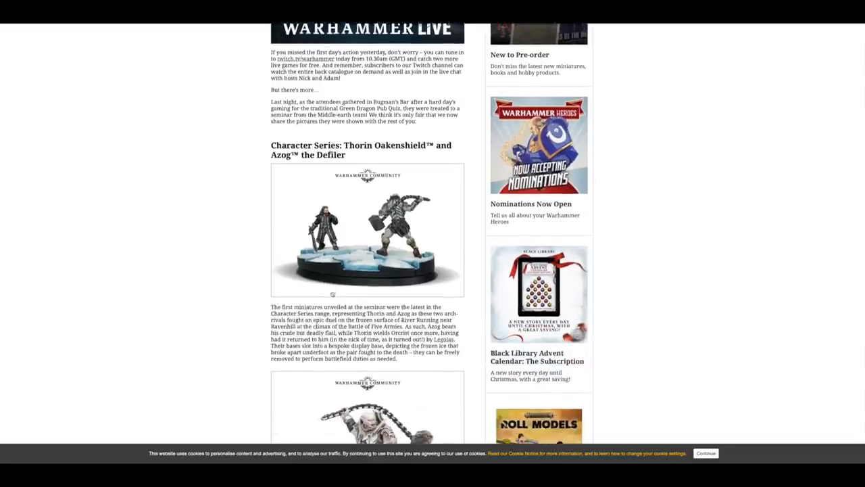
scroll(down, 3)
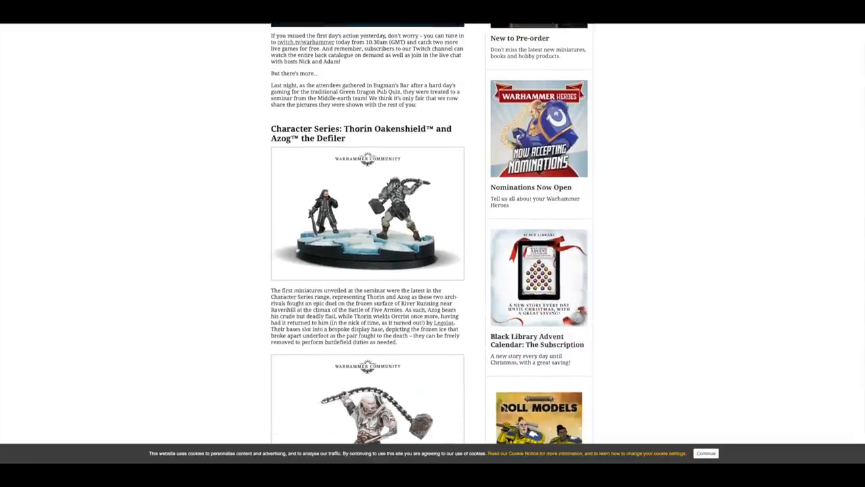
scroll(down, 3)
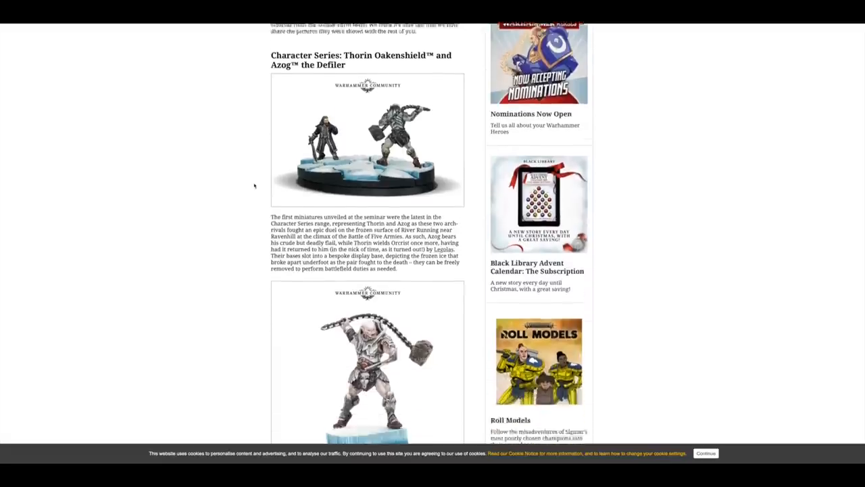
scroll(down, 3)
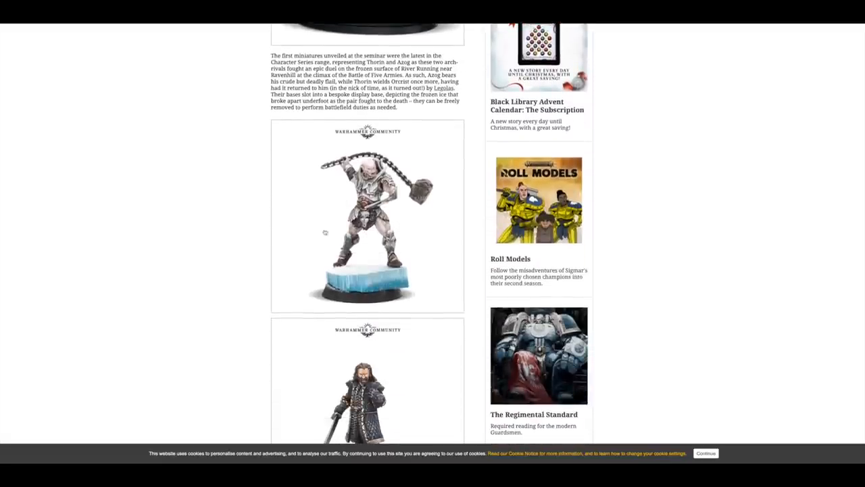
scroll(down, 3)
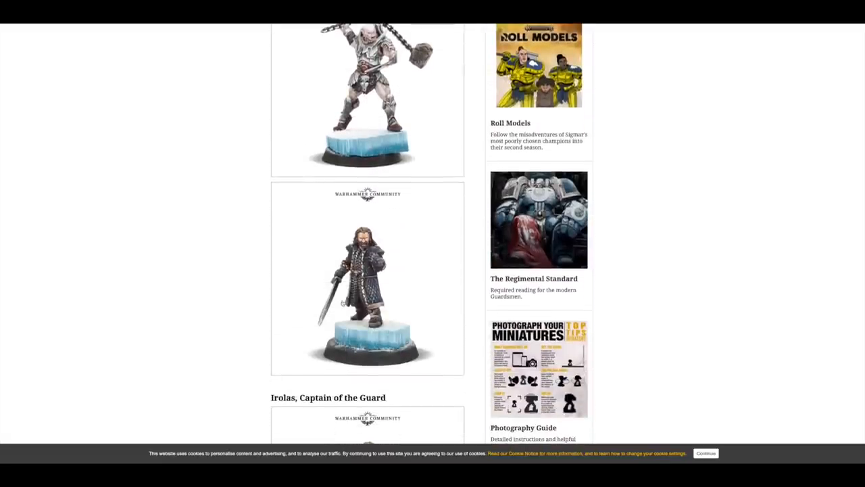
scroll(down, 3)
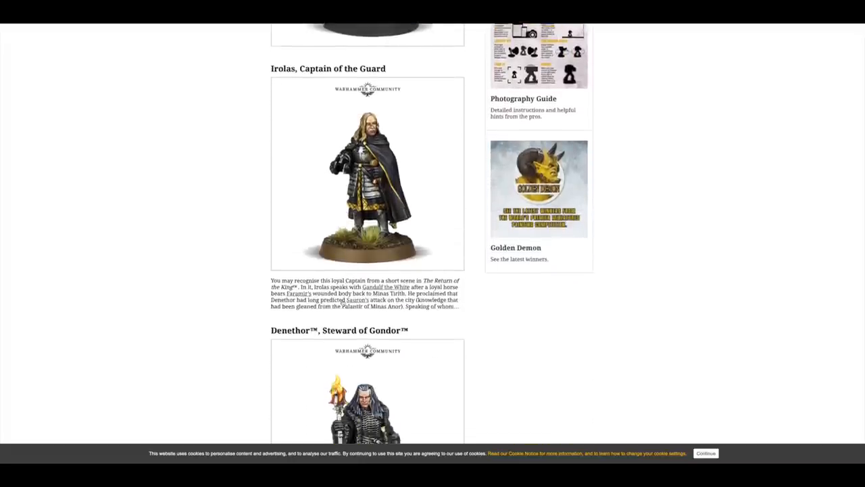
scroll(up, 3)
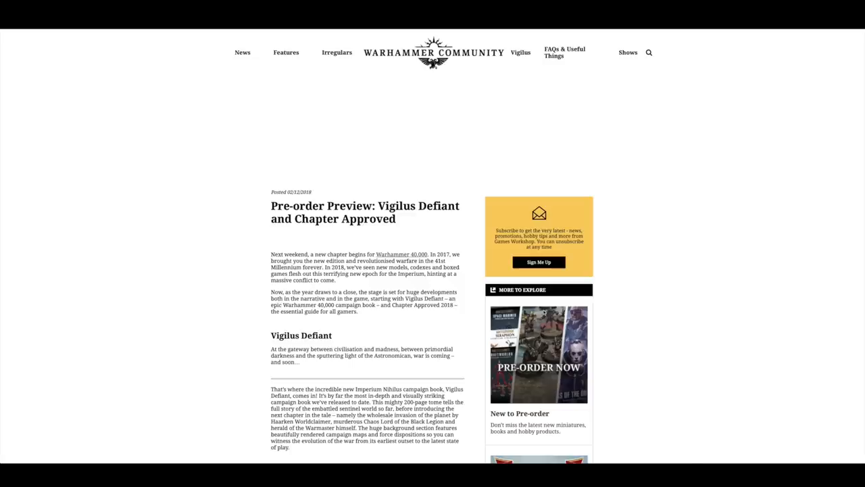
Step: Scroll the Vigilus Defiant preview past Marneus Calgar and Haarken down to the Chapter Approved 2018 cover
scroll(down, 3)
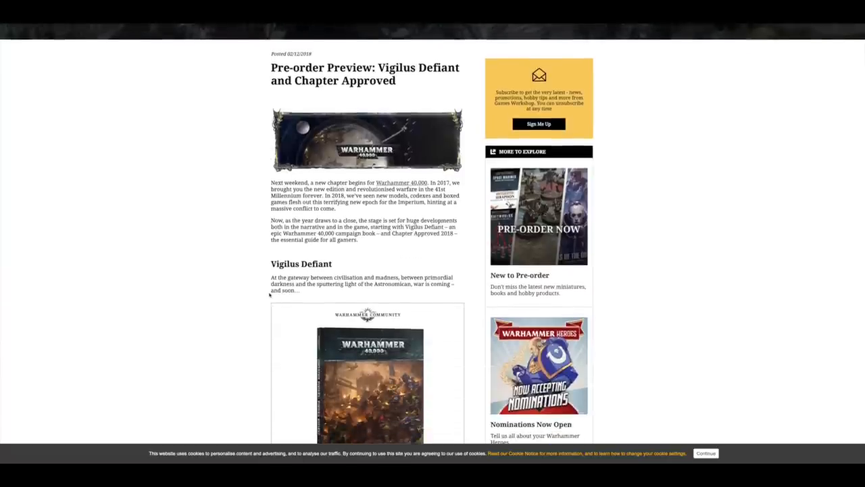
scroll(down, 3)
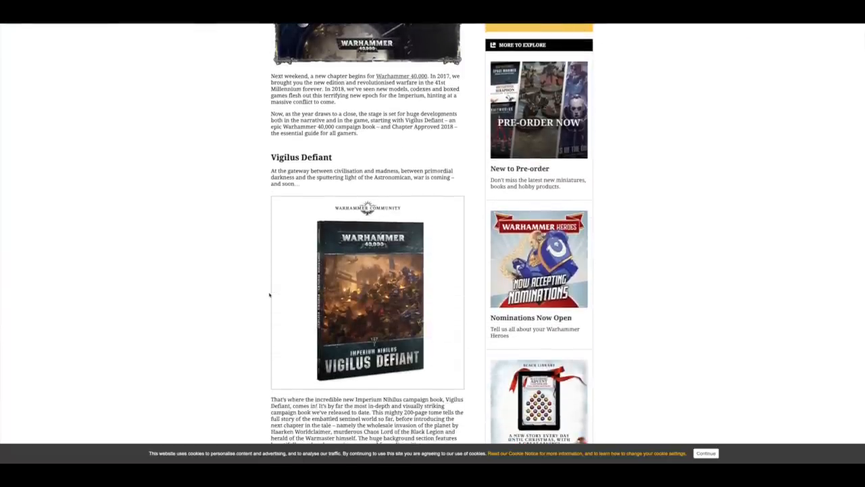
scroll(down, 3)
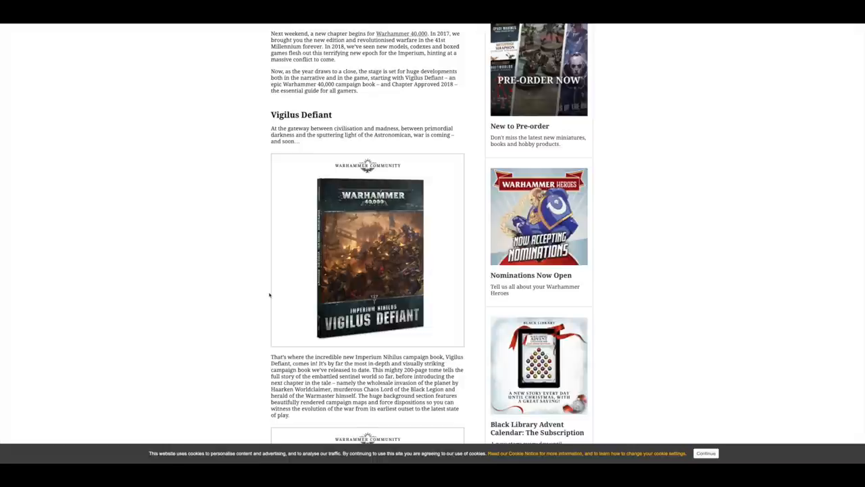
scroll(down, 3)
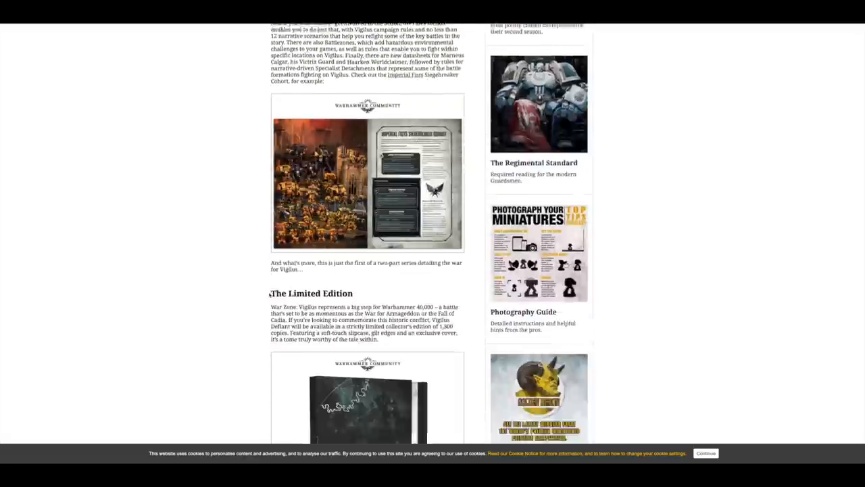
scroll(down, 3)
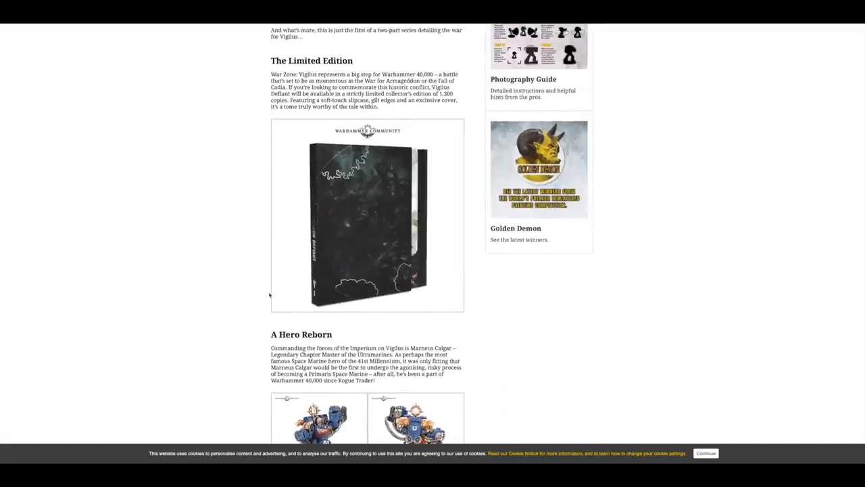
scroll(down, 3)
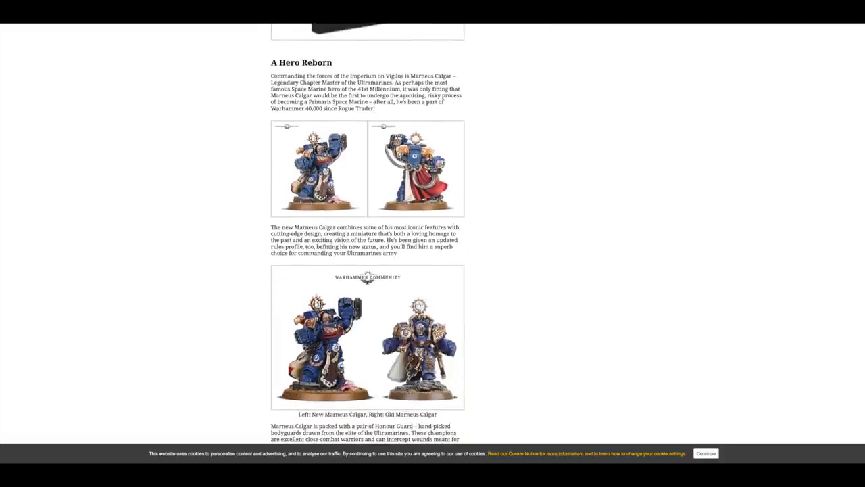
scroll(down, 3)
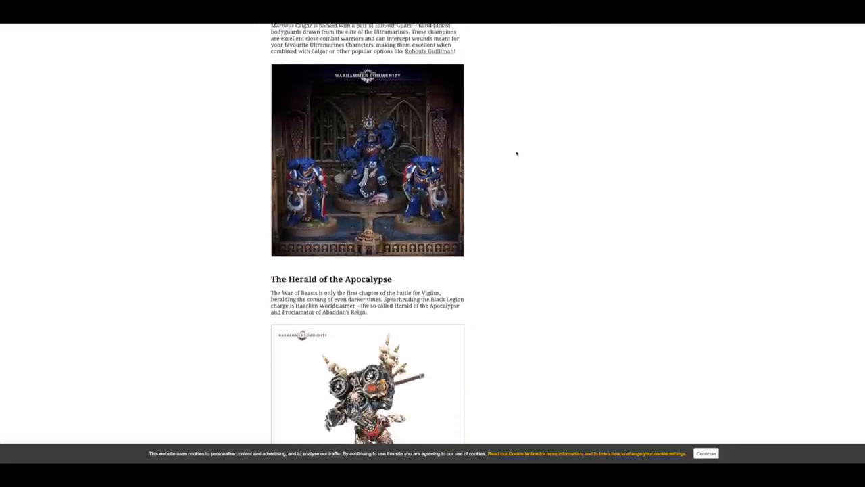
scroll(down, 3)
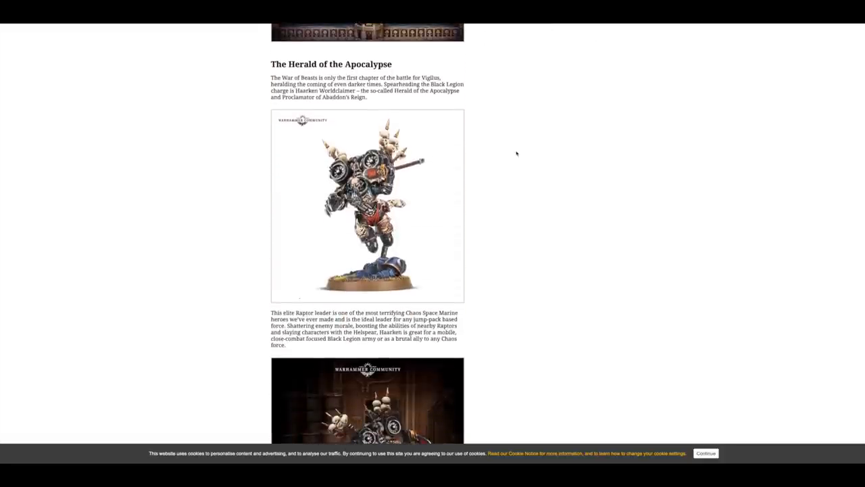
scroll(down, 3)
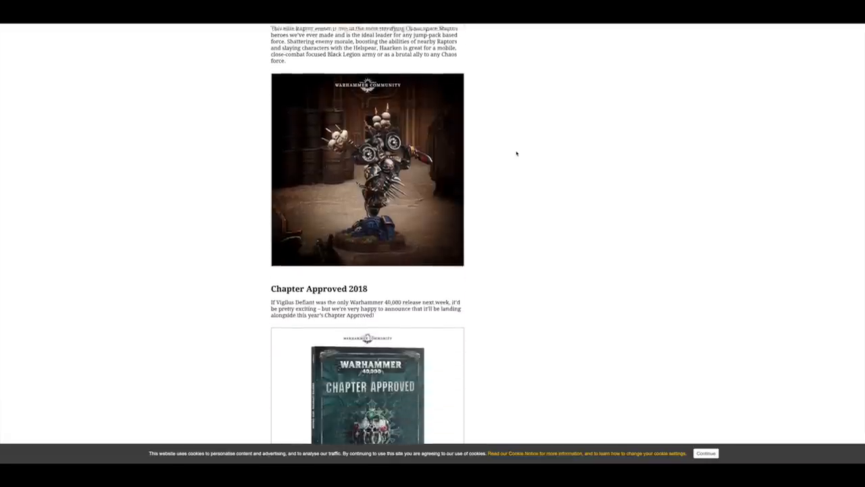
scroll(down, 3)
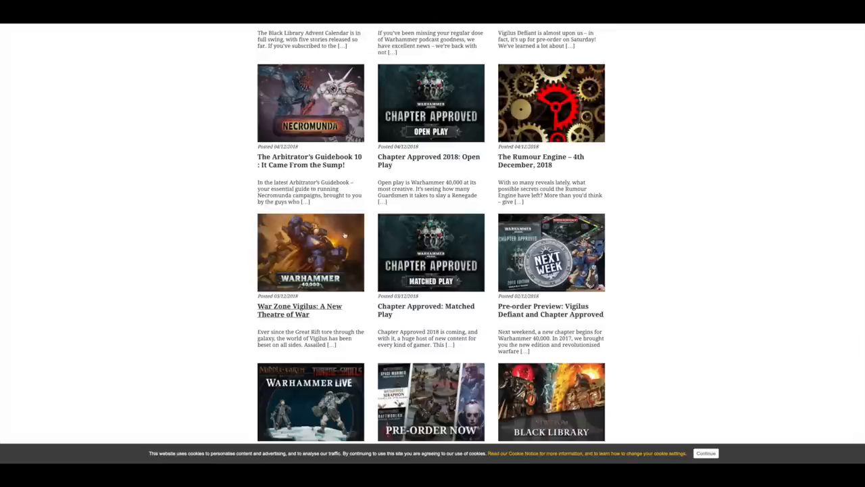
Step: Scroll up the article thumbnail grid showing the Chapter Approved and Vigilus Defiant previews
scroll(up, 3)
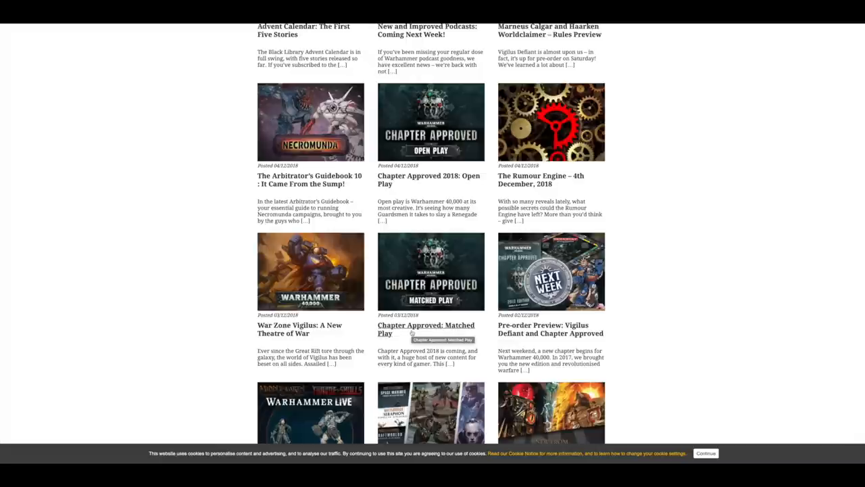
mouse_move(300, 332)
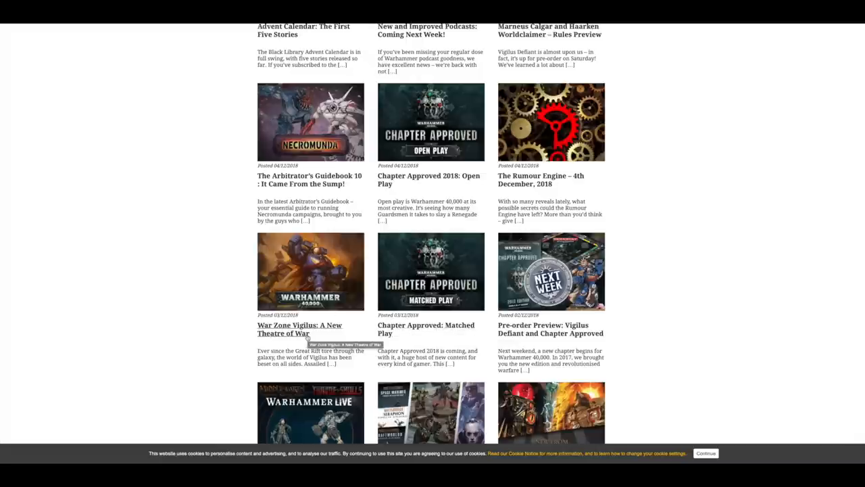
Step: Open 'War Zone Vigilus: A New Theatre of War' and scroll down to its Specialist Detachments section
click(300, 330)
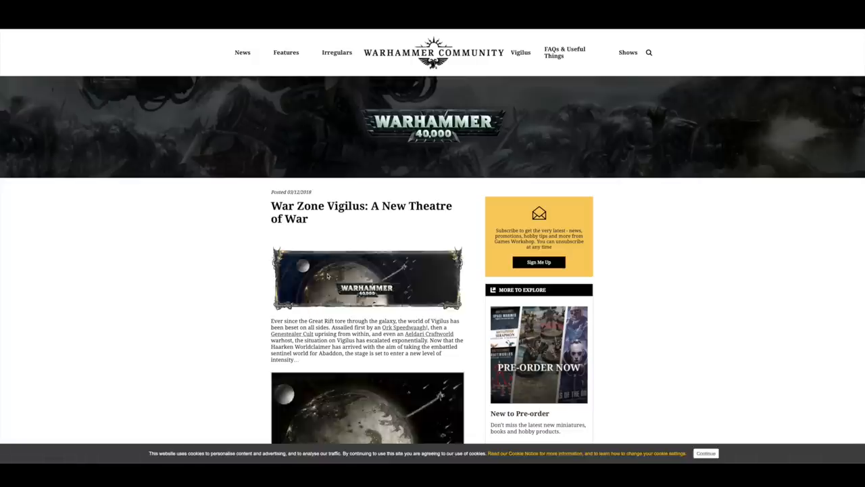
scroll(down, 3)
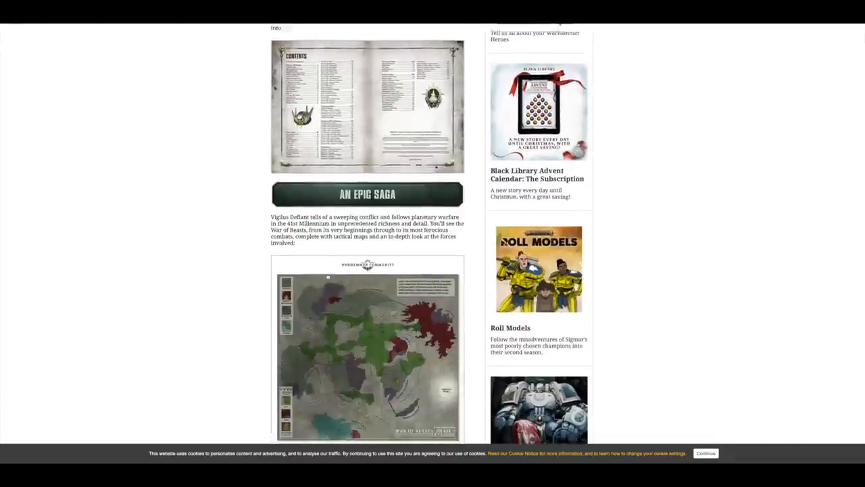
scroll(down, 3)
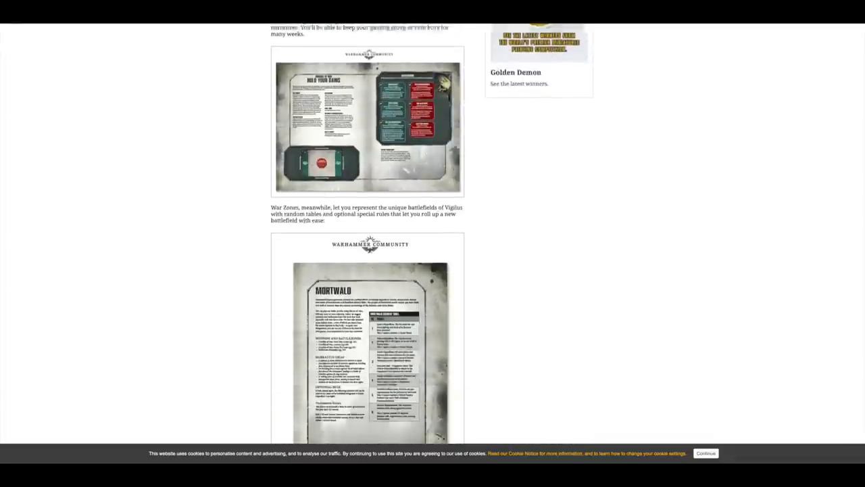
scroll(down, 3)
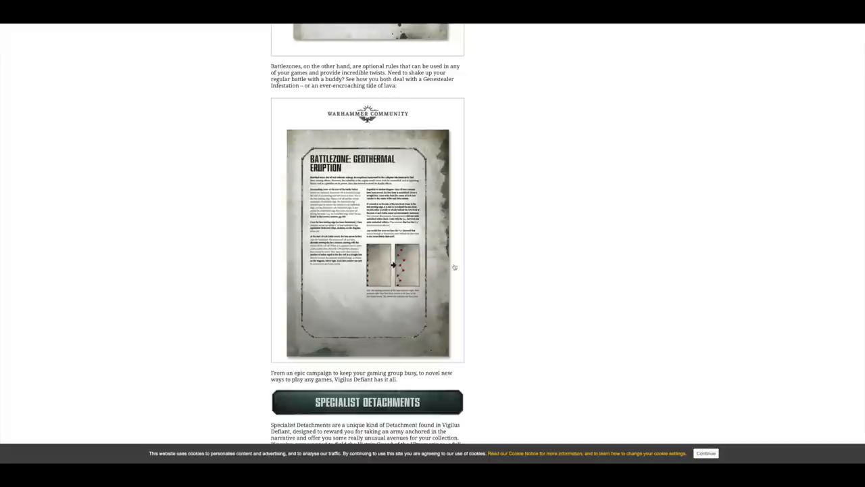
mouse_move(486, 227)
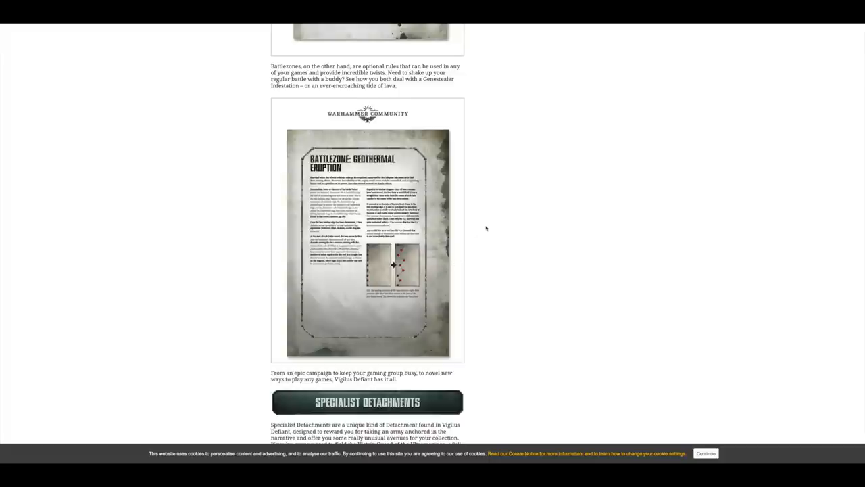
scroll(down, 3)
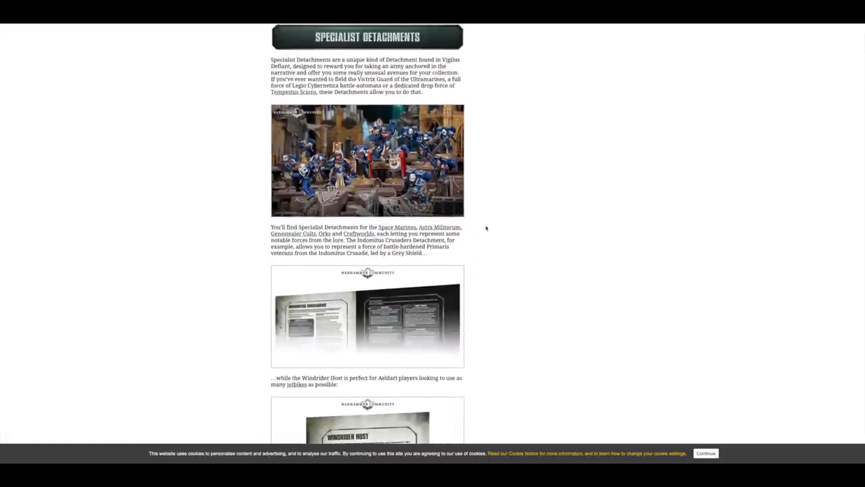
scroll(down, 3)
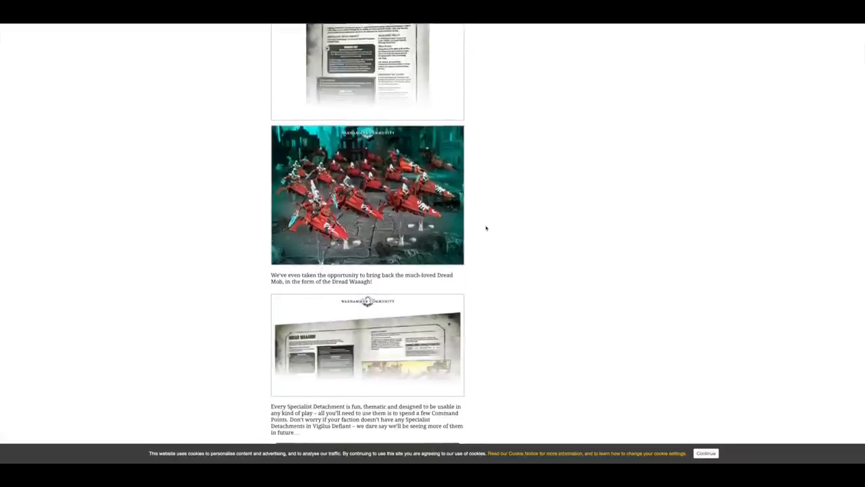
scroll(down, 3)
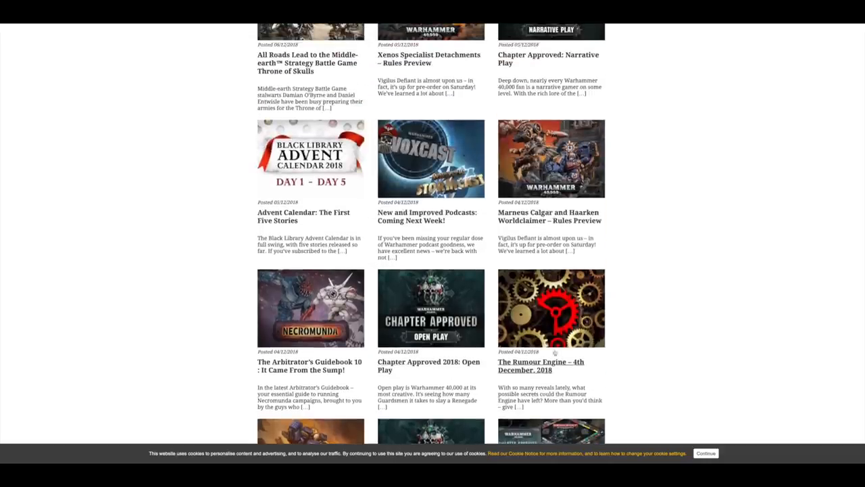
click(541, 365)
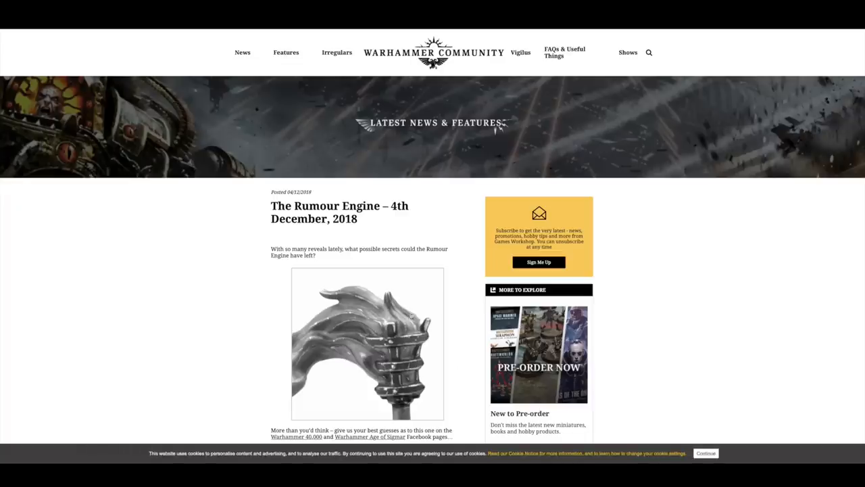
scroll(down, 3)
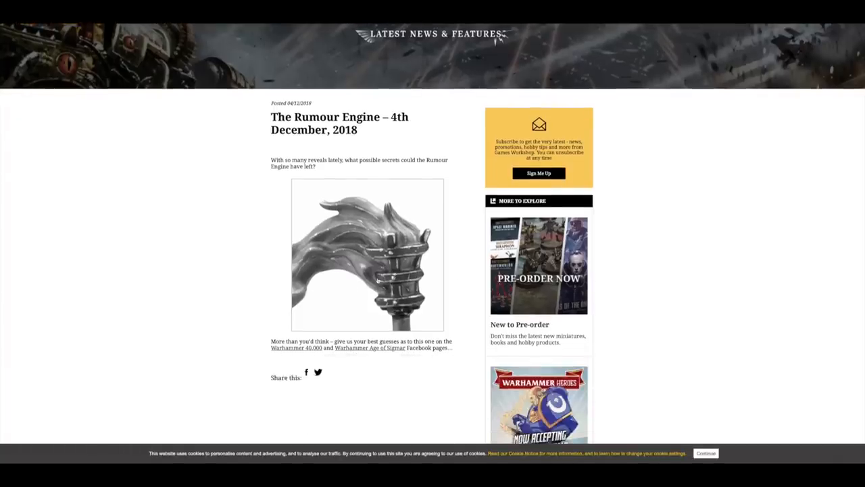
scroll(up, 3)
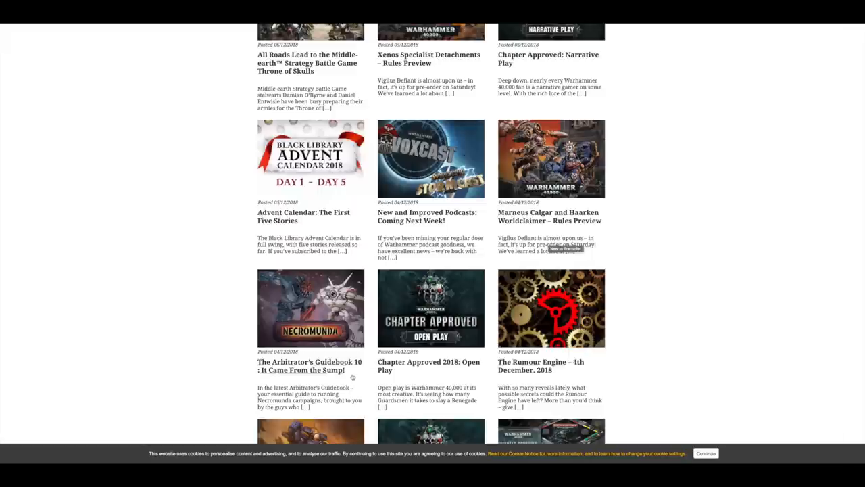
mouse_move(284, 373)
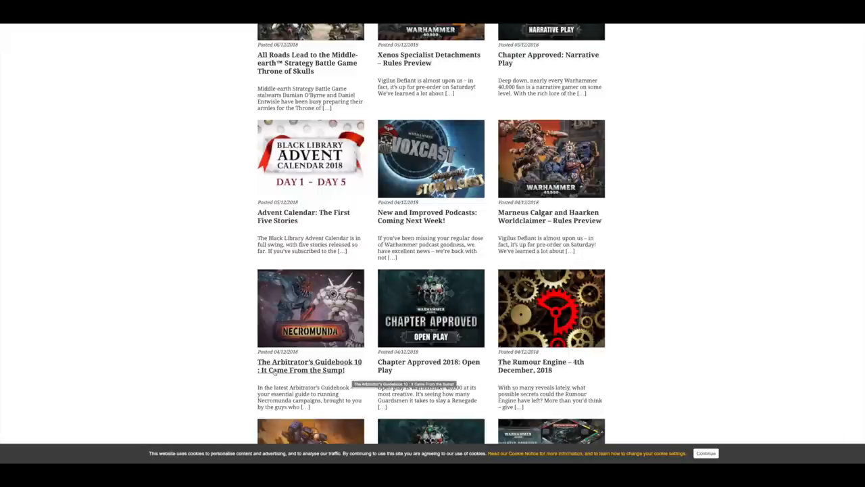
Step: Open 'The Arbitrator's Guidebook 10 : It Came From the Sump!' and scroll into its monster-building sections
click(308, 365)
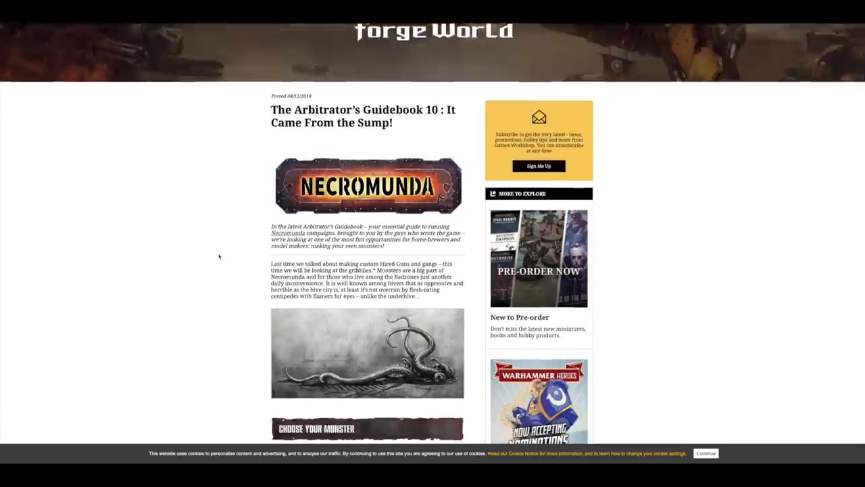
scroll(down, 3)
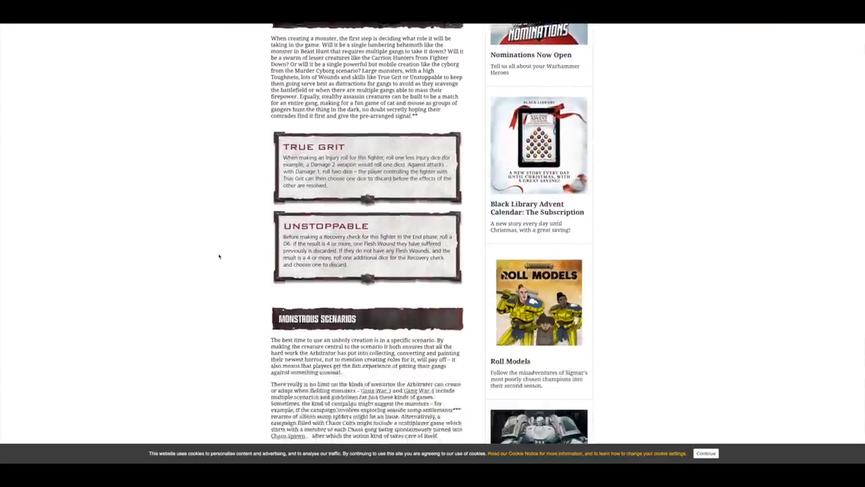
scroll(down, 3)
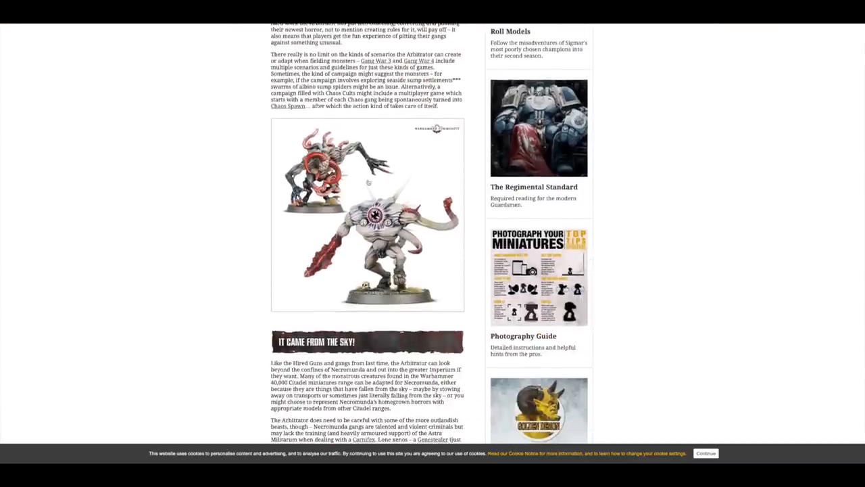
mouse_move(273, 263)
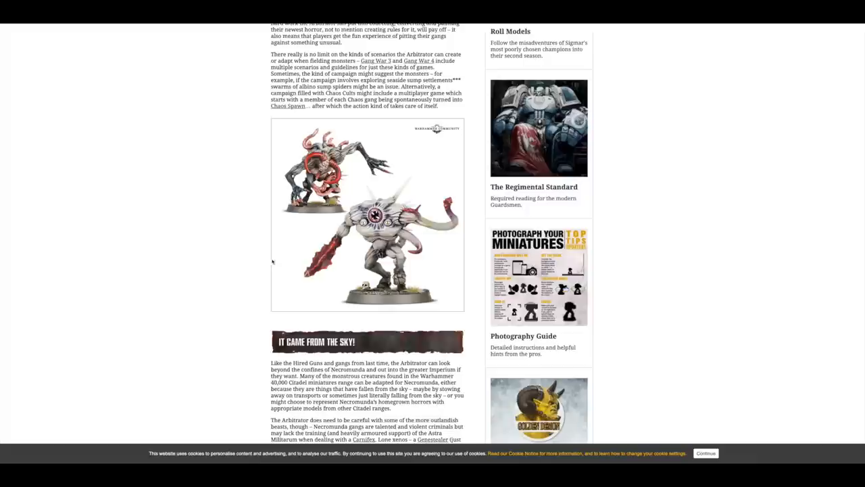
mouse_move(227, 201)
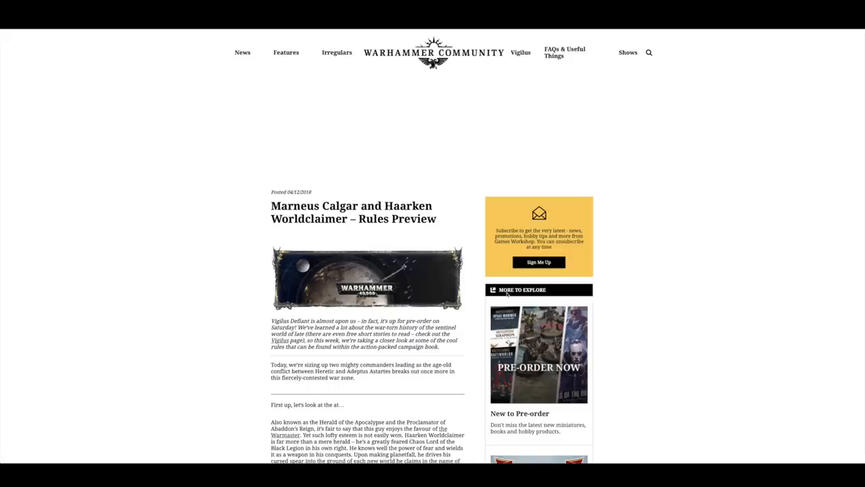
Step: Scroll through the Marneus Calgar rules preview down to his Warlord trait
scroll(down, 3)
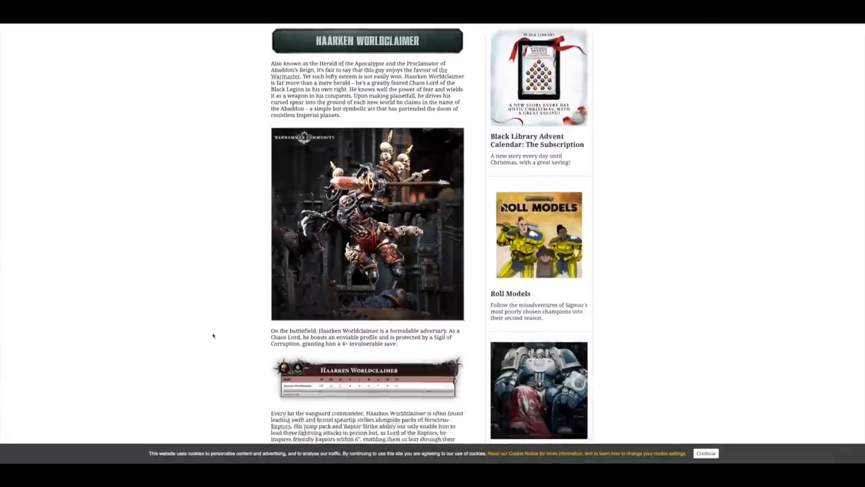
scroll(down, 3)
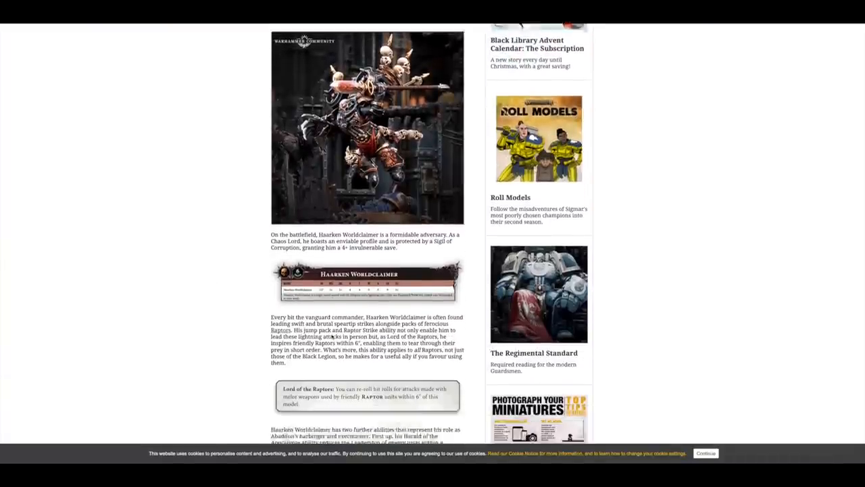
scroll(down, 3)
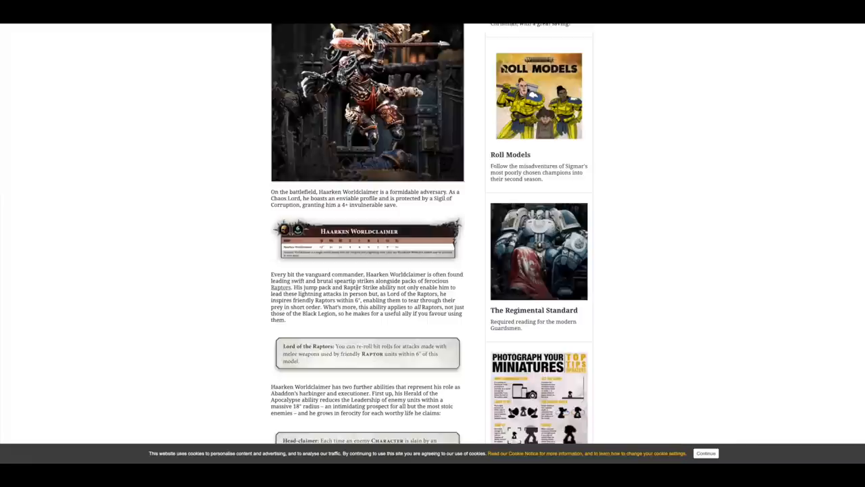
scroll(down, 3)
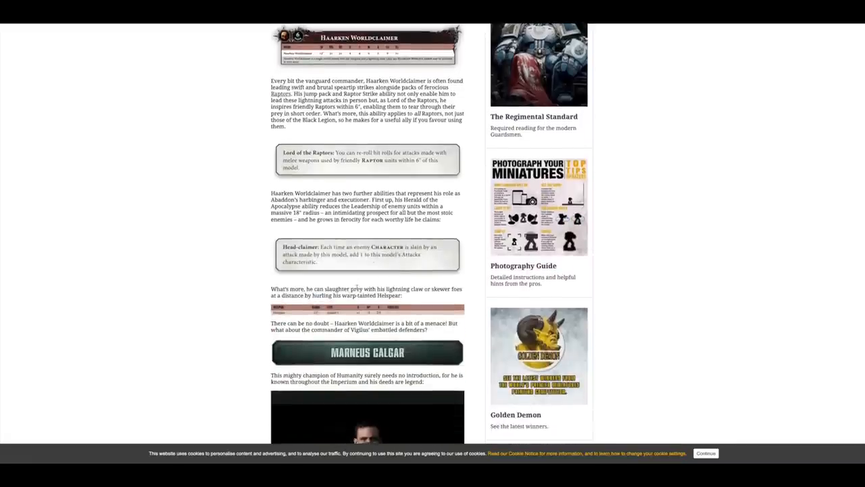
mouse_move(235, 168)
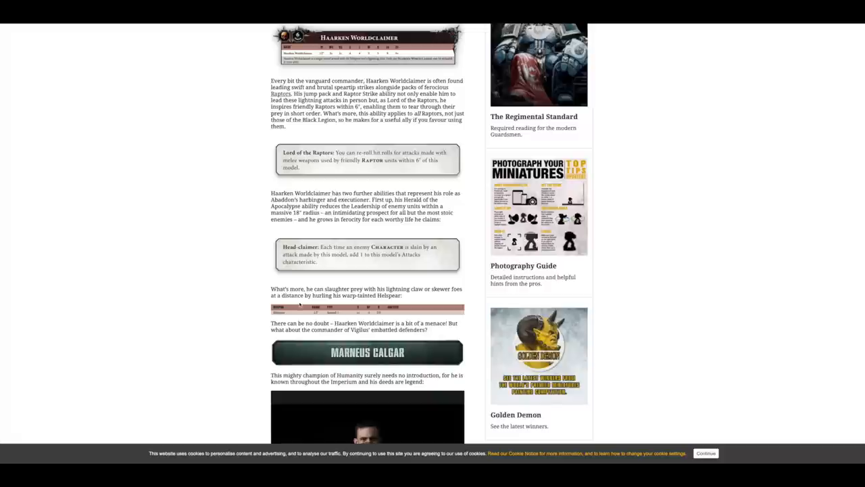
mouse_move(329, 316)
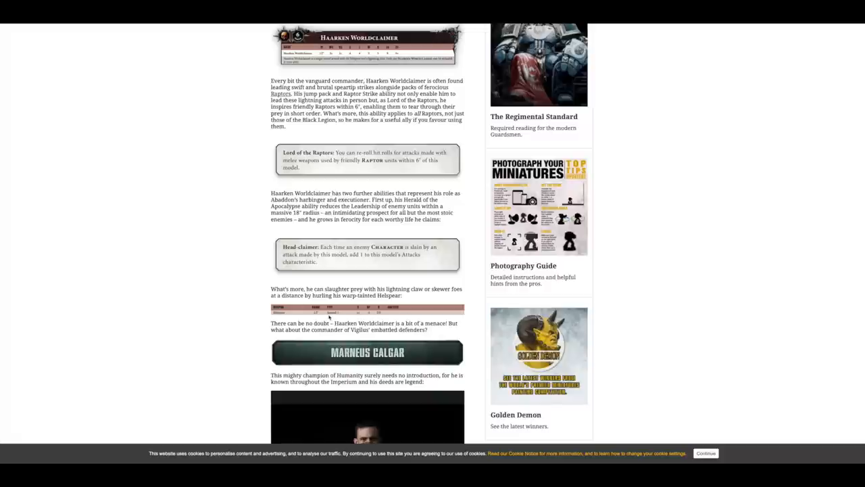
scroll(down, 3)
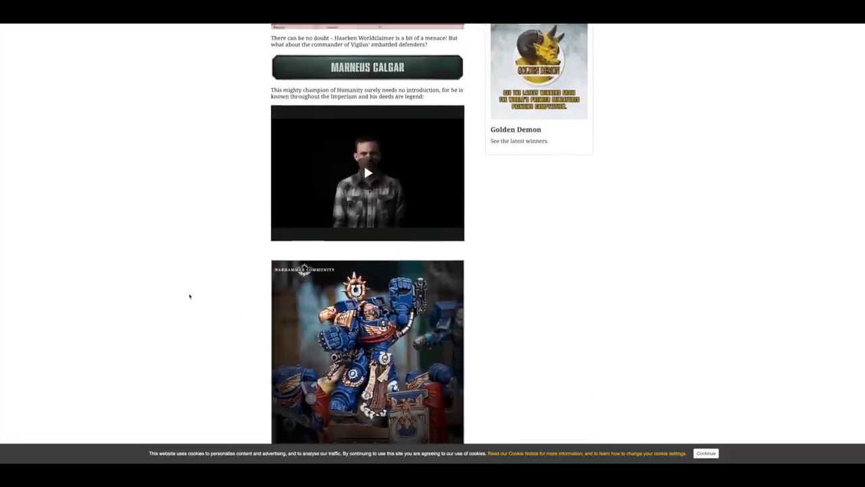
scroll(down, 3)
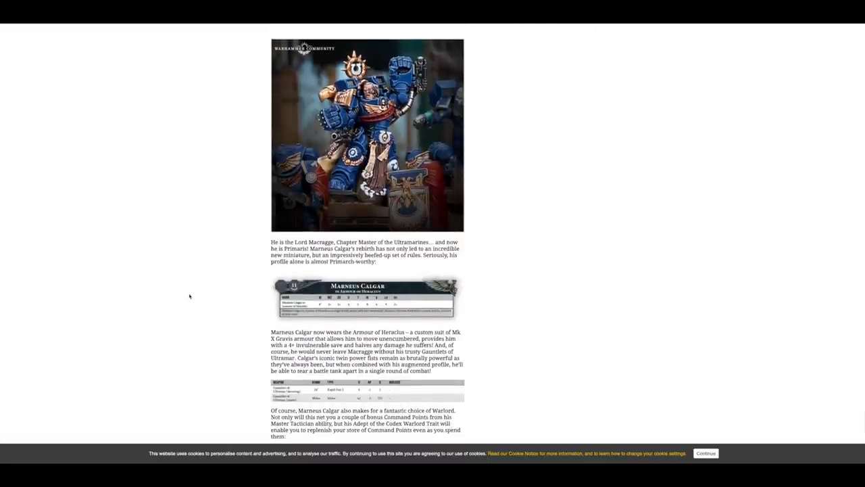
mouse_move(462, 323)
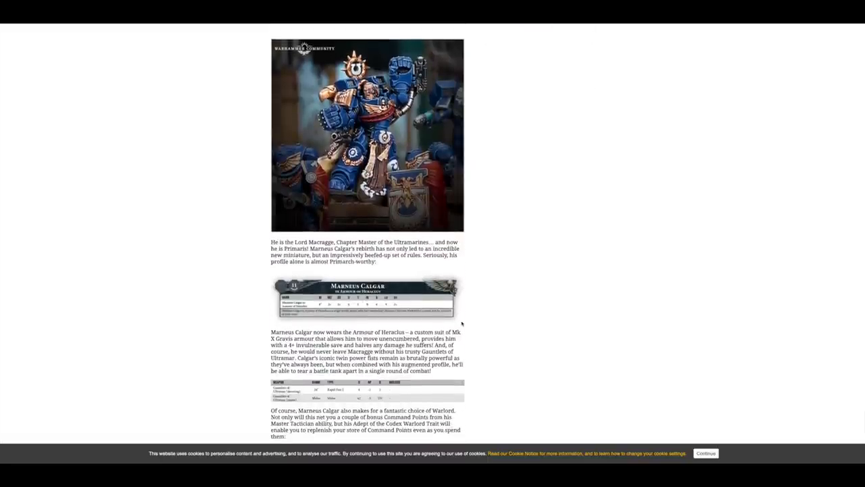
scroll(down, 3)
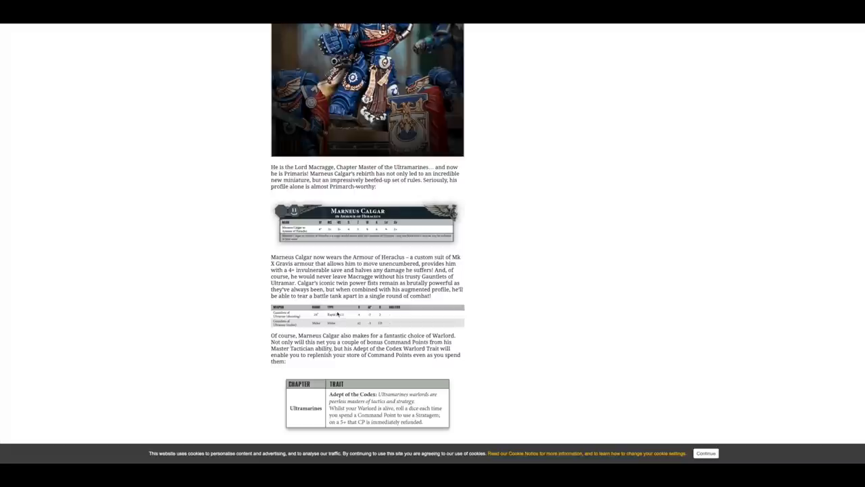
mouse_move(346, 236)
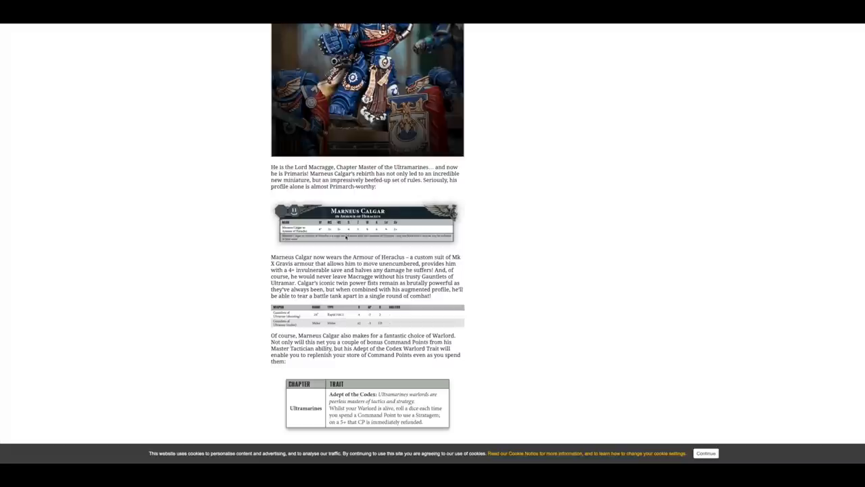
mouse_move(370, 230)
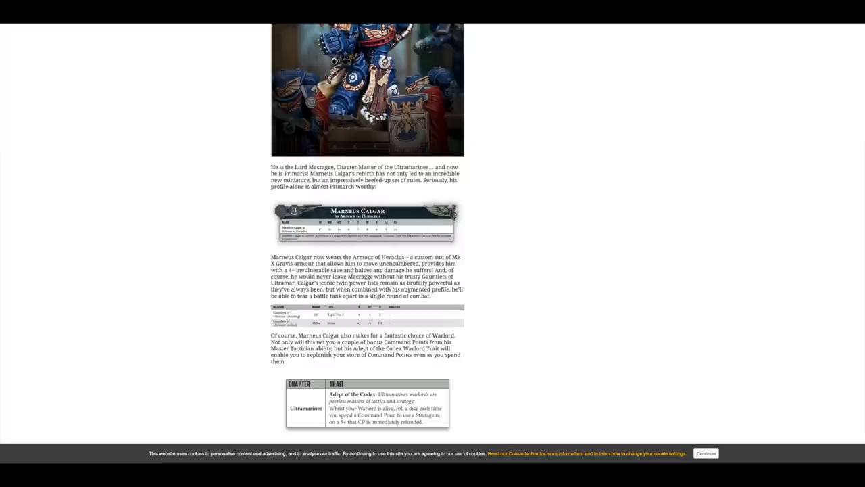
scroll(down, 3)
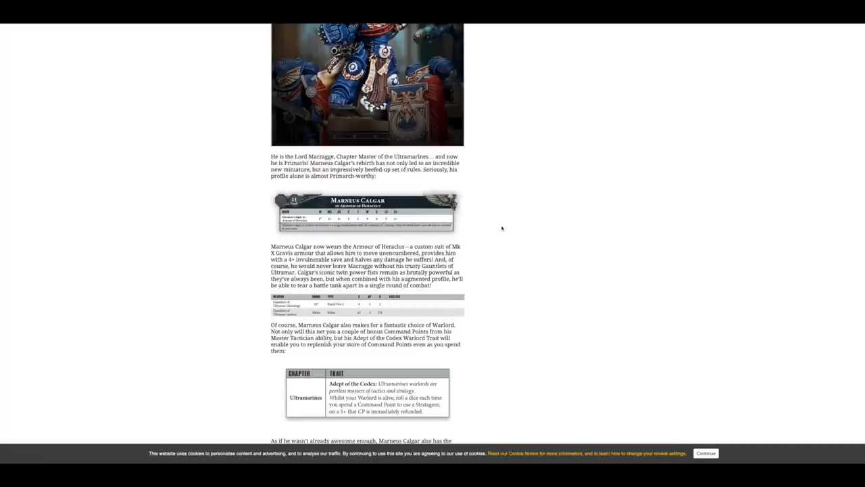
mouse_move(428, 243)
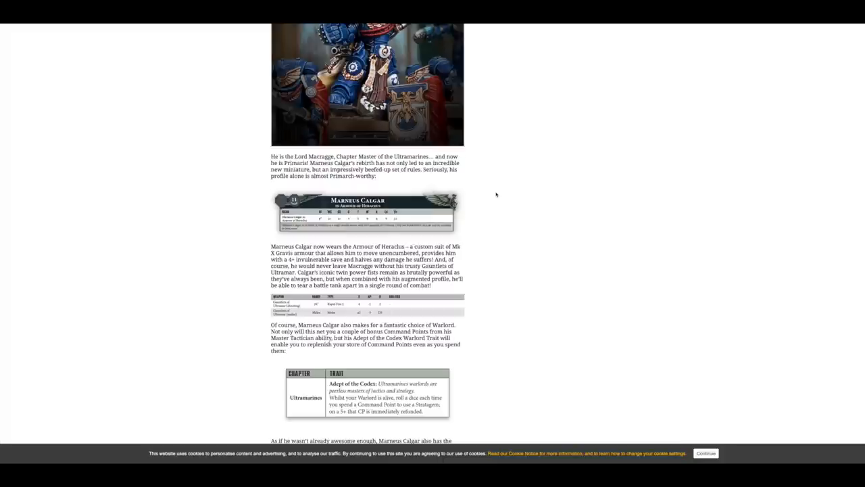
scroll(up, 3)
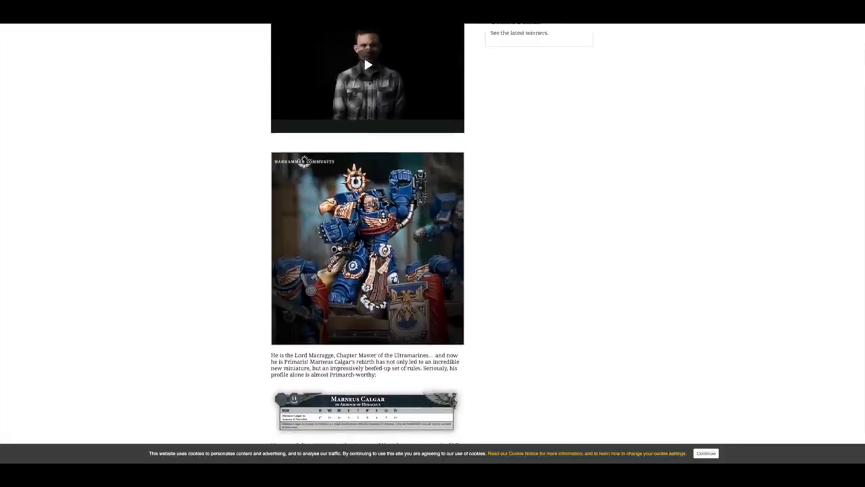
scroll(down, 3)
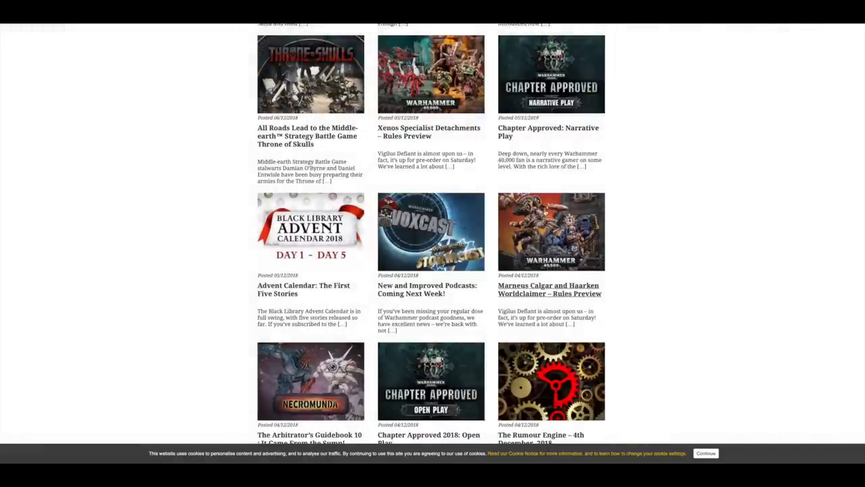
scroll(up, 3)
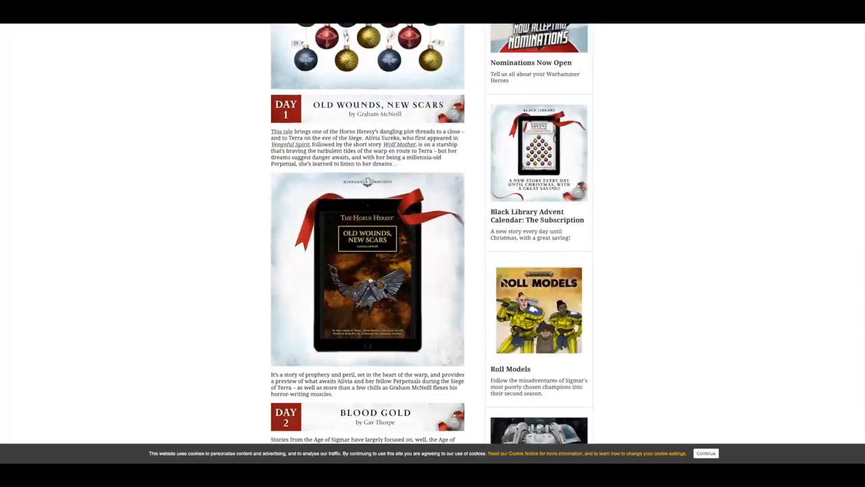
scroll(down, 3)
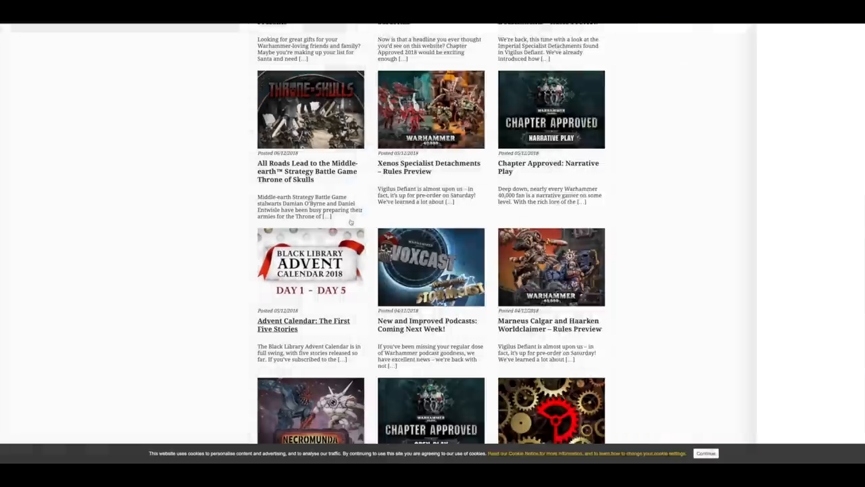
scroll(up, 3)
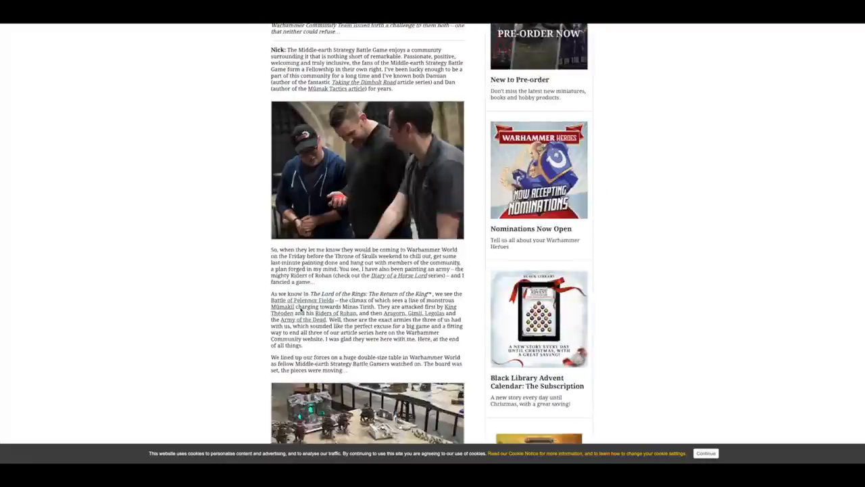
scroll(down, 3)
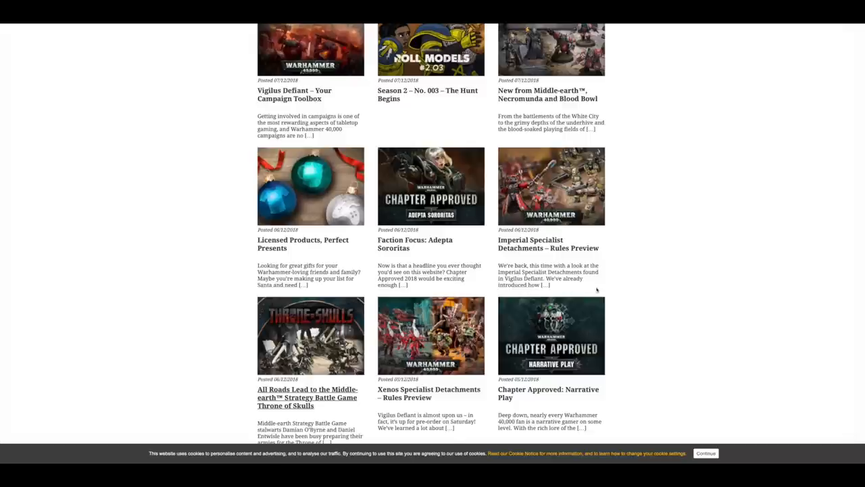
scroll(up, 3)
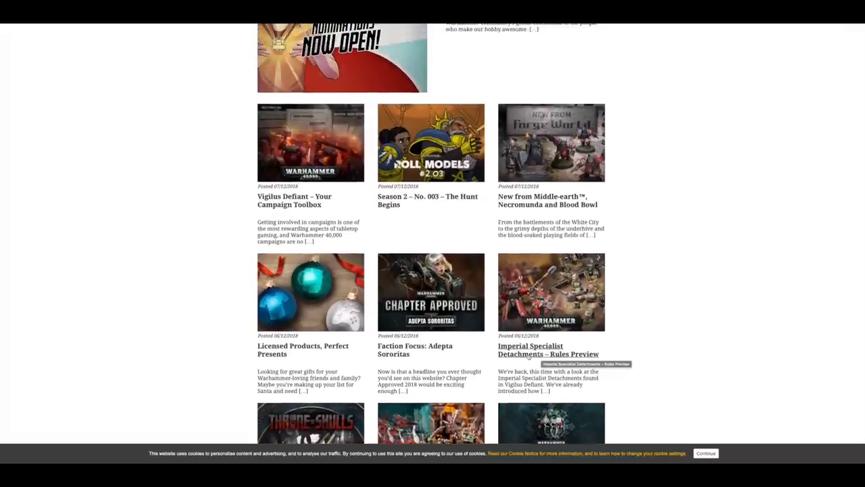
click(549, 349)
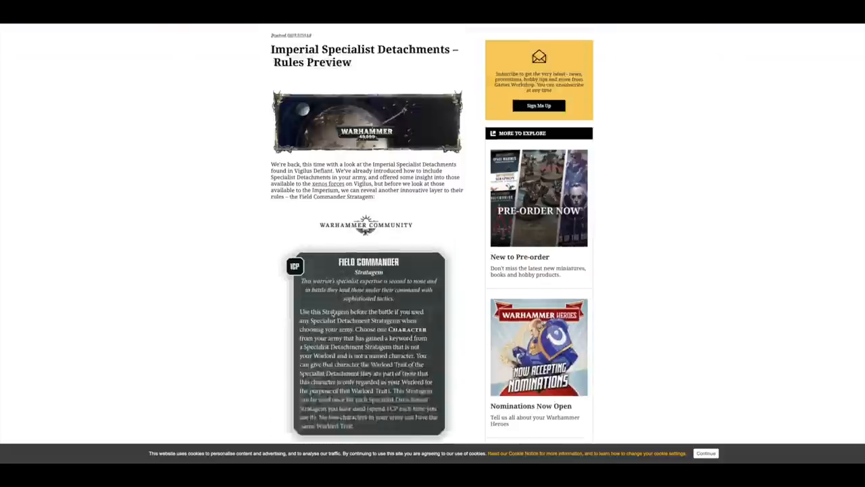
scroll(down, 3)
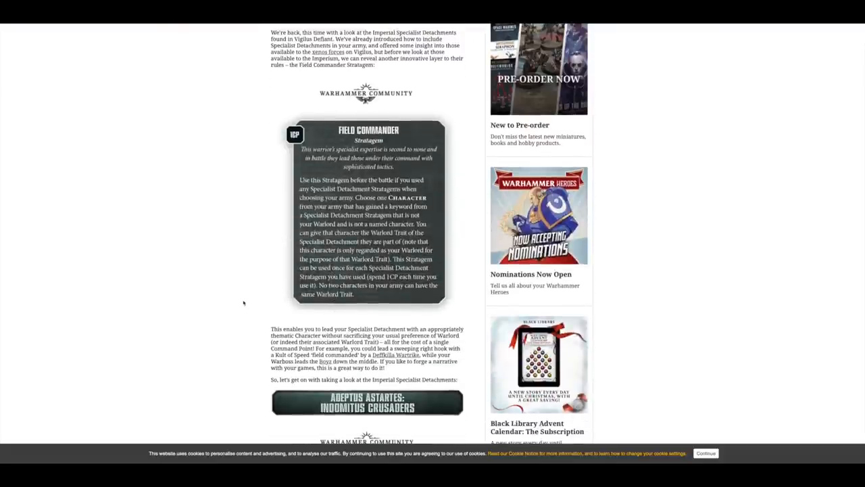
scroll(down, 3)
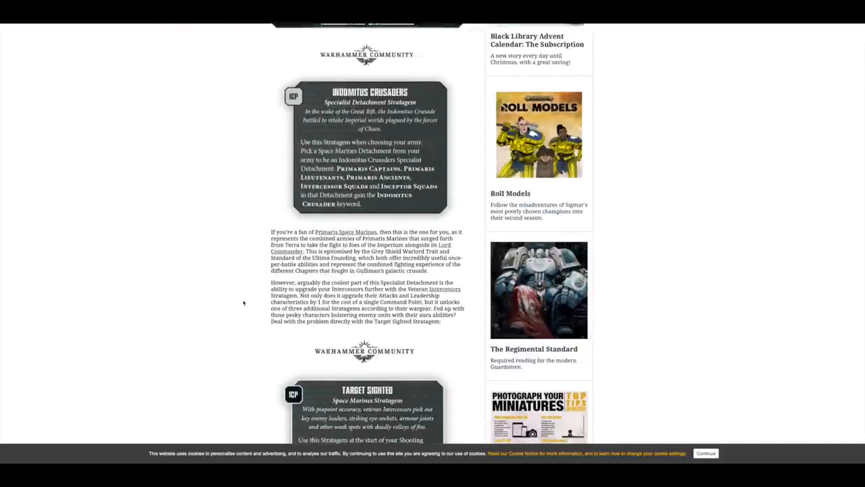
scroll(down, 3)
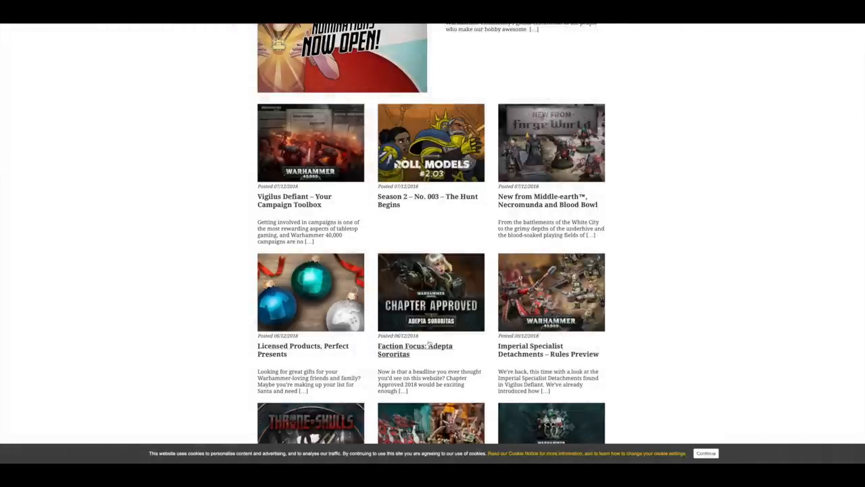
click(415, 348)
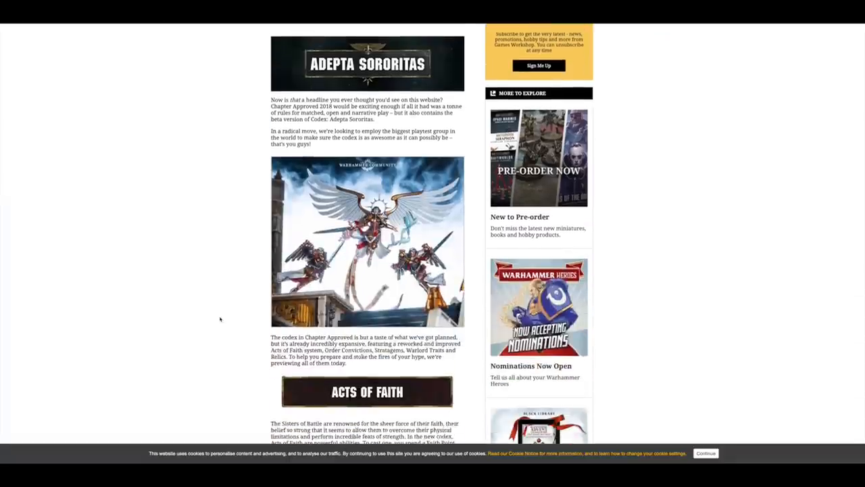
scroll(down, 3)
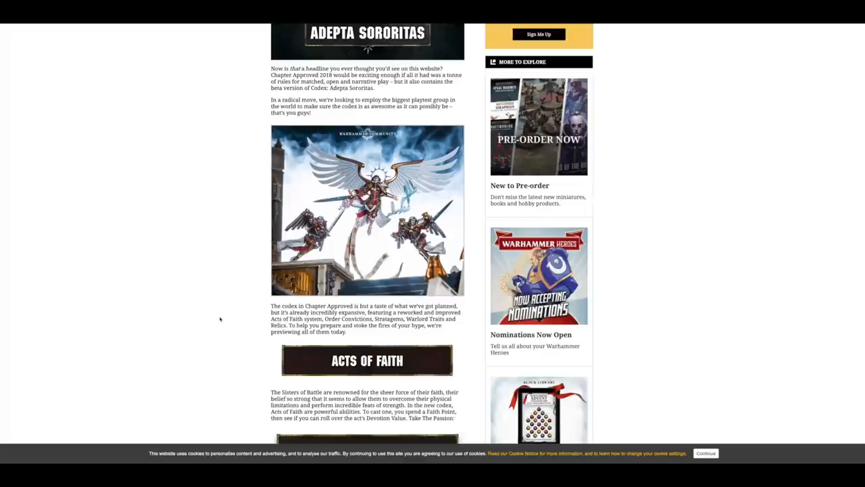
mouse_move(273, 192)
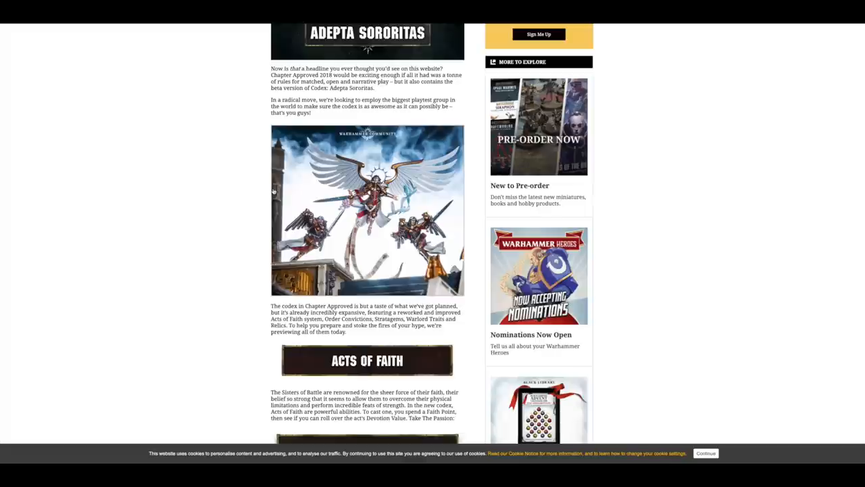
scroll(down, 3)
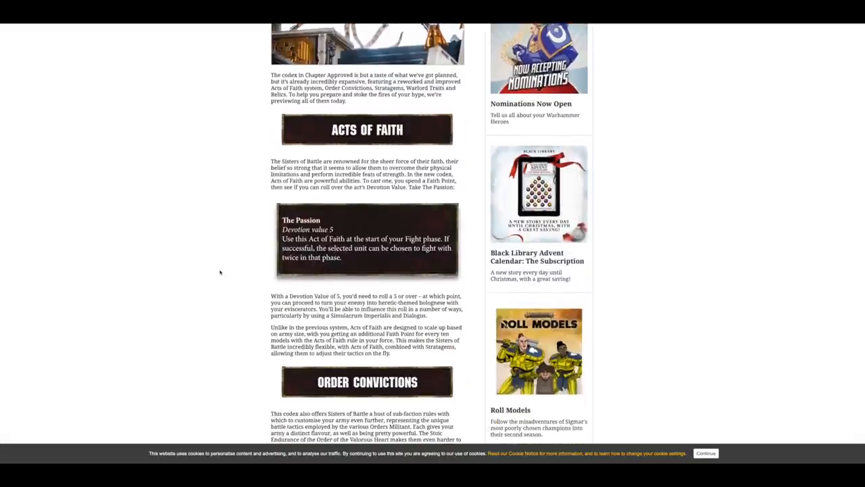
scroll(down, 3)
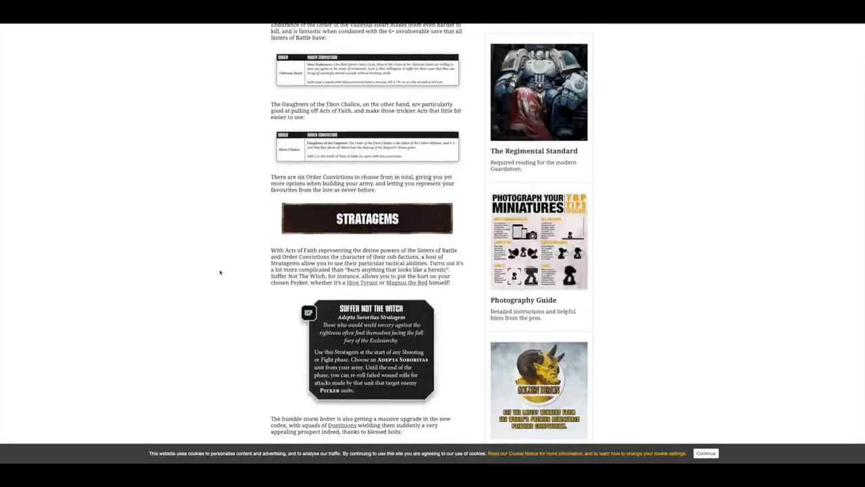
scroll(down, 3)
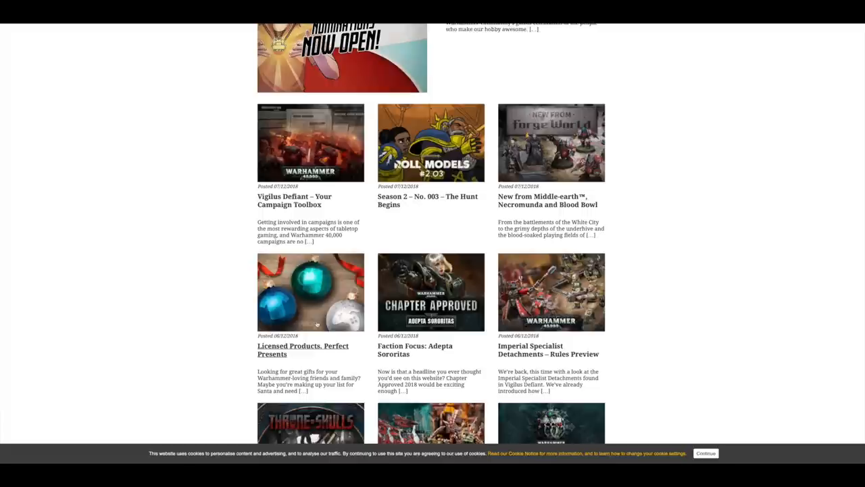
Step: Open 'Licensed Products, Perfect Presents' and scroll past the Wild Bangarang leggings to the Guilliman 1/6 scale diorama
click(302, 349)
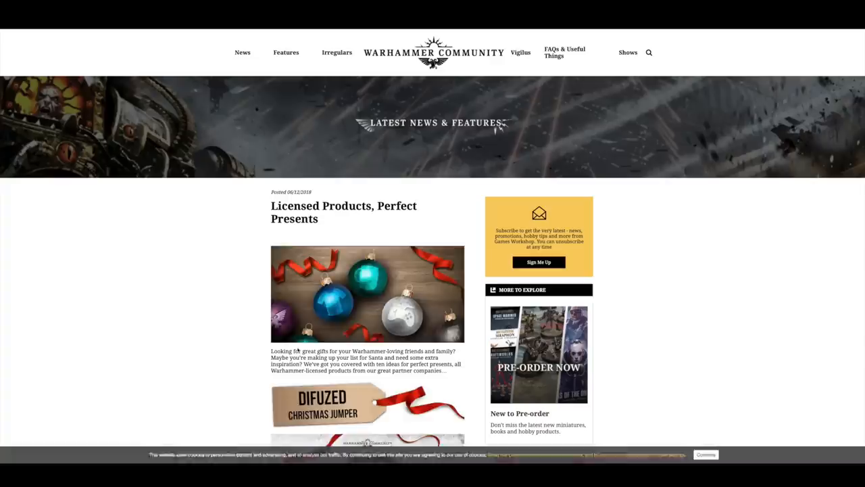
scroll(down, 3)
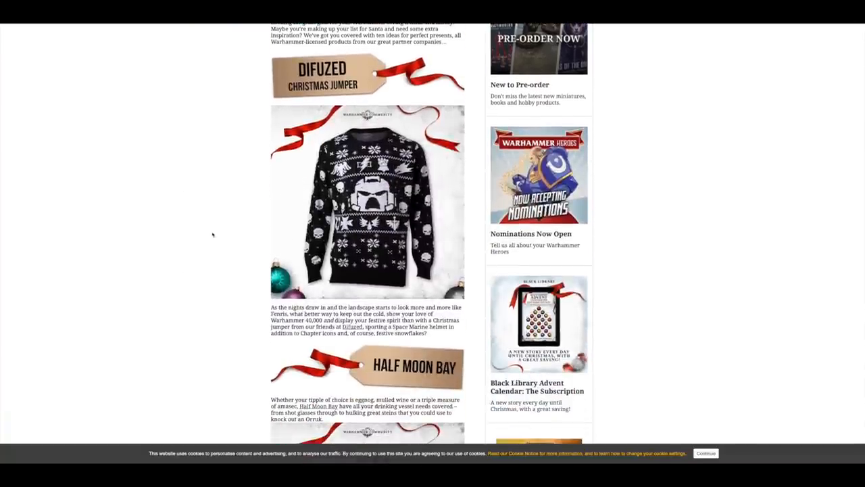
scroll(down, 3)
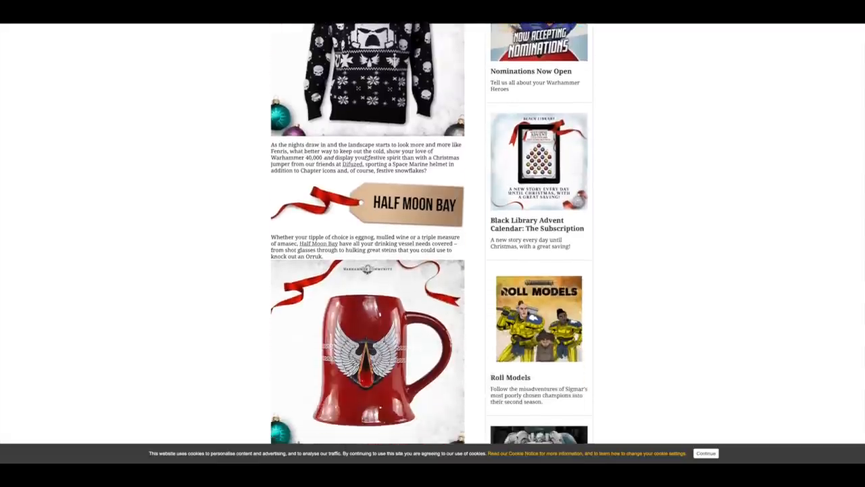
scroll(down, 3)
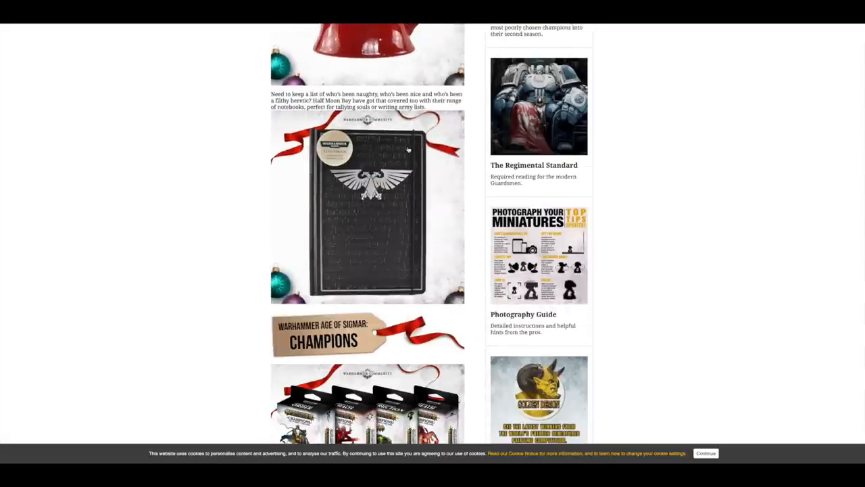
mouse_move(298, 209)
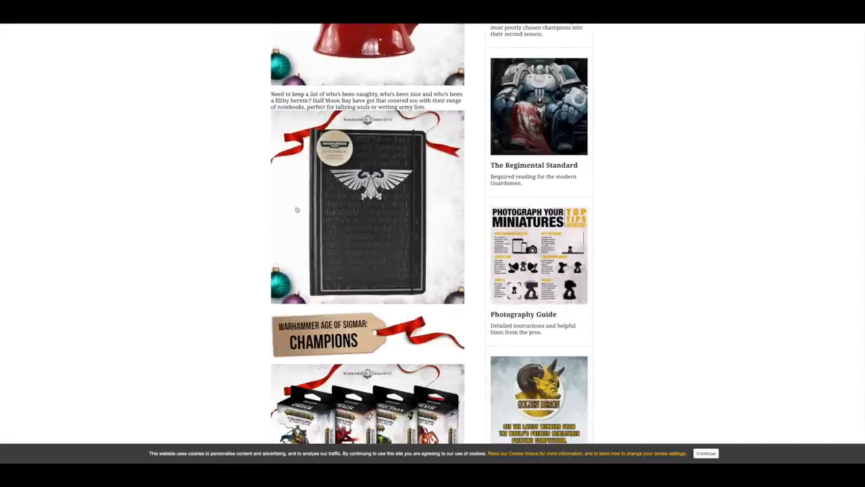
scroll(down, 3)
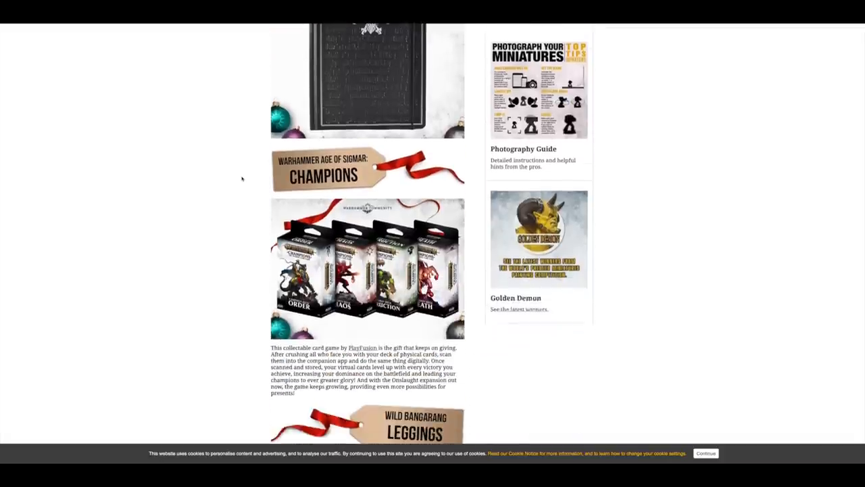
scroll(down, 3)
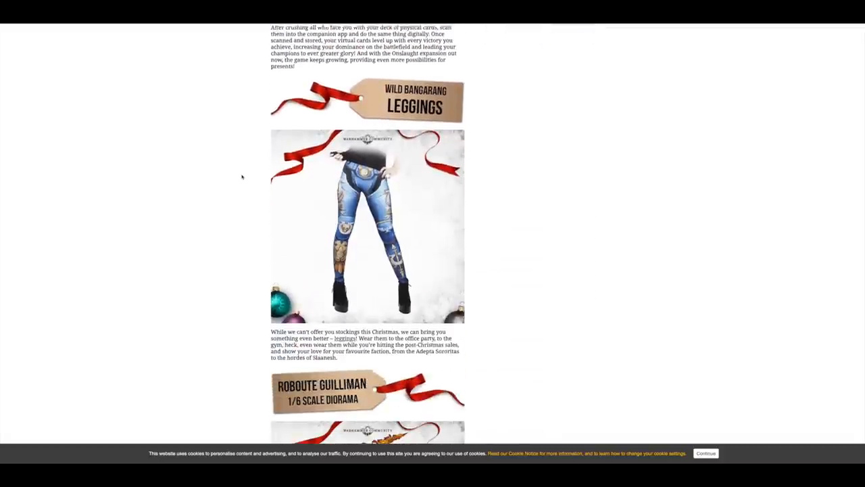
scroll(down, 3)
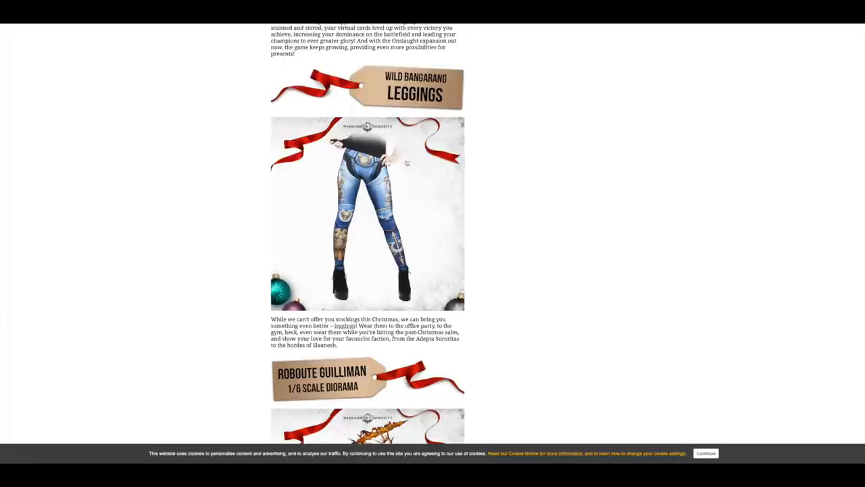
scroll(down, 3)
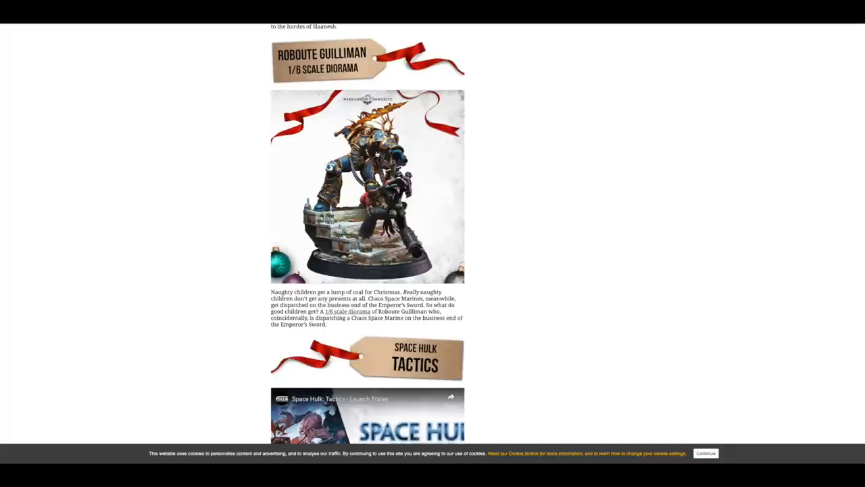
mouse_move(456, 206)
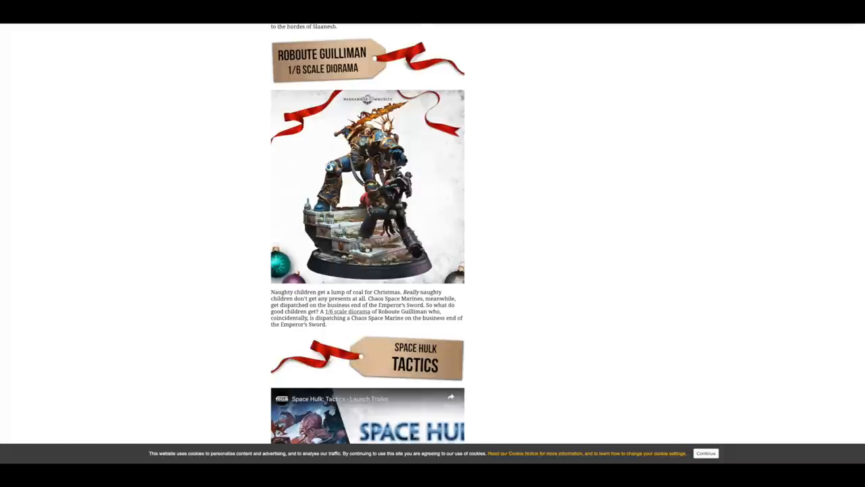
scroll(down, 3)
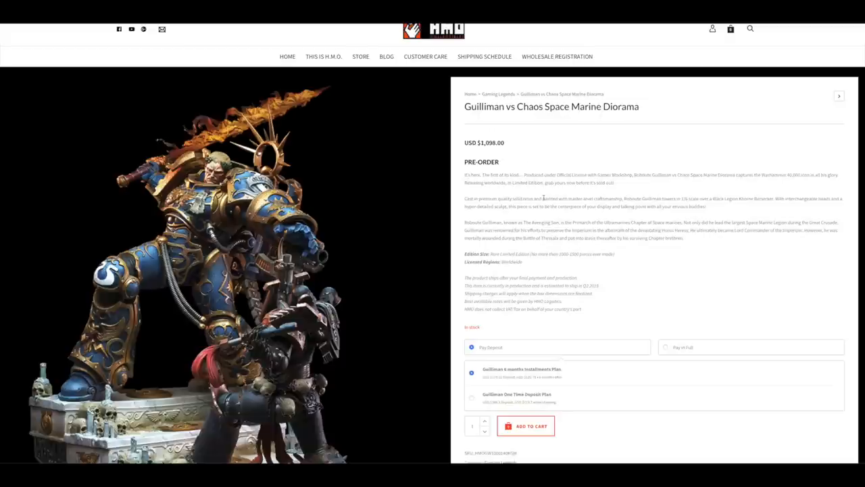
Step: Scroll through the USD $1,098 Guilliman vs Chaos Space Marine Diorama pre-order details and back up
scroll(down, 3)
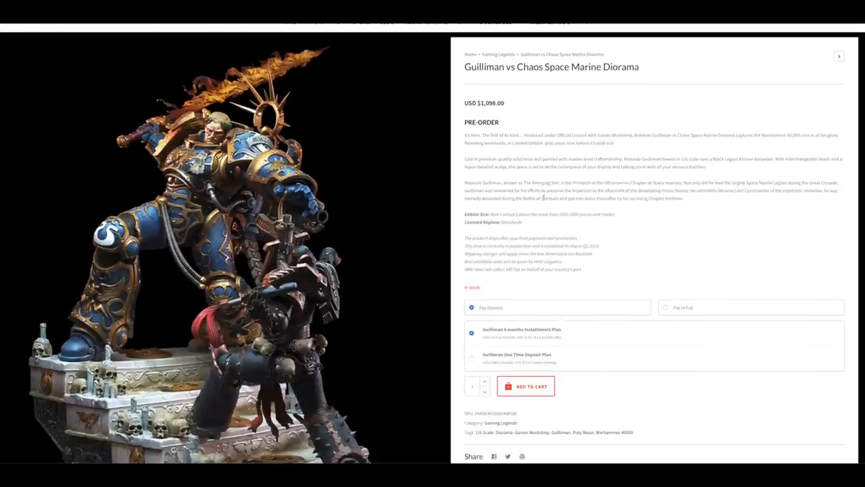
scroll(down, 3)
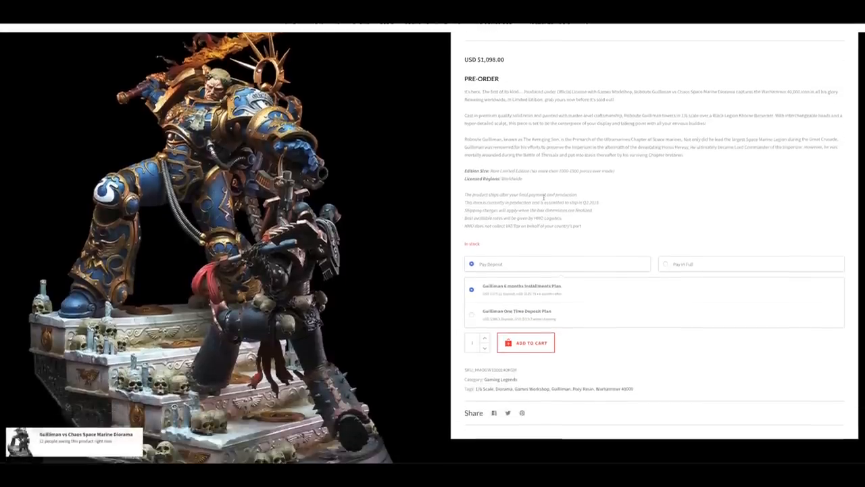
scroll(up, 3)
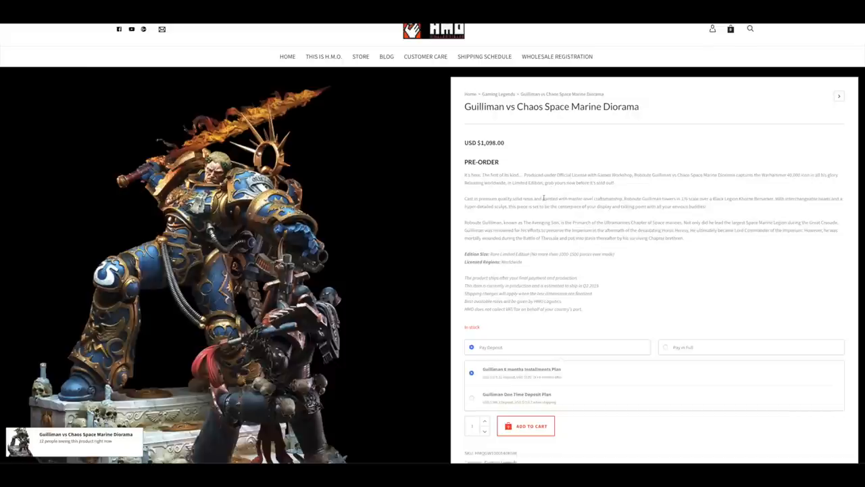
mouse_move(471, 319)
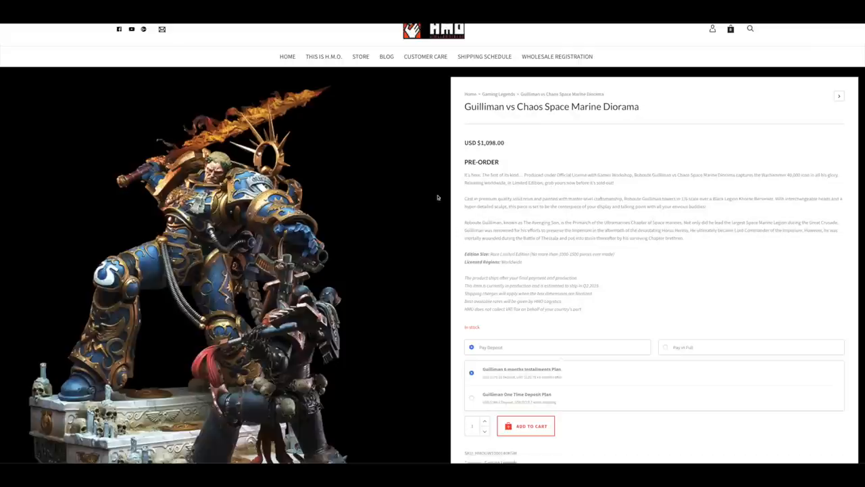
mouse_move(354, 34)
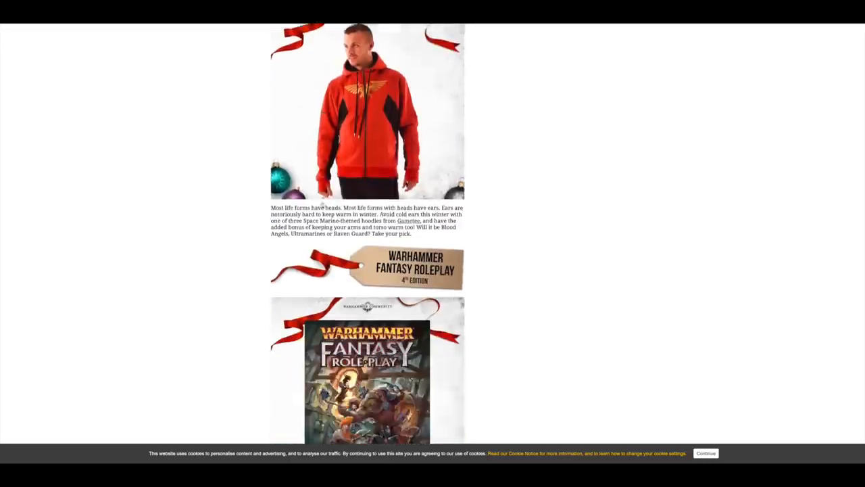
Step: Scroll the gift guide past the hoodie, Fantasy Roleplay and Warhammer 40,000 Monopoly entries to its end
scroll(down, 3)
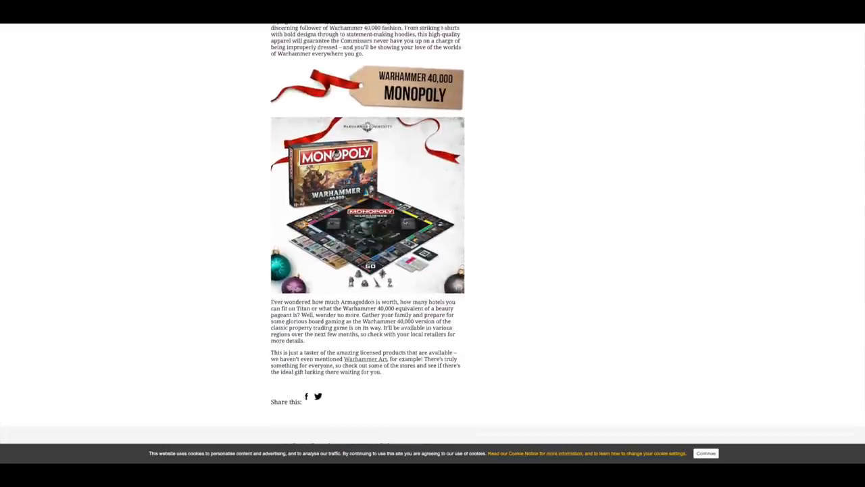
click(706, 453)
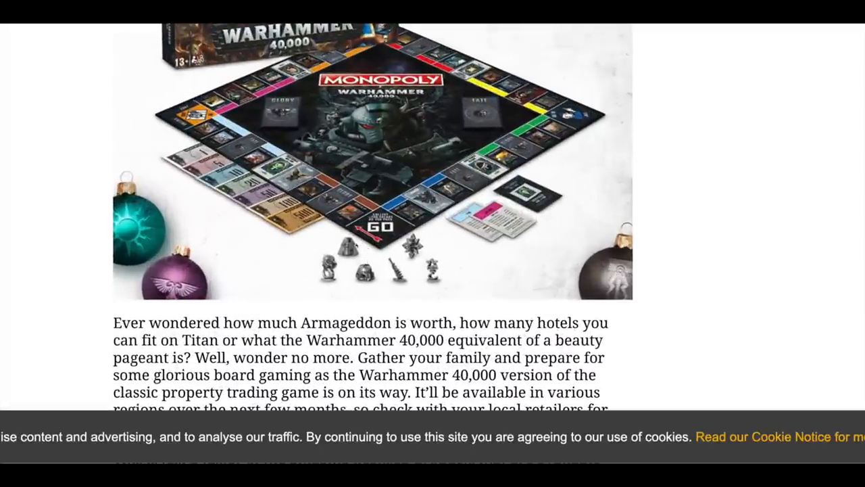
mouse_move(343, 279)
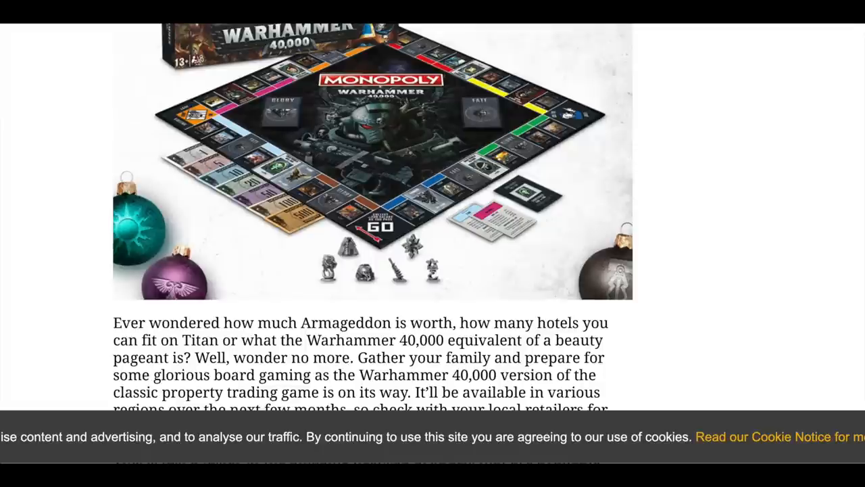
mouse_move(405, 288)
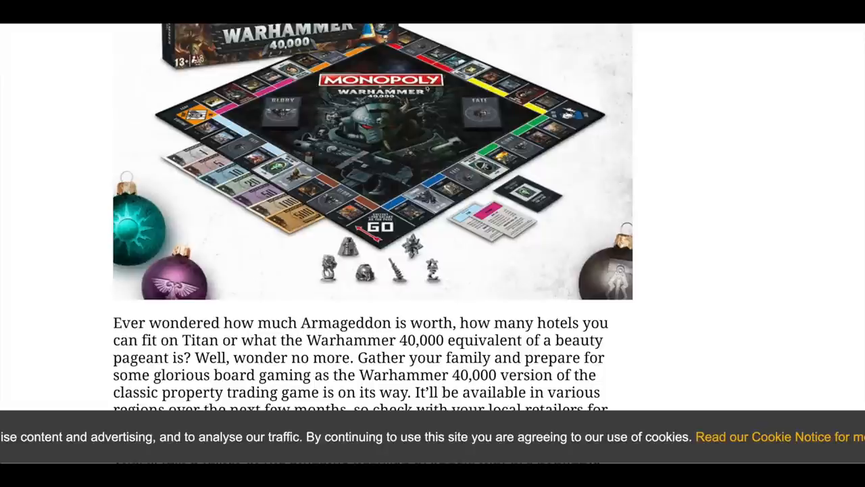
scroll(down, 3)
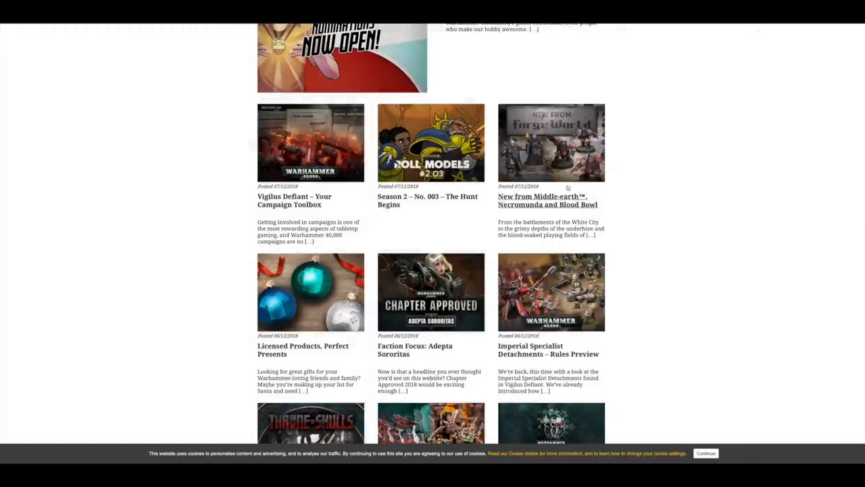
click(548, 200)
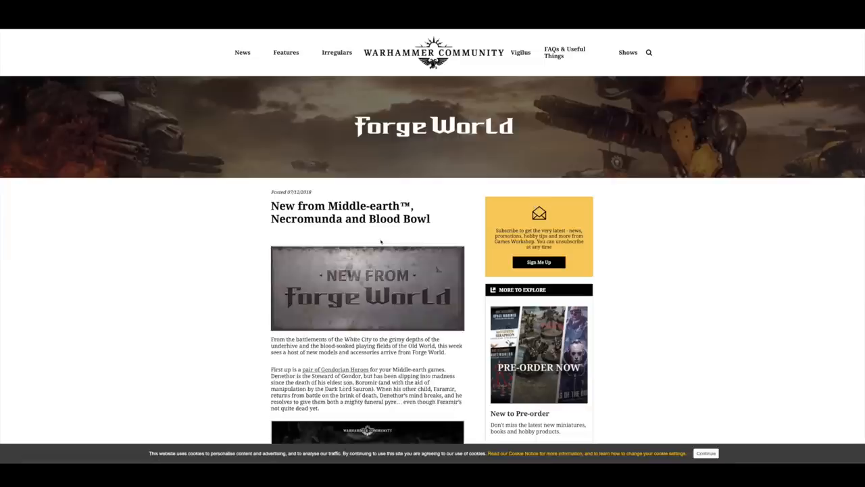
scroll(down, 3)
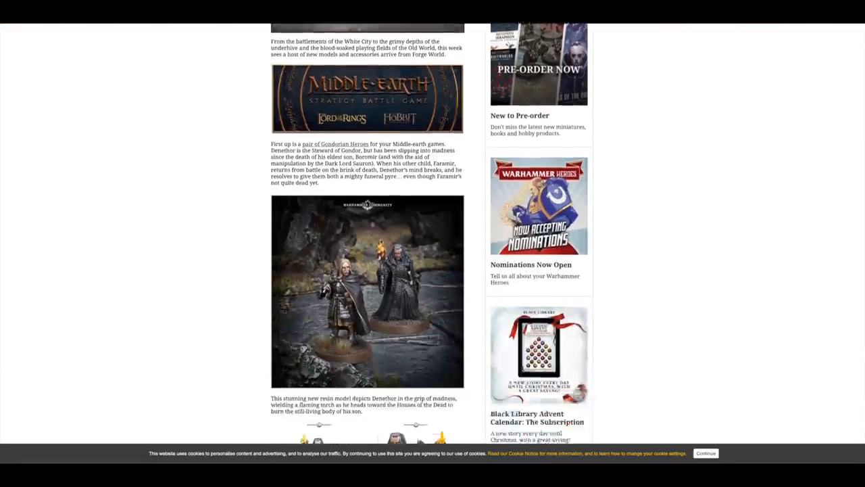
scroll(down, 3)
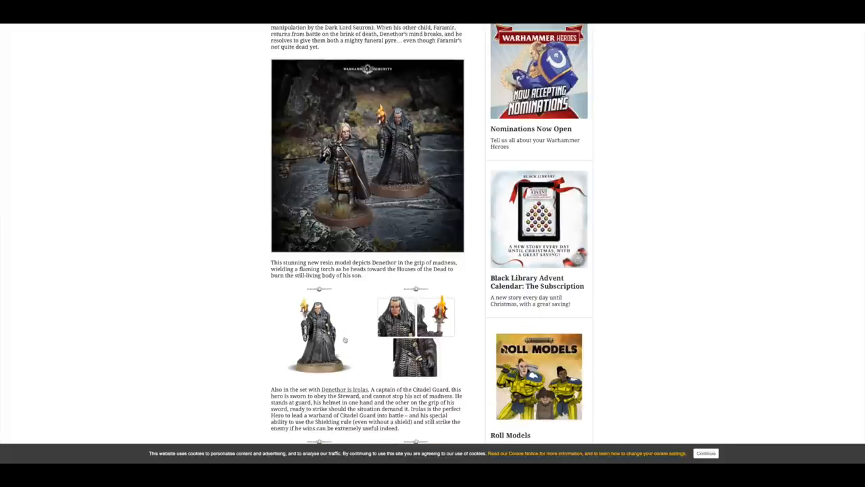
scroll(down, 3)
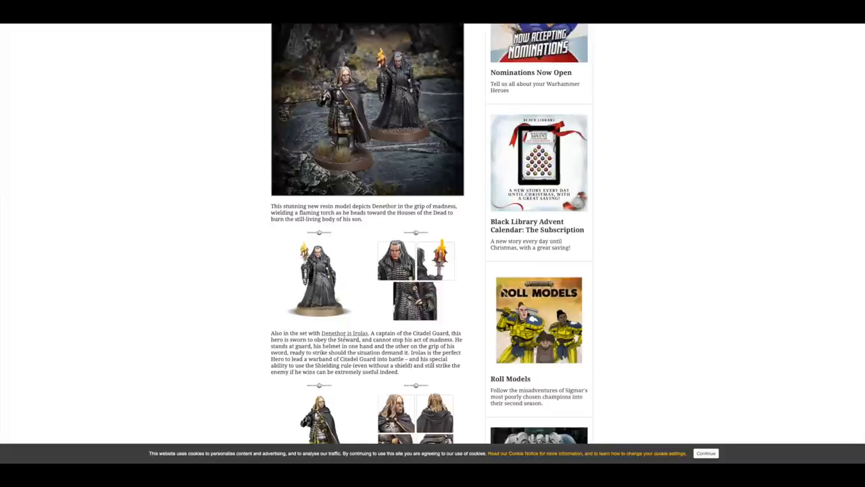
scroll(down, 3)
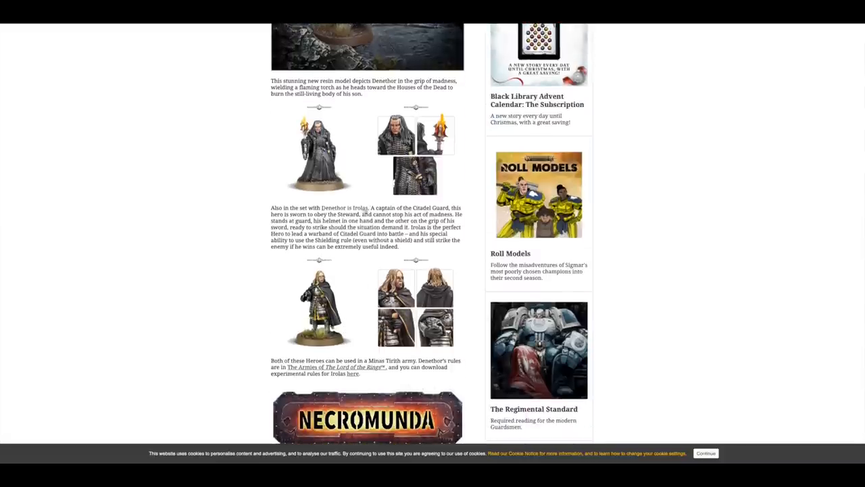
scroll(down, 3)
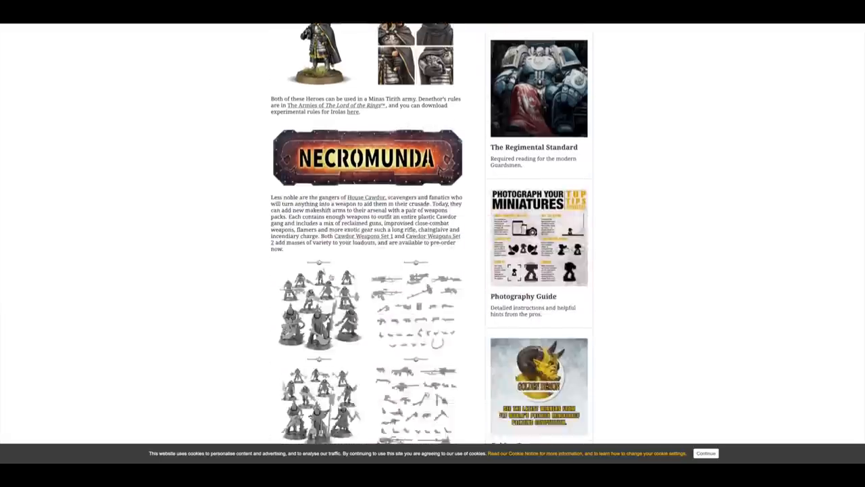
scroll(down, 3)
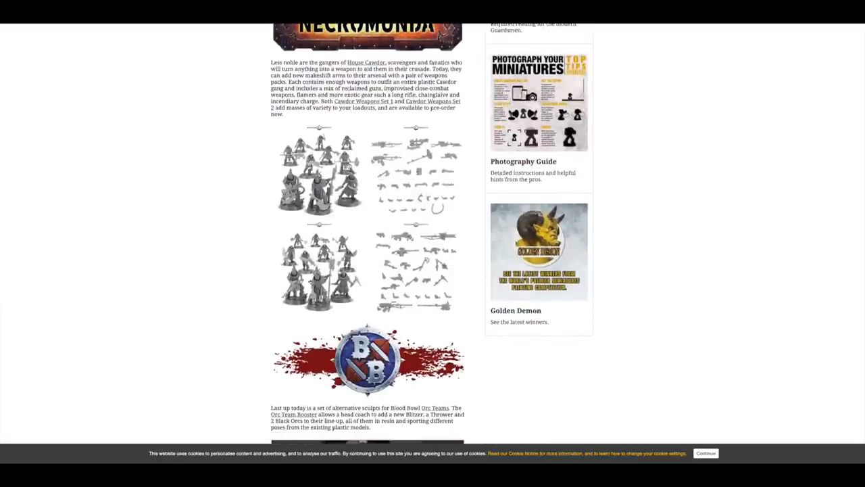
scroll(down, 3)
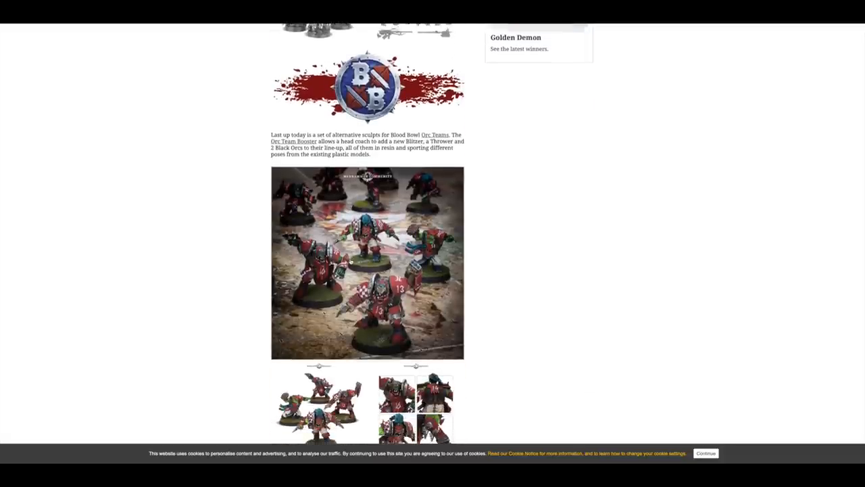
scroll(down, 3)
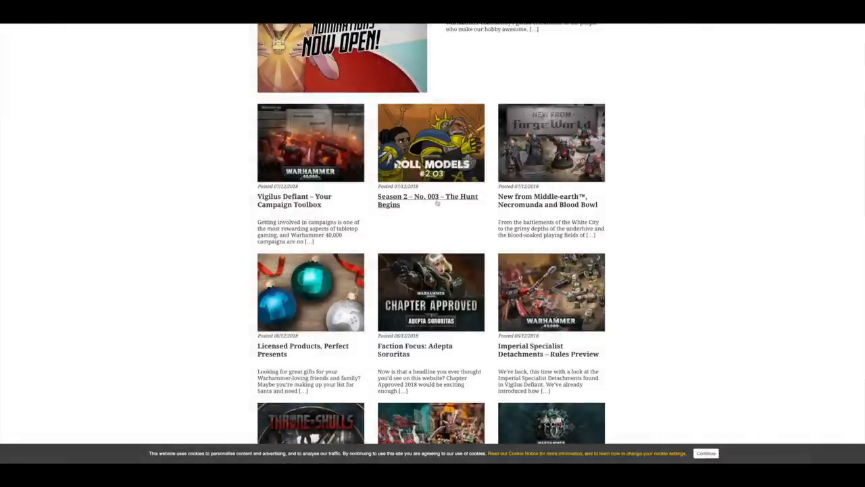
click(427, 200)
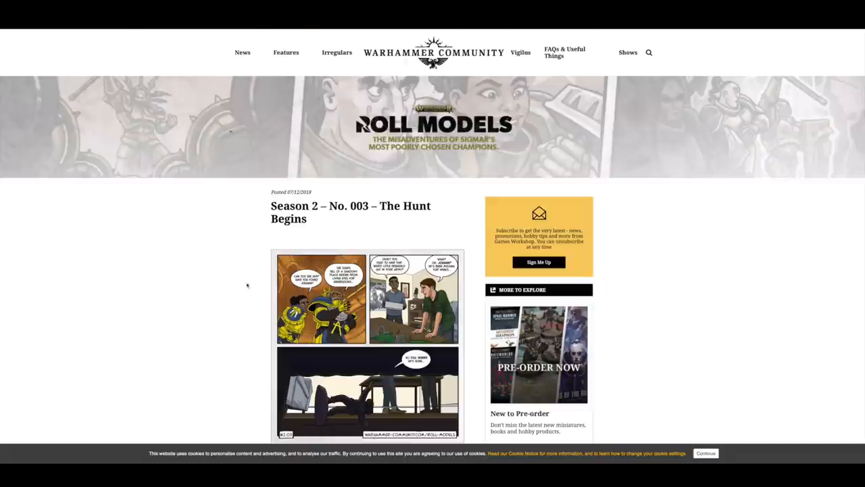
scroll(down, 3)
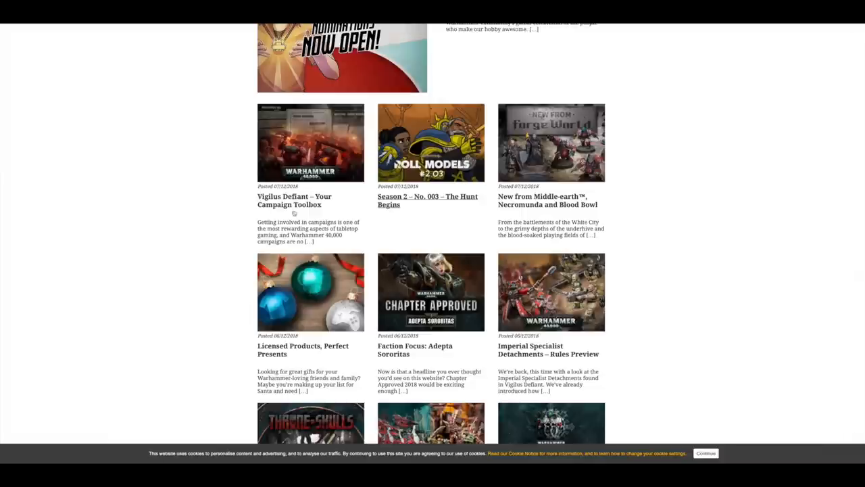
Step: Read through the Vigilus Defiant – Your Campaign Toolbox article to its end and back up
click(295, 200)
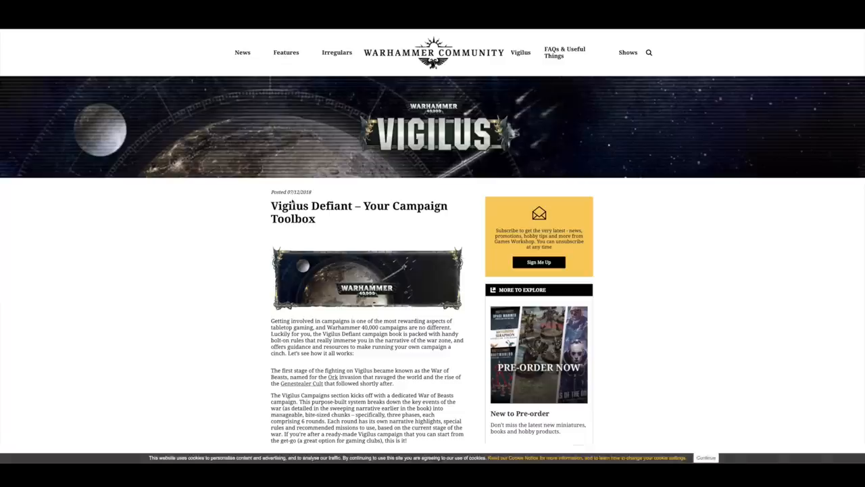
scroll(down, 3)
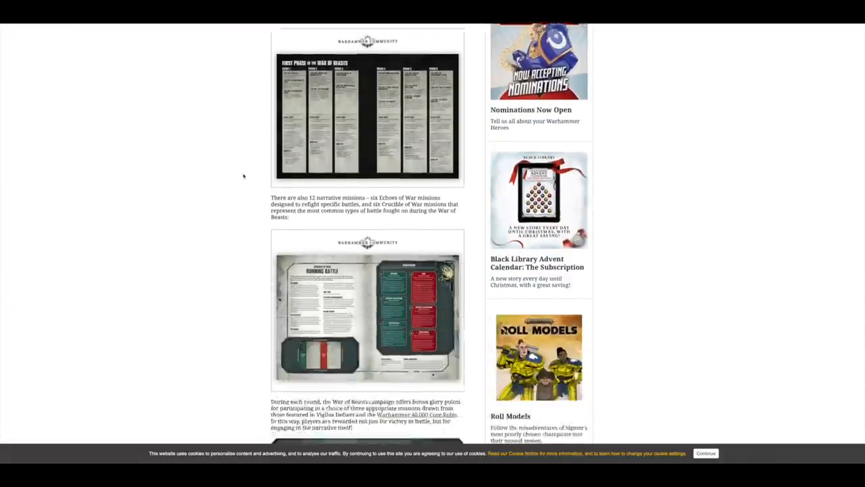
scroll(down, 3)
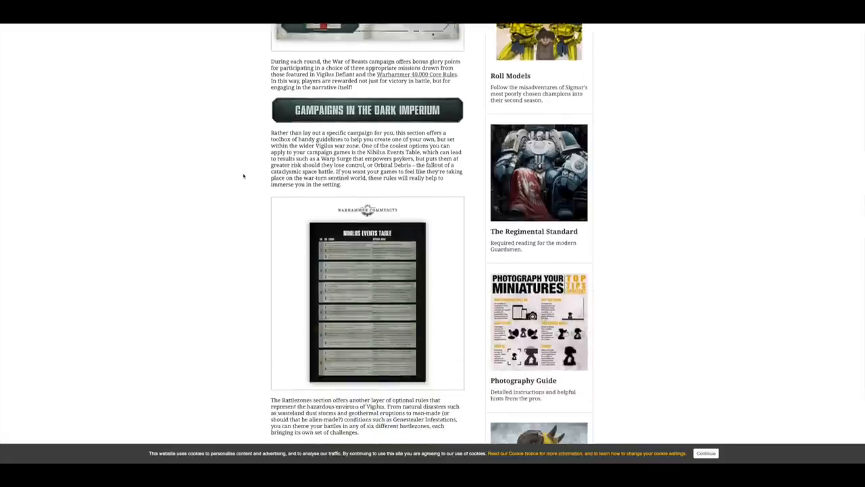
scroll(down, 3)
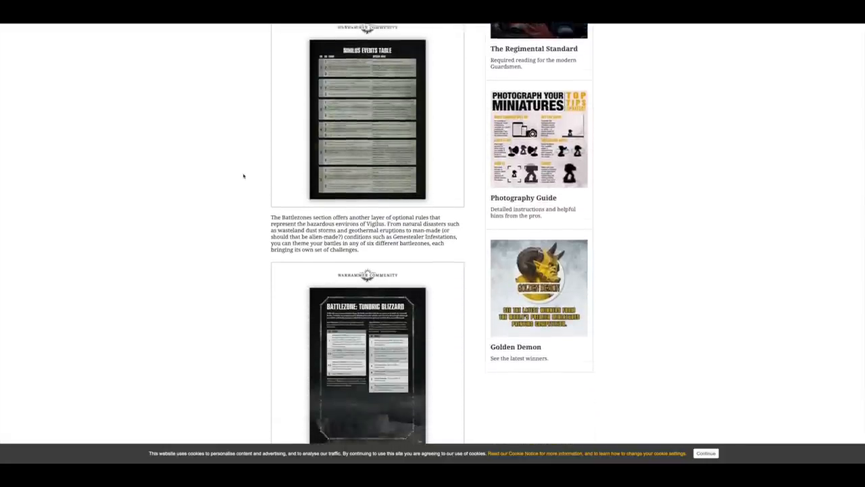
scroll(down, 3)
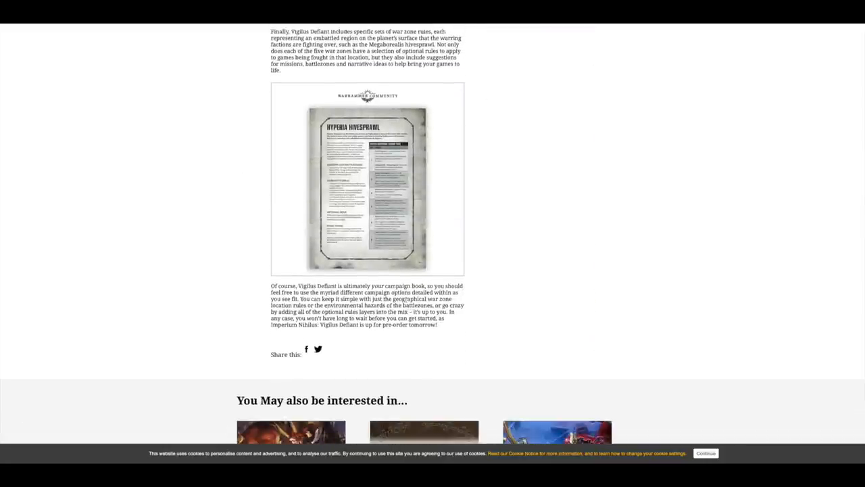
scroll(up, 3)
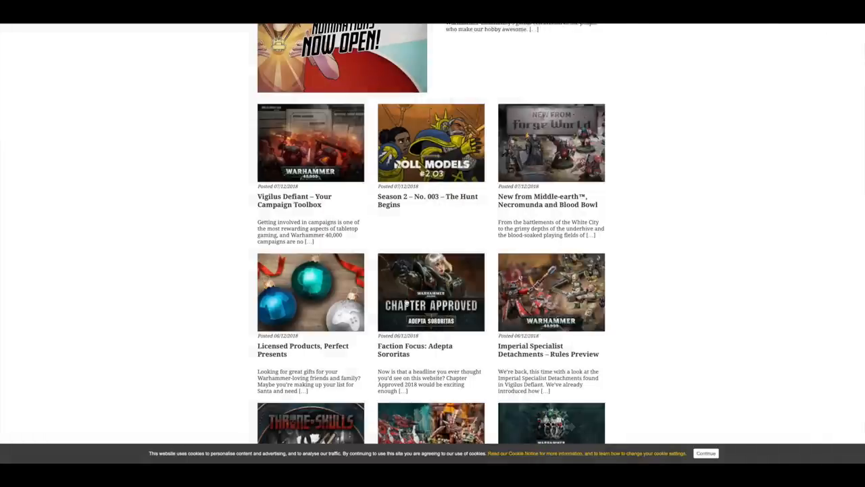
scroll(up, 3)
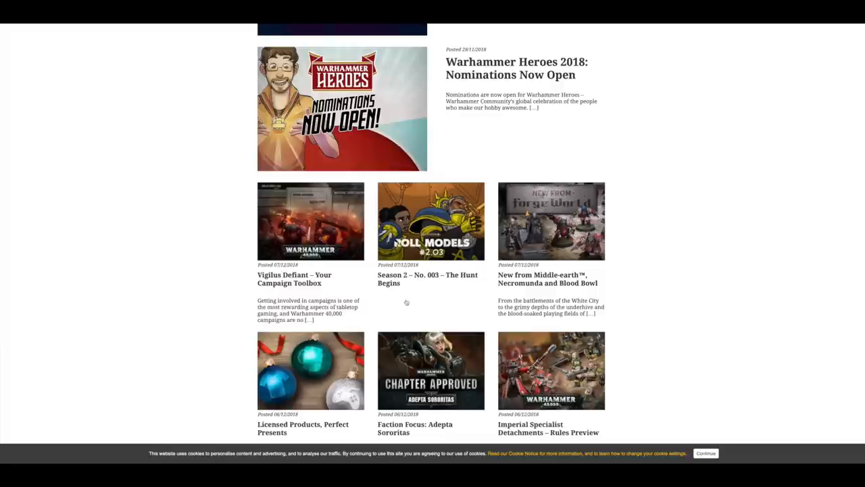
scroll(up, 3)
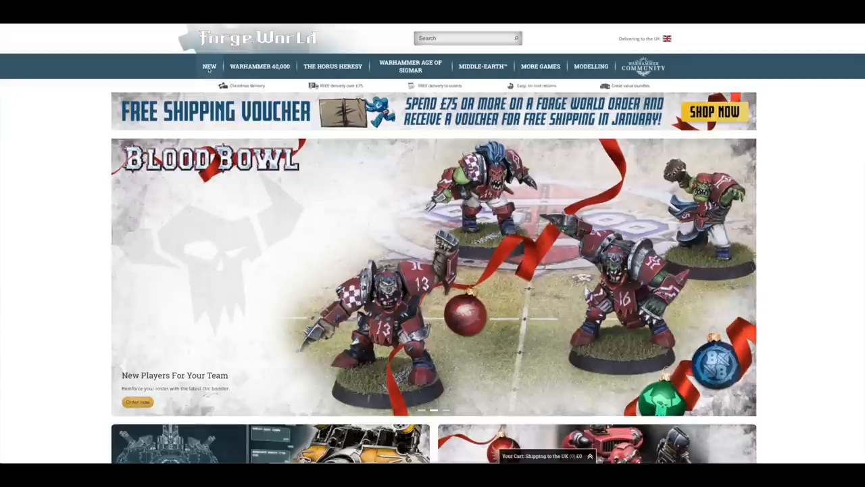
Step: Filter New releases to Pre-orders sorted Price High-Low, then view Necromunda House Cawdor: Fully Armed Gang (£57)
click(209, 66)
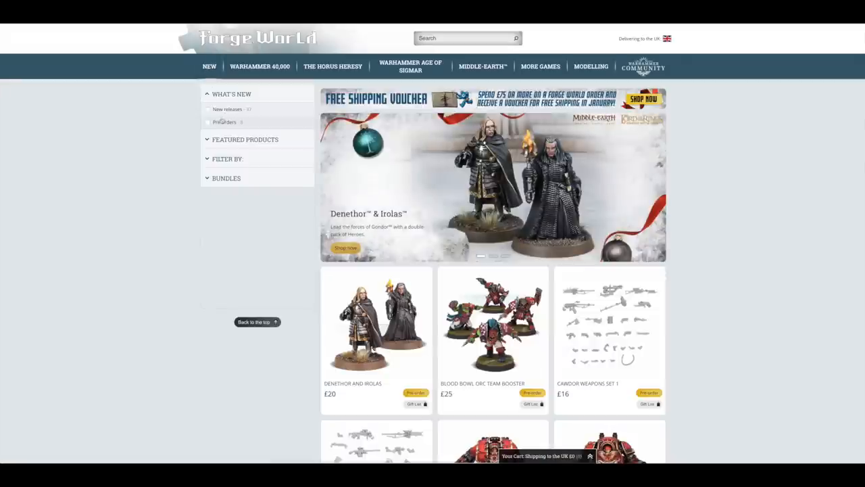
click(208, 122)
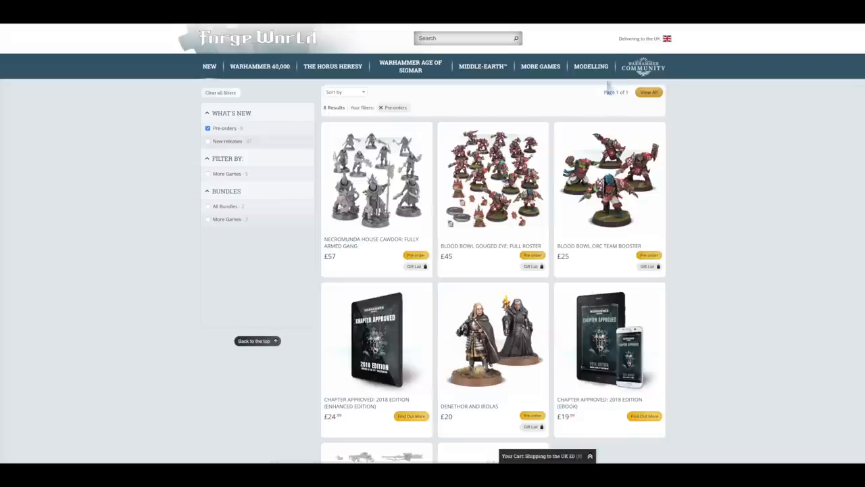
click(345, 92)
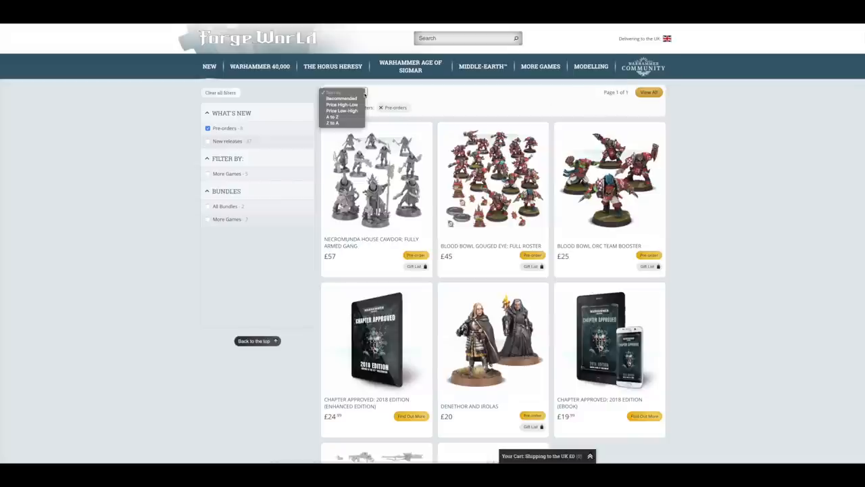
click(344, 105)
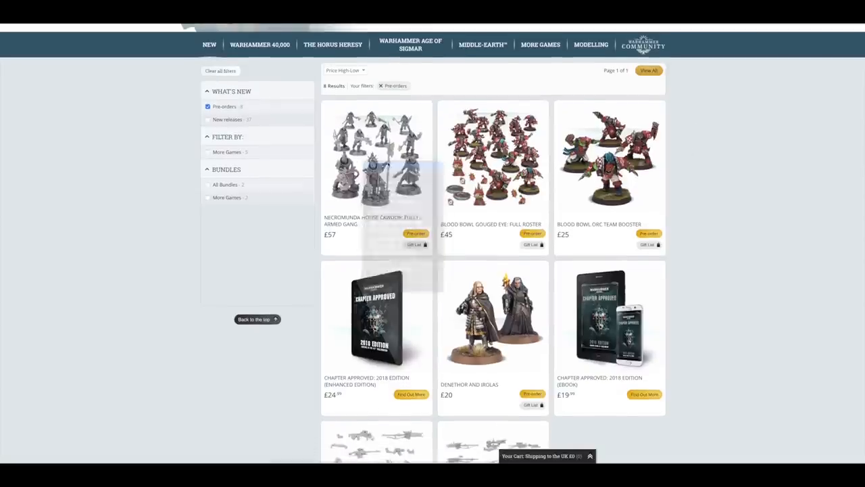
click(376, 156)
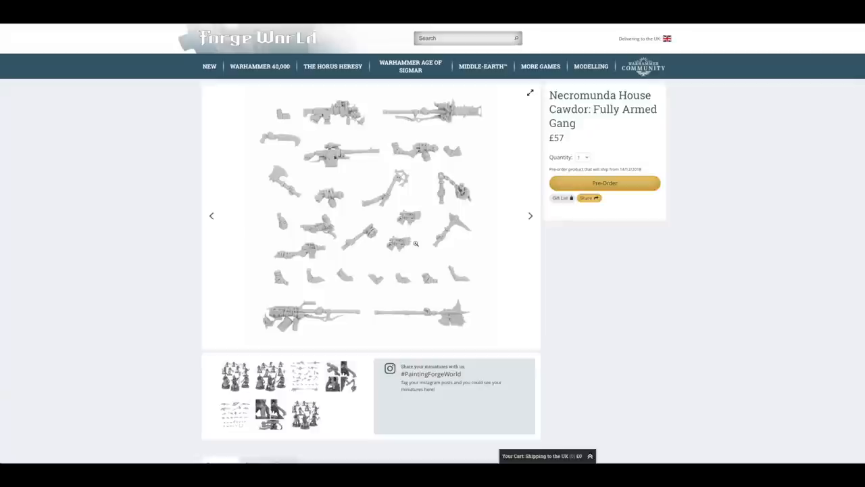
scroll(down, 3)
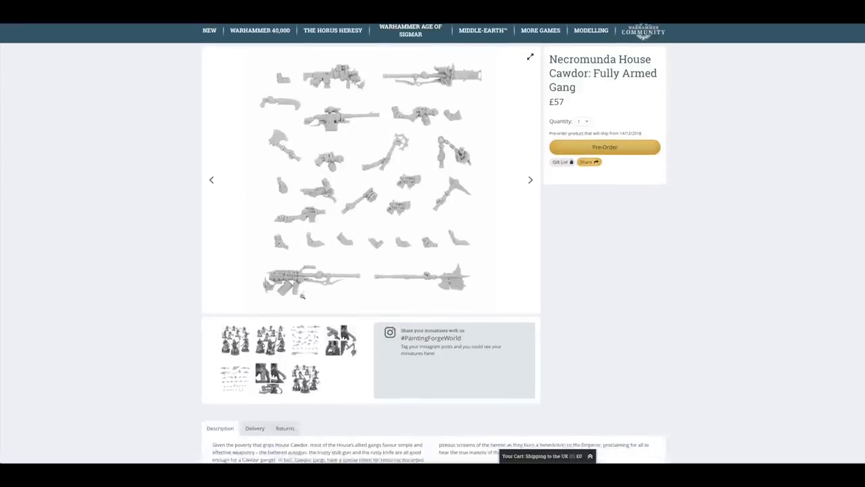
scroll(up, 3)
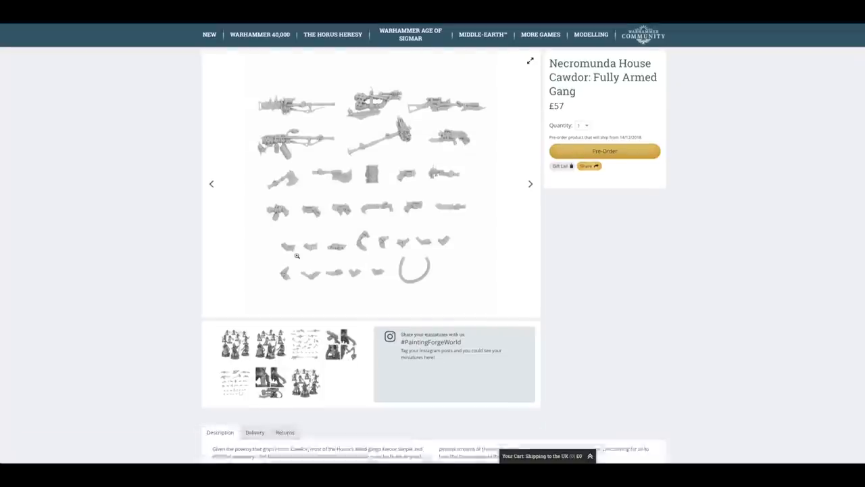
scroll(down, 3)
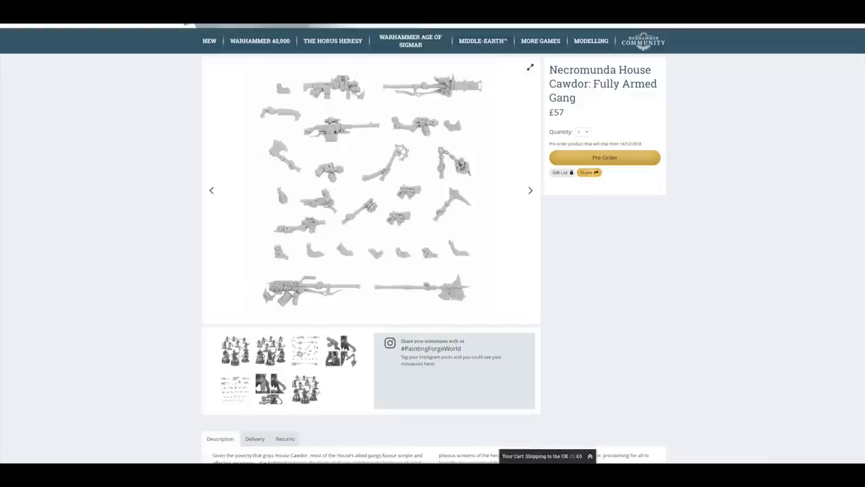
click(235, 350)
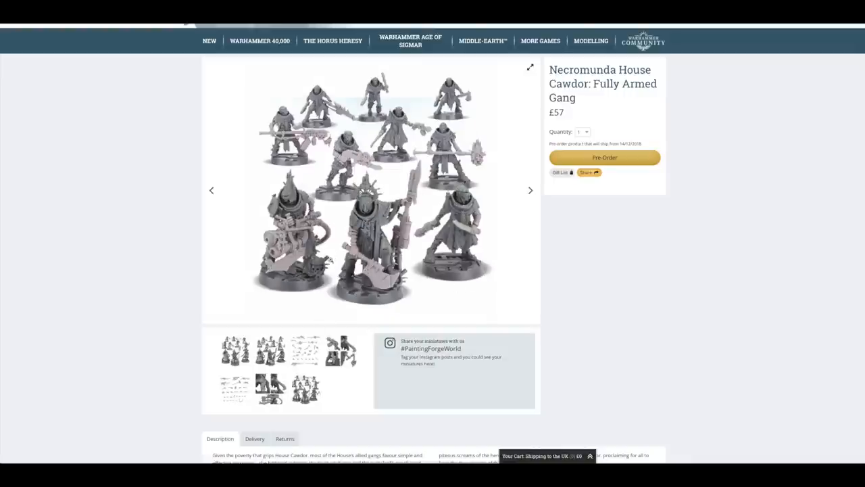
scroll(up, 3)
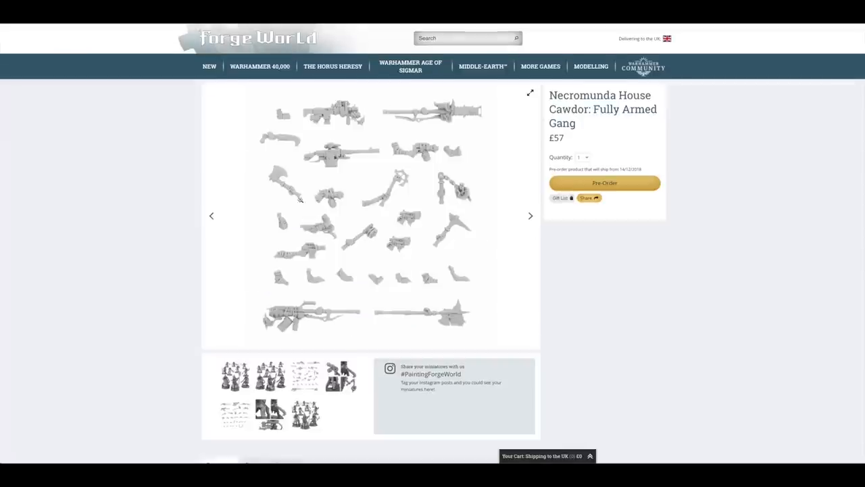
scroll(down, 3)
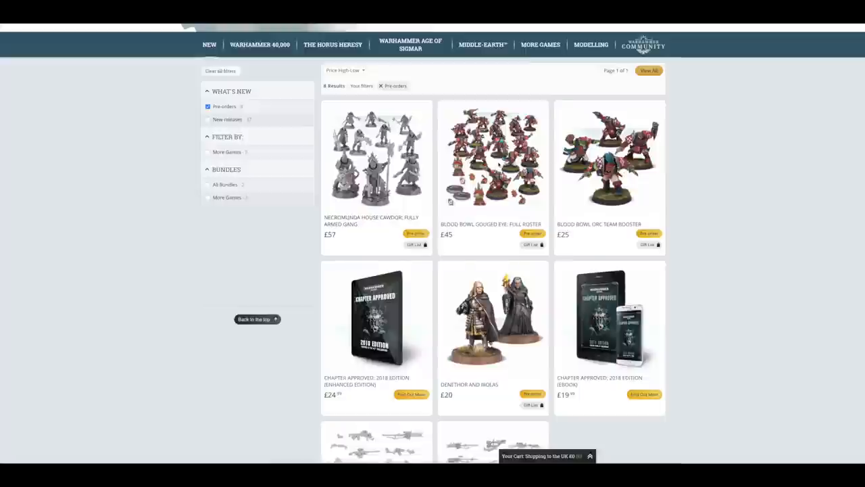
Step: View the Blood Bowl Gouged Eye: Full Roster product page (£45) from the pre-order grid
click(492, 156)
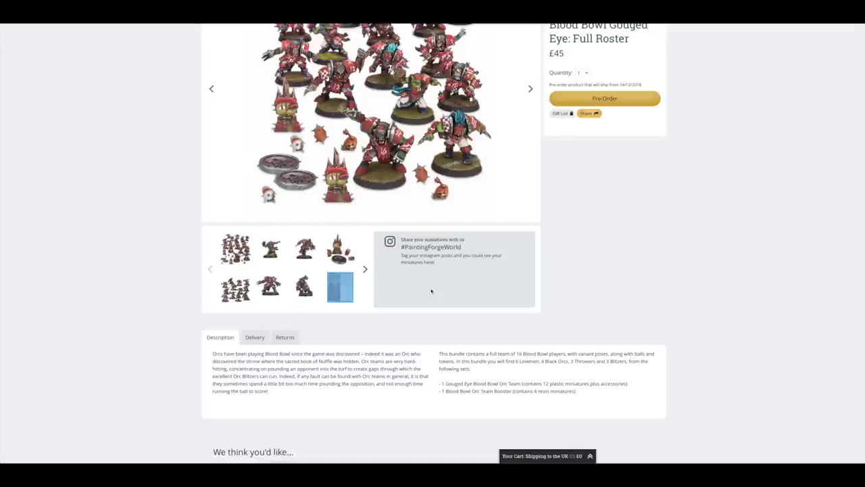
Step: Look over the Full Roster page, then view the Blood Bowl Orc Team Booster product (£25)
scroll(up, 3)
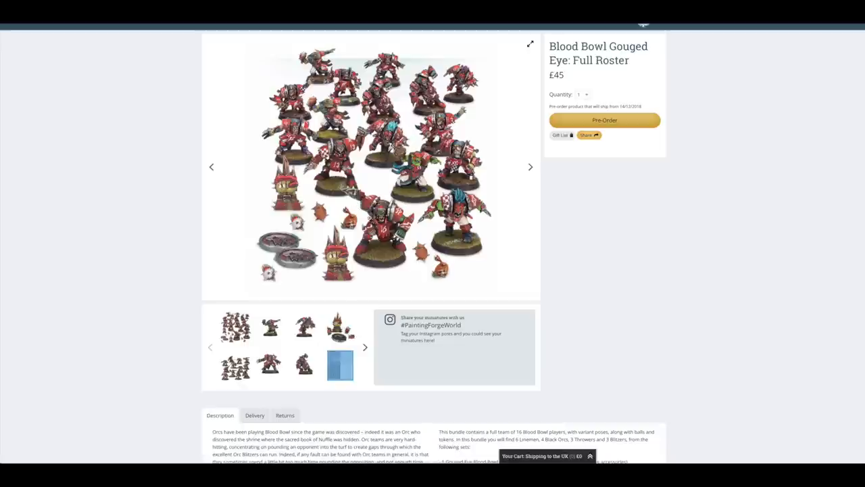
mouse_move(512, 187)
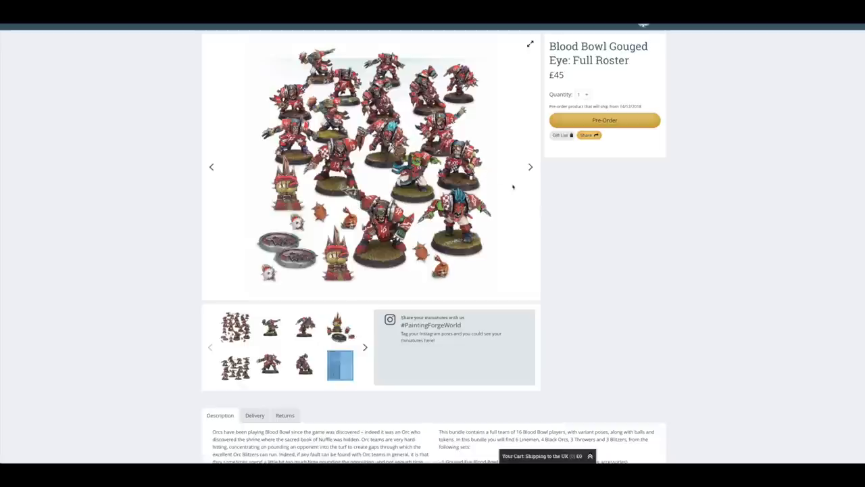
scroll(up, 3)
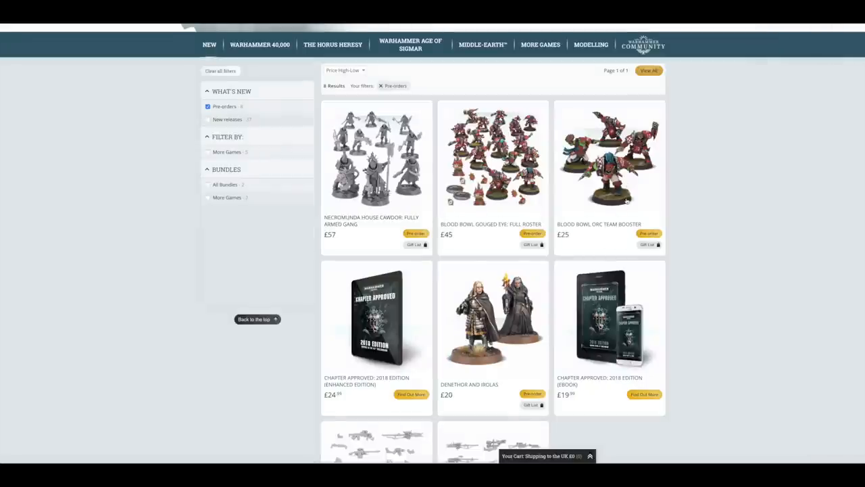
click(608, 160)
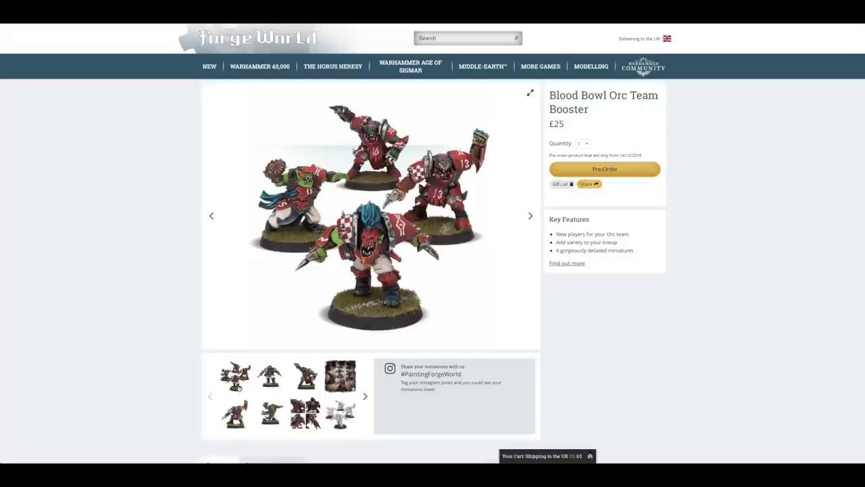
mouse_move(369, 311)
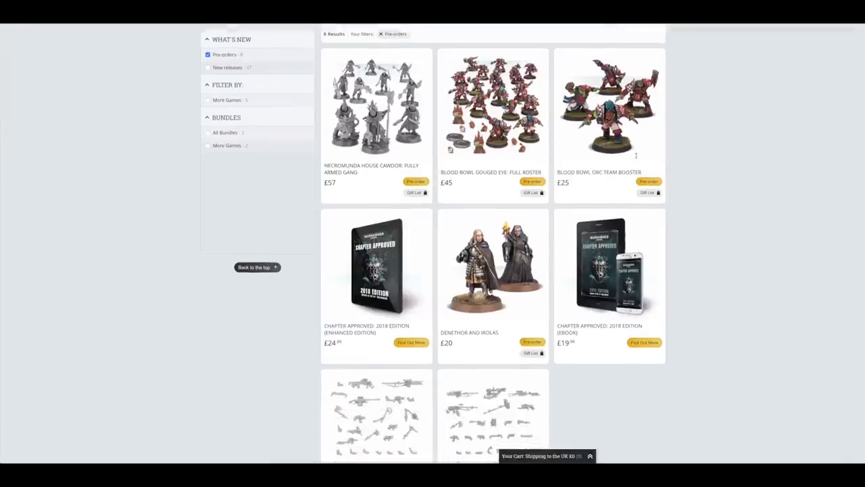
scroll(down, 3)
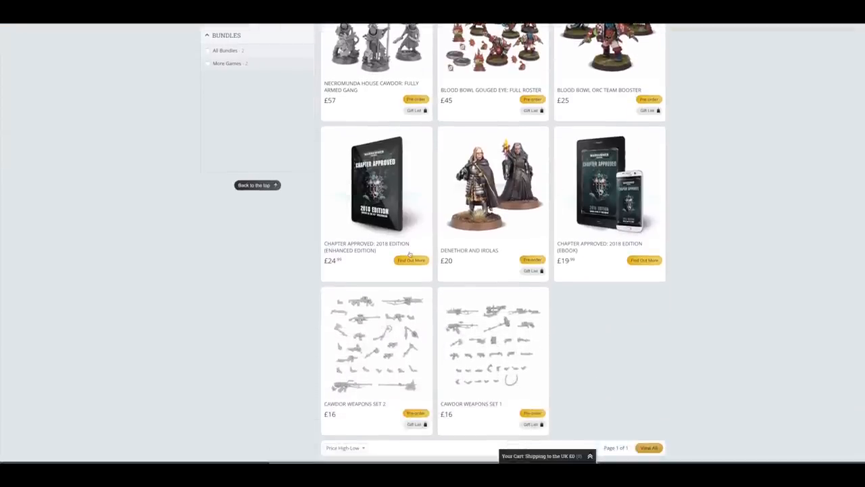
mouse_move(327, 219)
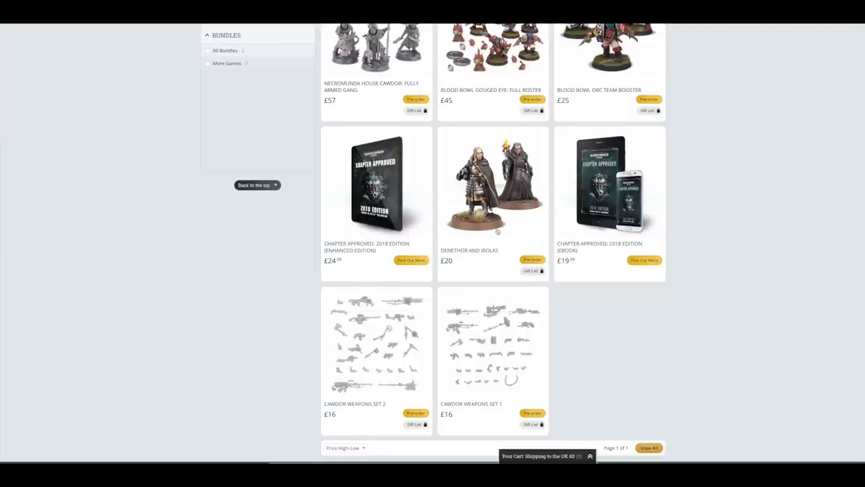
scroll(down, 3)
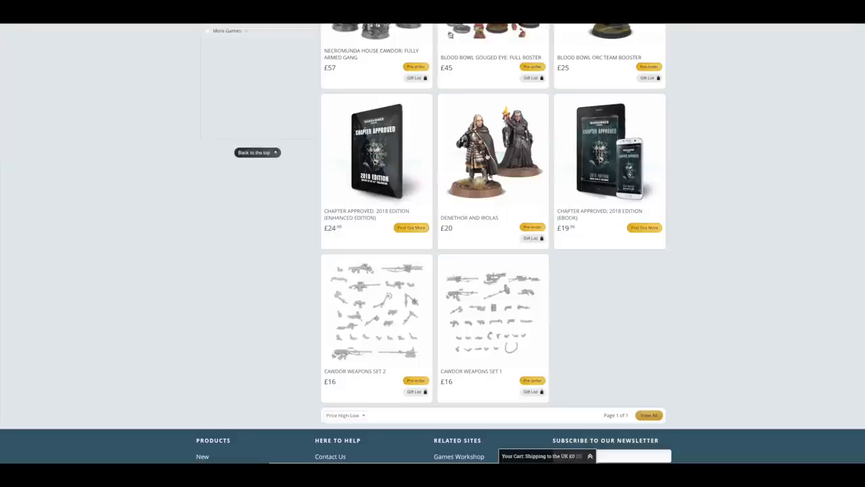
scroll(down, 3)
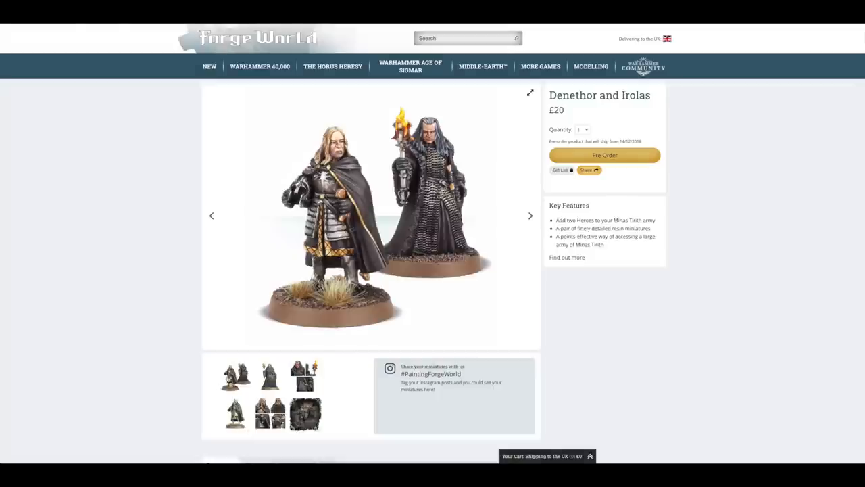
scroll(down, 3)
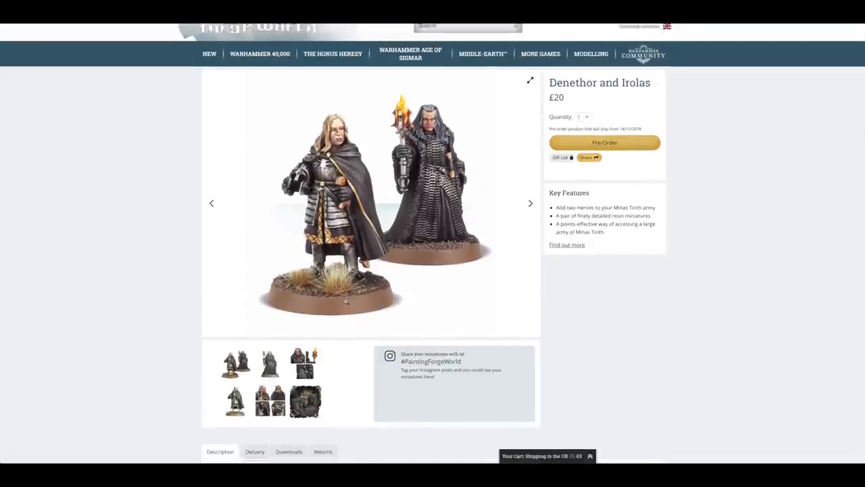
scroll(up, 3)
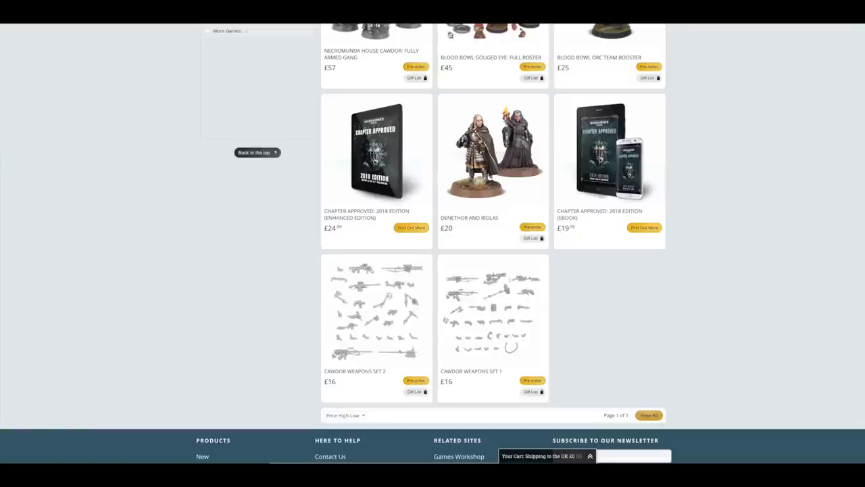
Step: Review the Cawdor Weapons Set 1 product page and its description
click(492, 309)
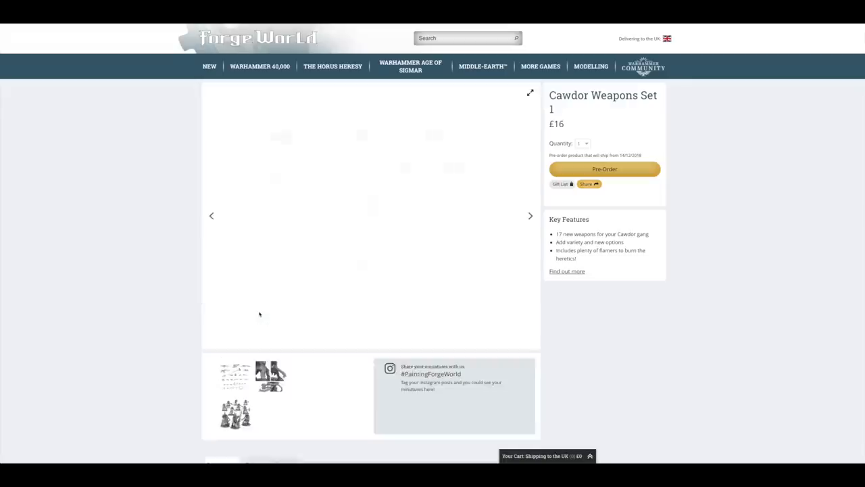
scroll(down, 3)
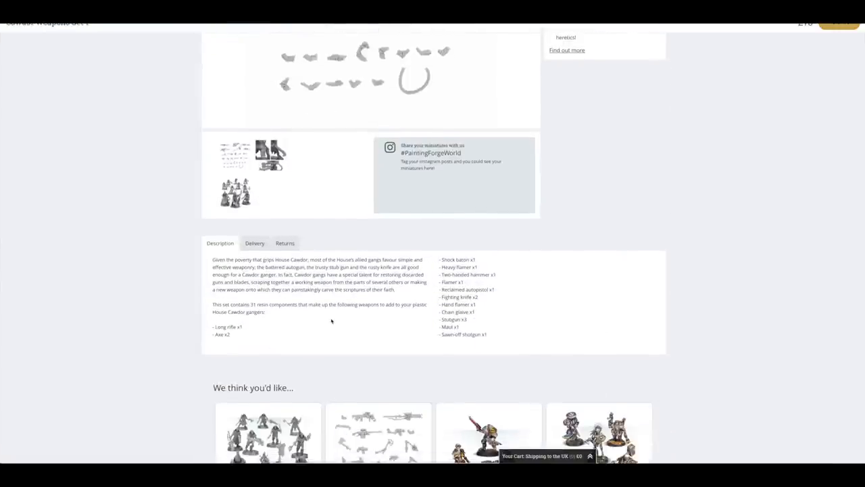
scroll(up, 3)
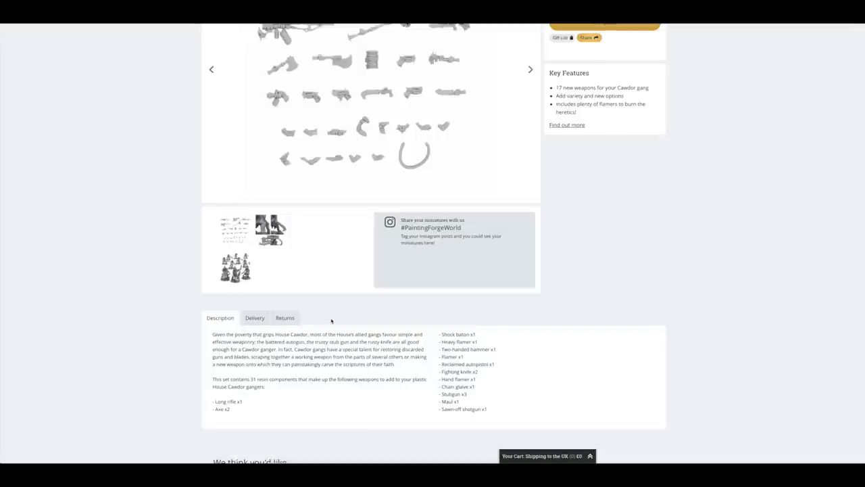
scroll(down, 3)
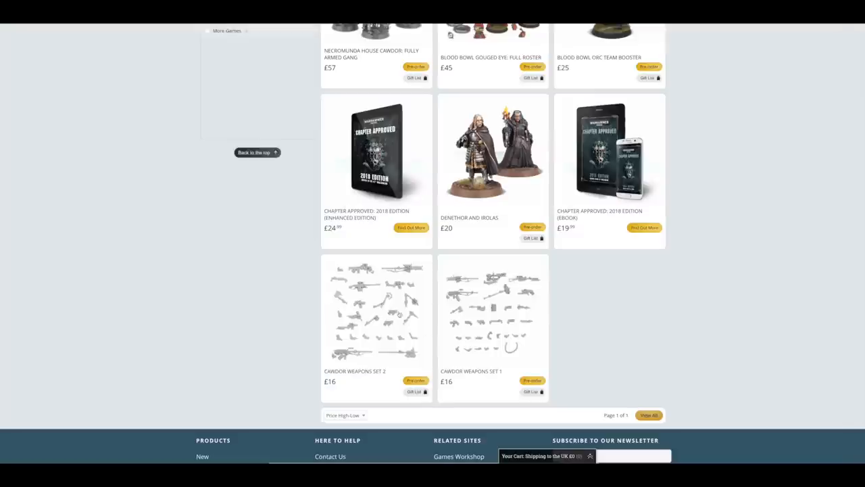
Step: Review the Cawdor Weapons Set 2 product page (£16) through its description
click(375, 311)
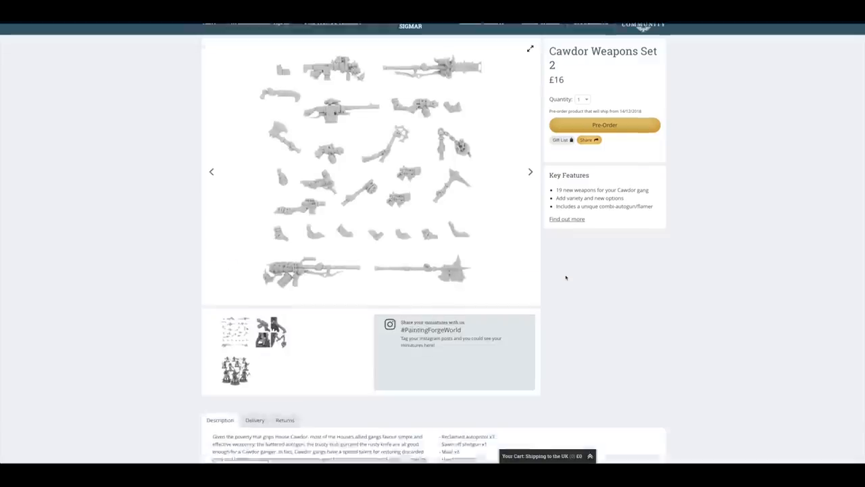
scroll(down, 3)
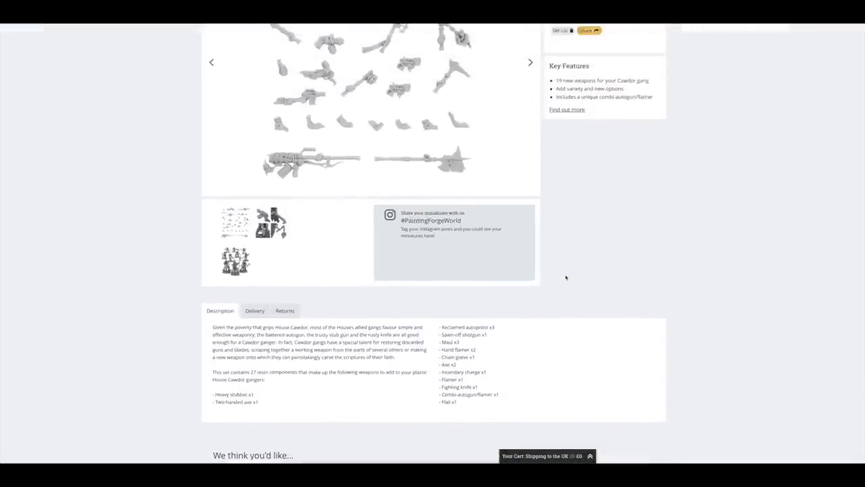
scroll(up, 3)
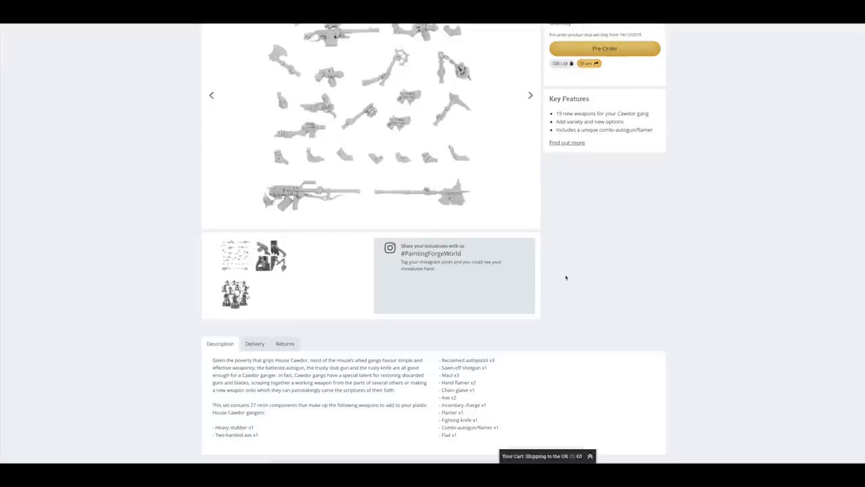
mouse_move(486, 331)
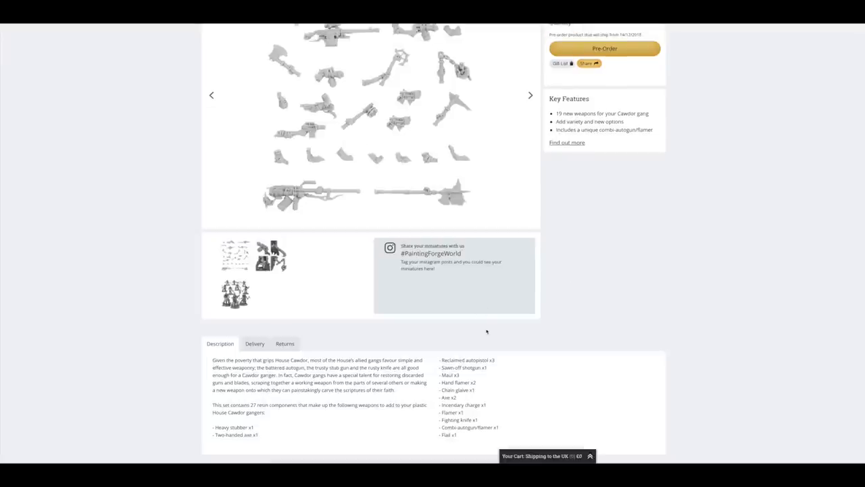
scroll(down, 3)
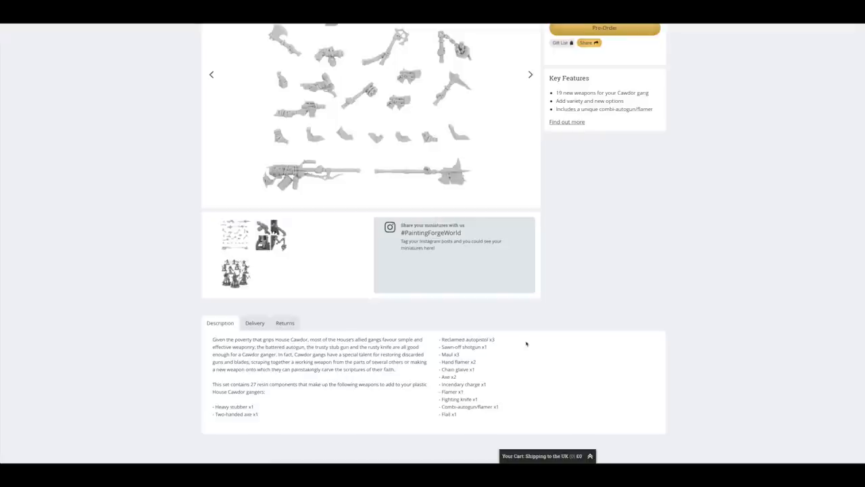
scroll(down, 3)
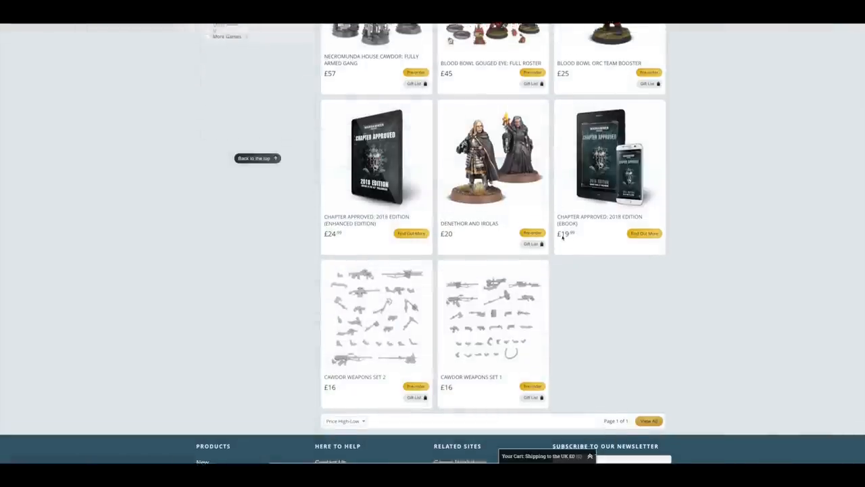
scroll(up, 3)
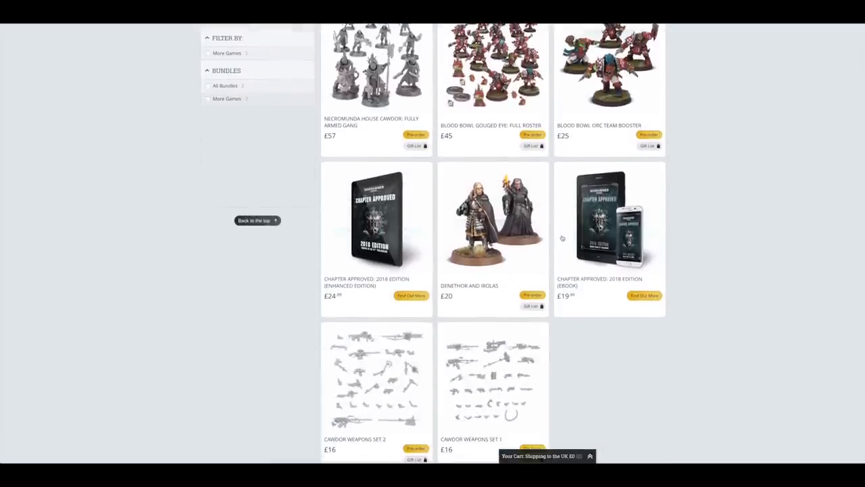
scroll(up, 3)
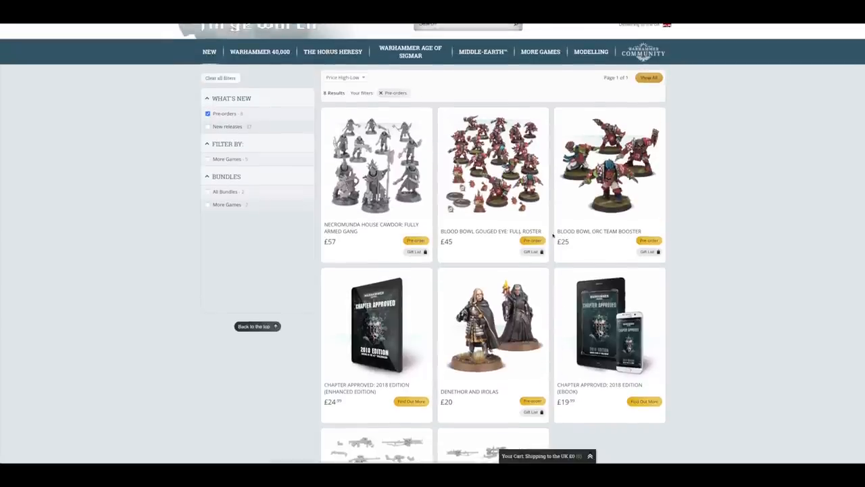
mouse_move(236, 235)
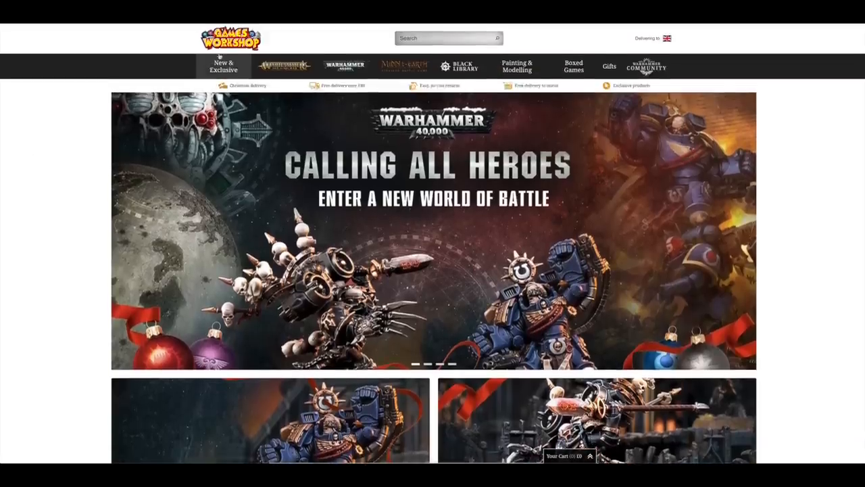
Step: Filter New & Exclusive to Pre-orders sorted Price High-Low, then bring up the delivery country choices
click(223, 67)
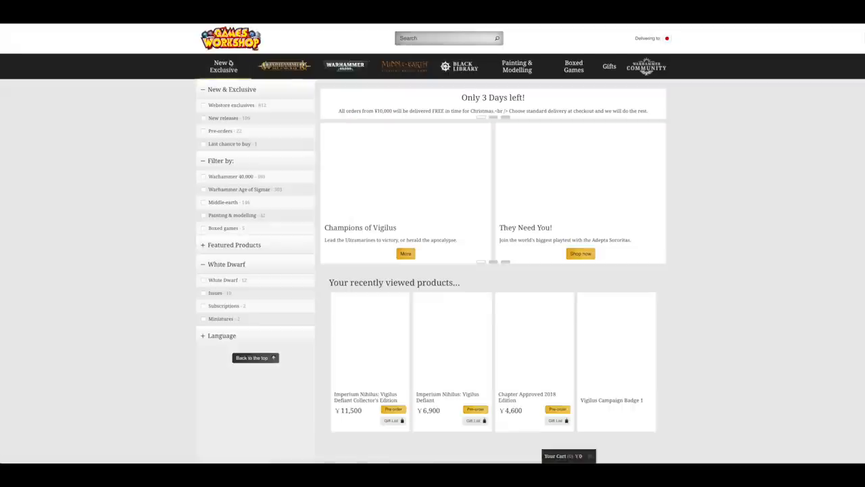
click(203, 130)
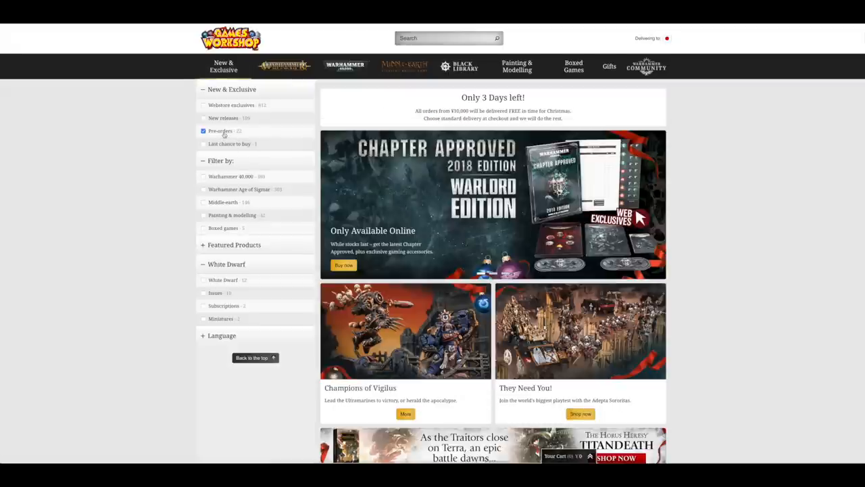
click(203, 129)
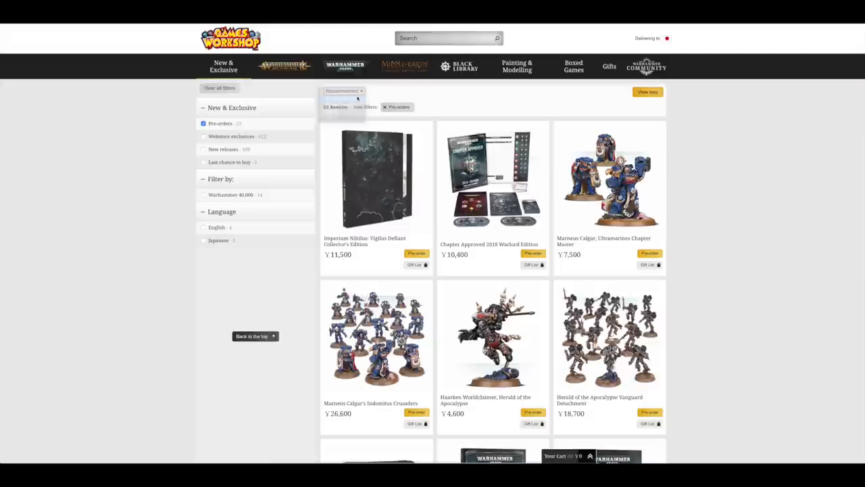
click(343, 91)
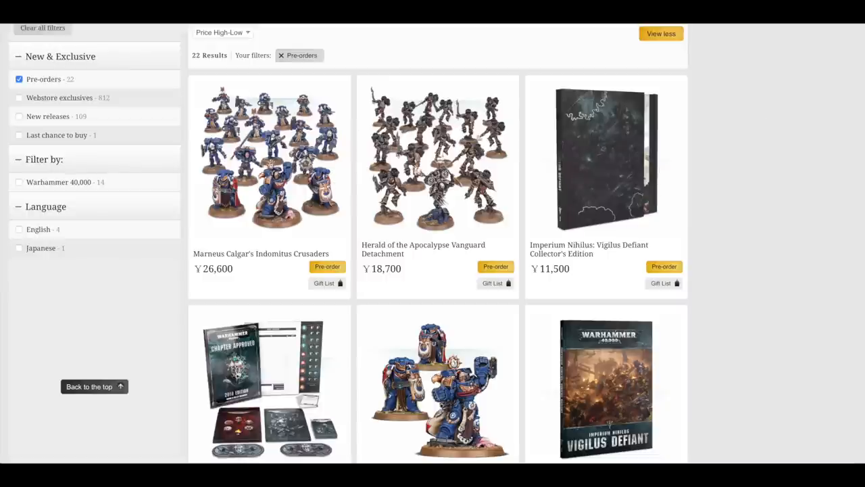
scroll(up, 3)
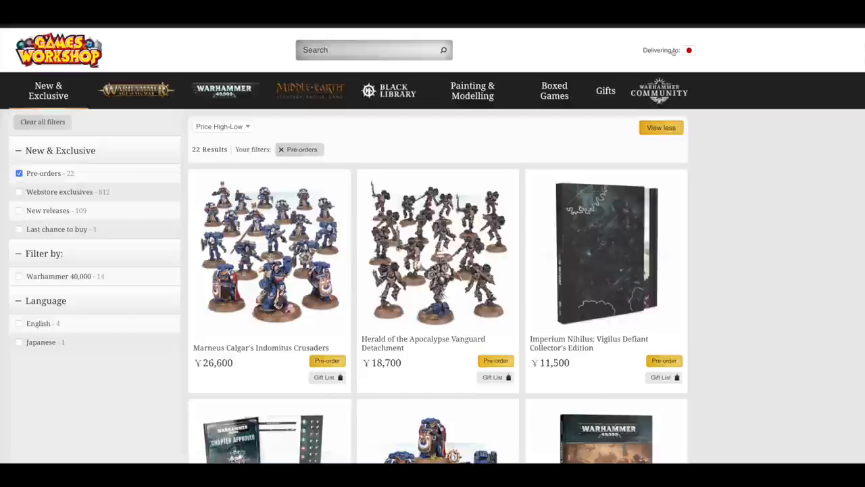
click(690, 50)
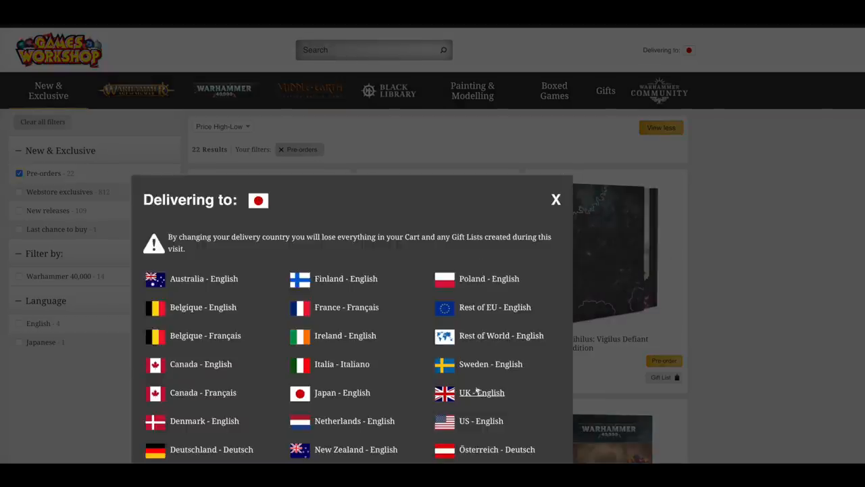
Step: Set delivery to UK - English for pound prices and glimpse the Herald of the Apocalypse Vanguard Detachment page
click(481, 392)
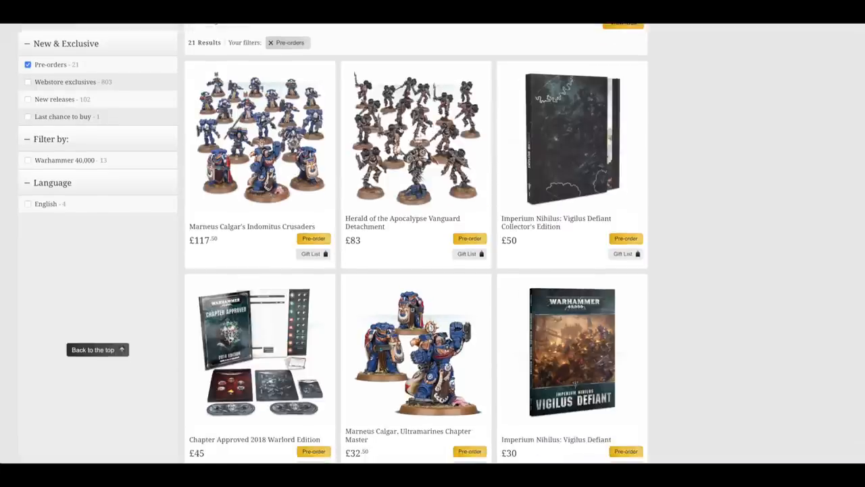
click(416, 138)
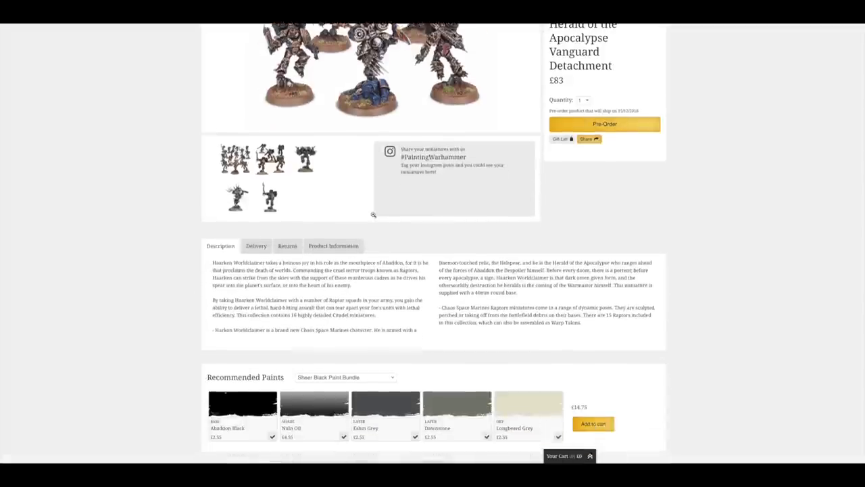
scroll(up, 3)
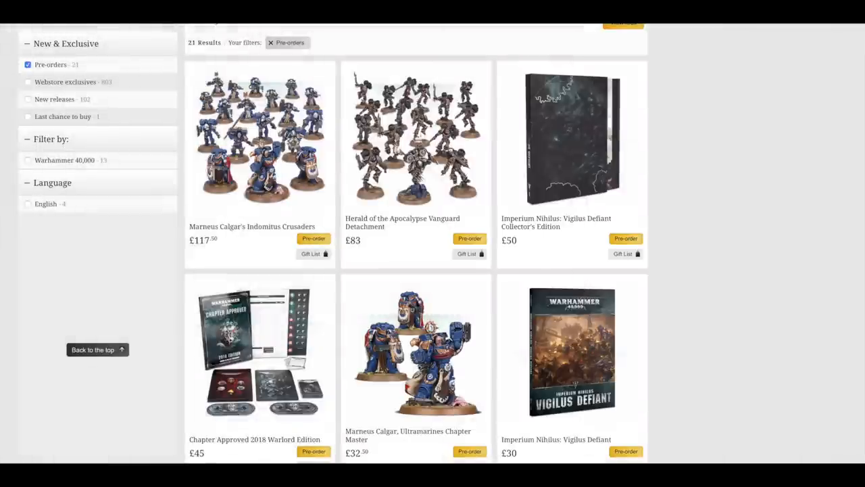
mouse_move(584, 151)
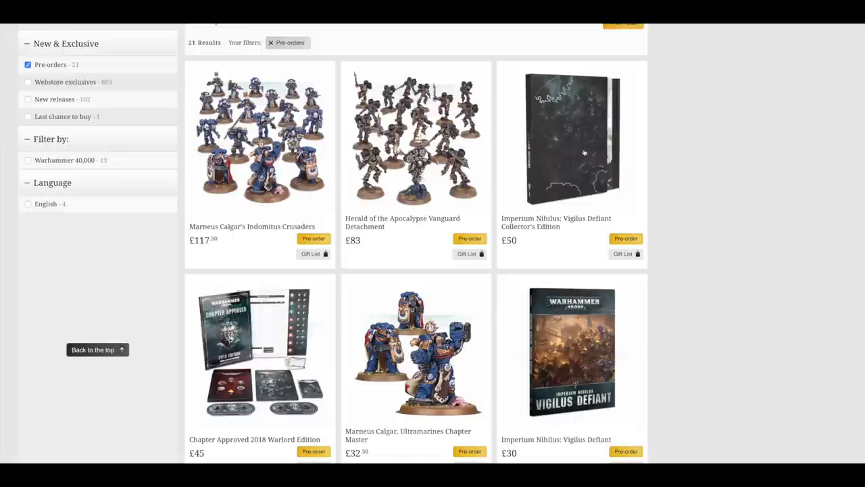
Step: Read through the Imperium Nihilus: Vigilus Defiant Collector's Edition product page (£50)
click(572, 138)
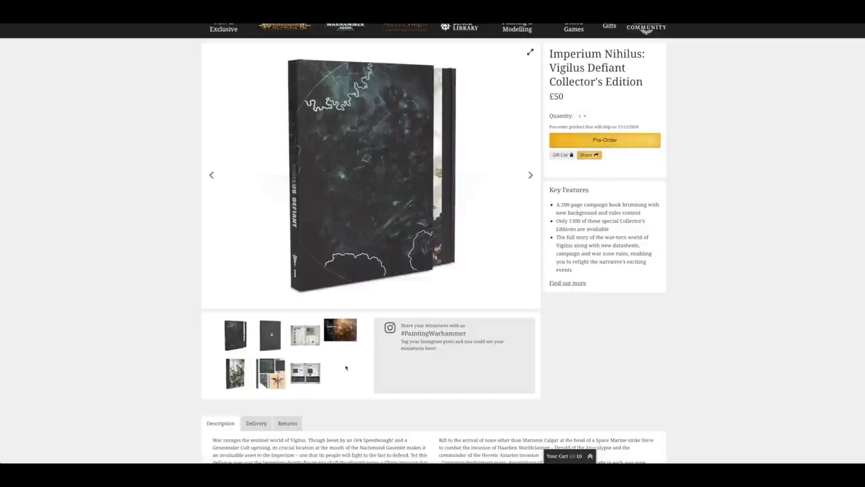
scroll(down, 3)
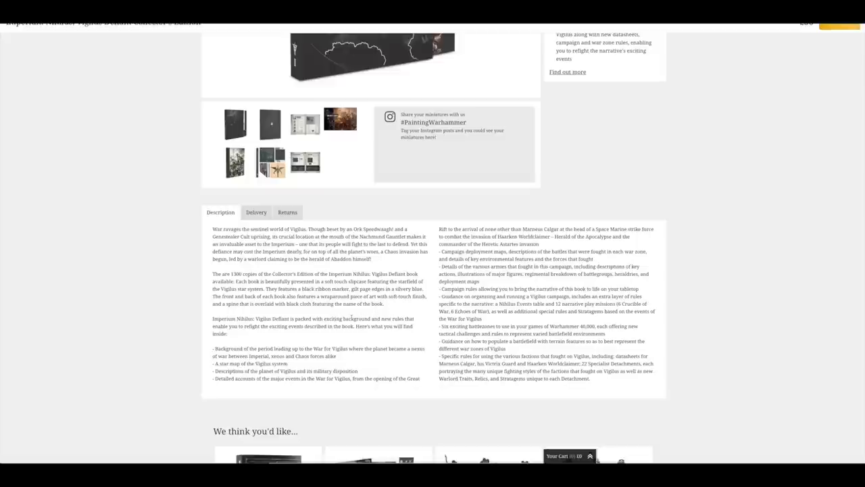
scroll(up, 3)
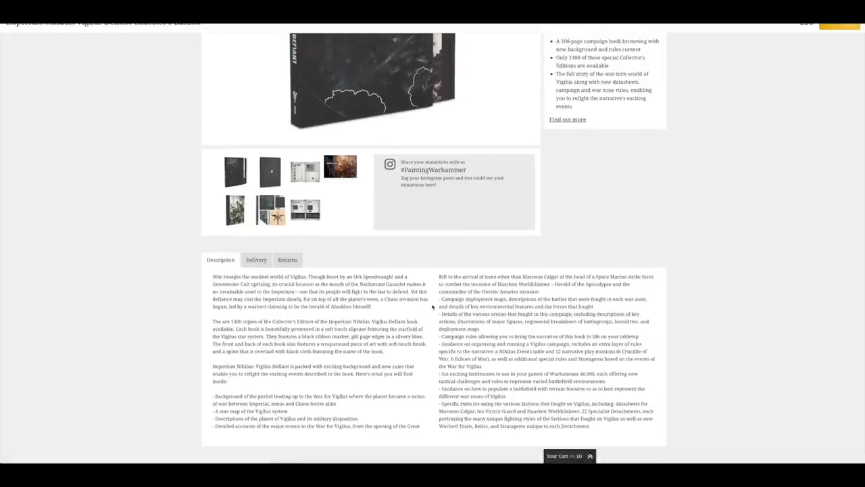
scroll(up, 3)
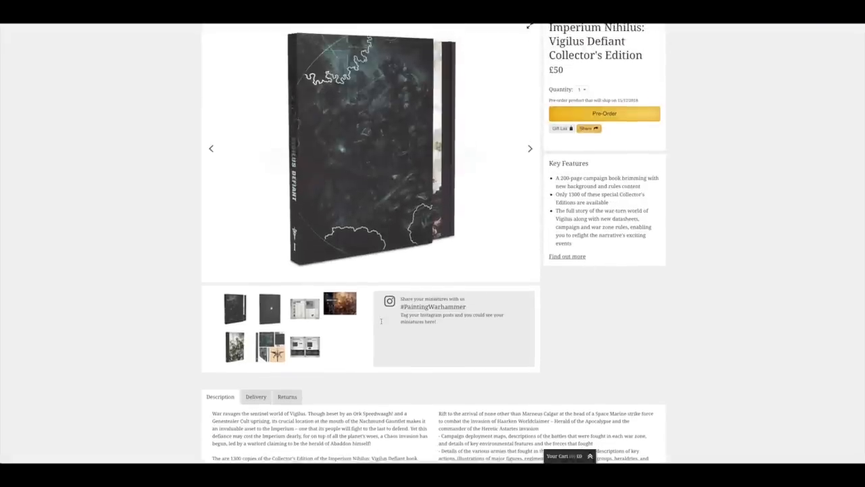
scroll(down, 3)
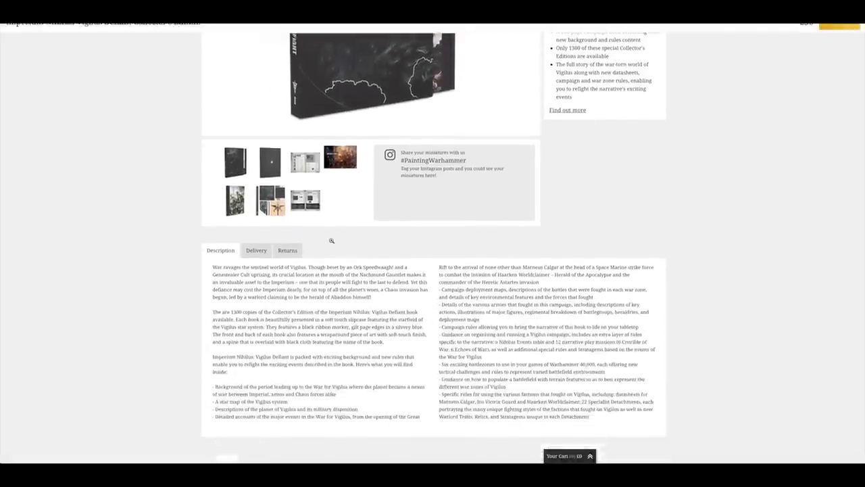
scroll(down, 3)
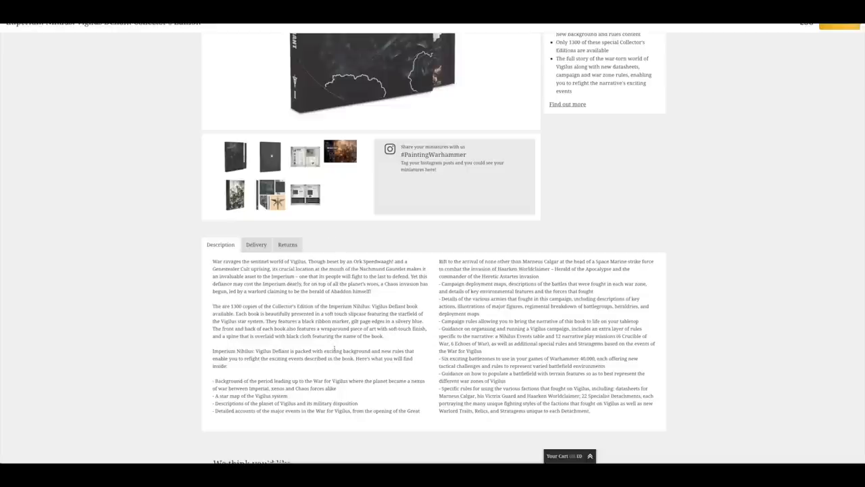
scroll(up, 3)
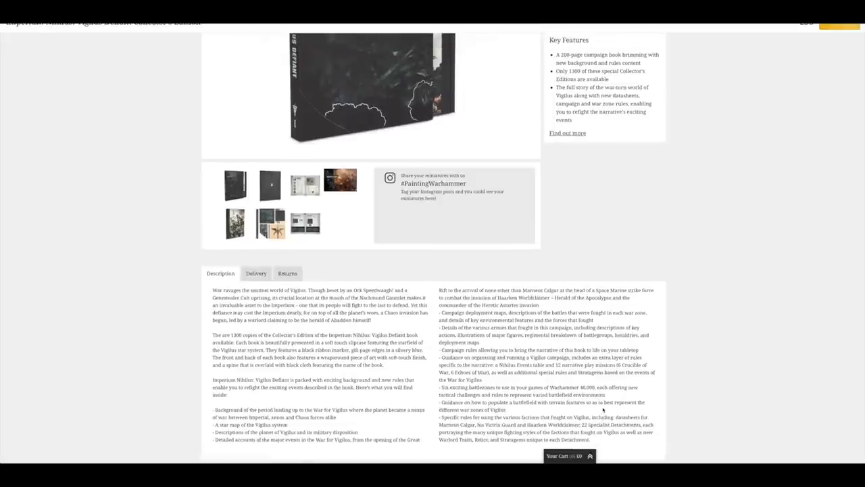
scroll(up, 3)
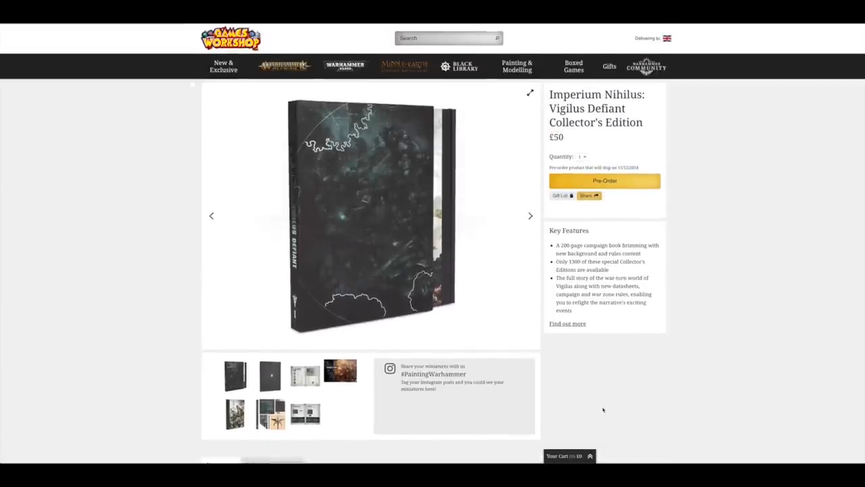
scroll(down, 3)
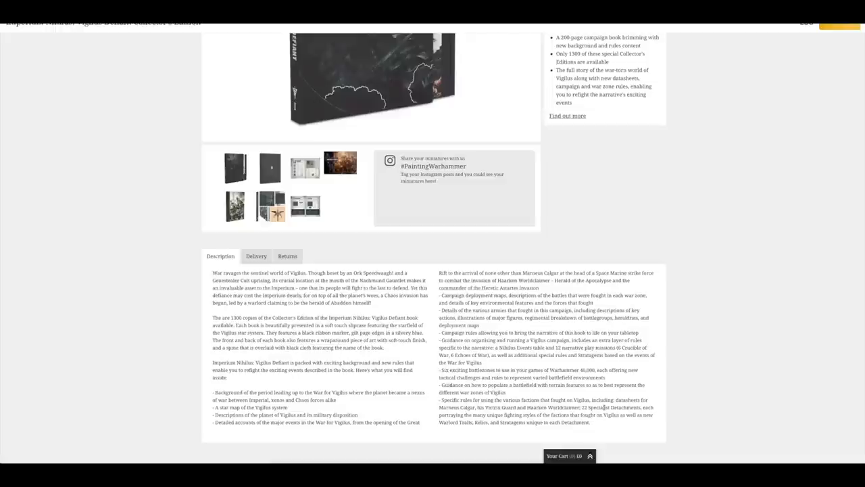
scroll(up, 3)
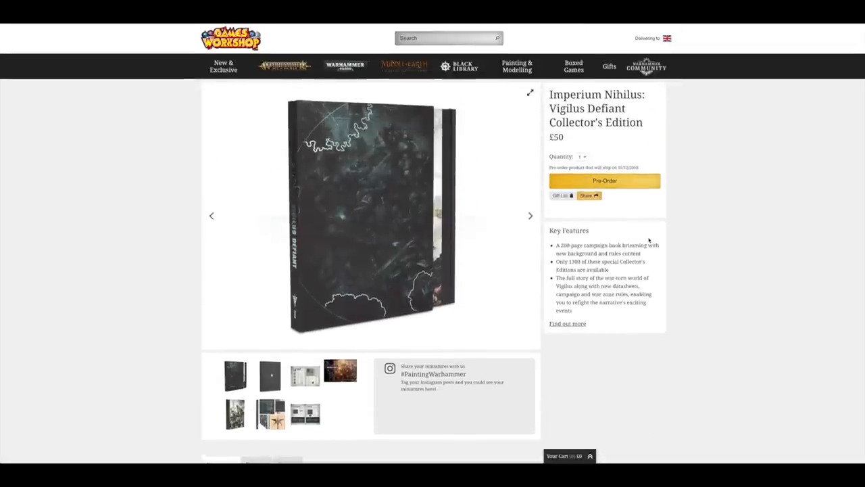
mouse_move(503, 209)
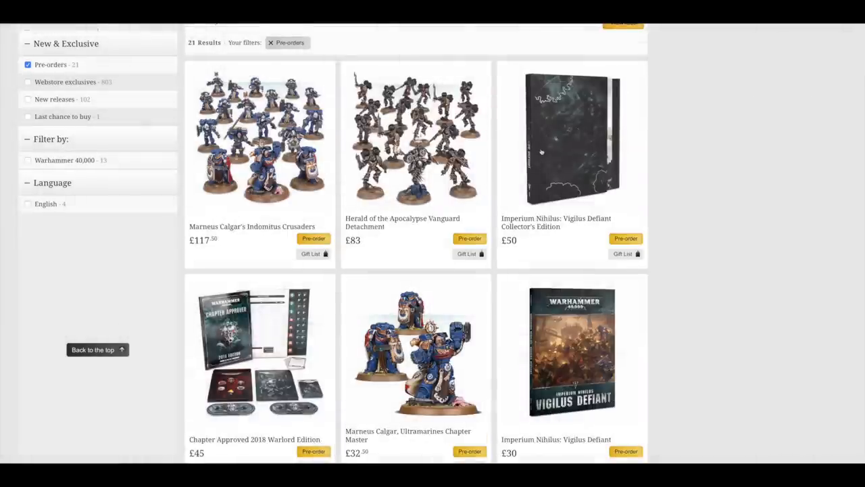
Step: Bring the lower rows of the pre-order grid into view
scroll(down, 3)
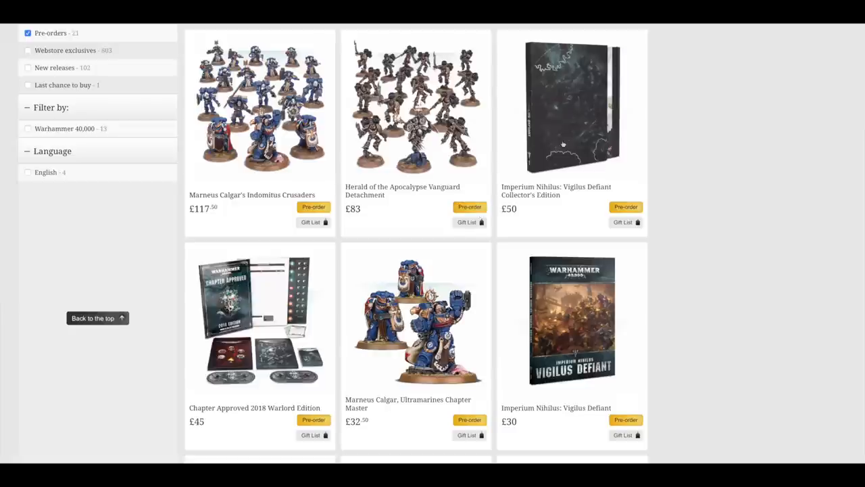
scroll(down, 3)
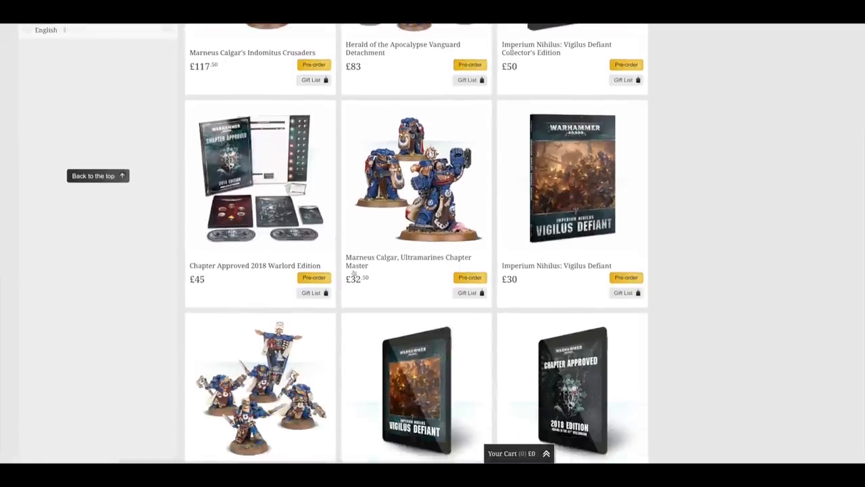
scroll(down, 3)
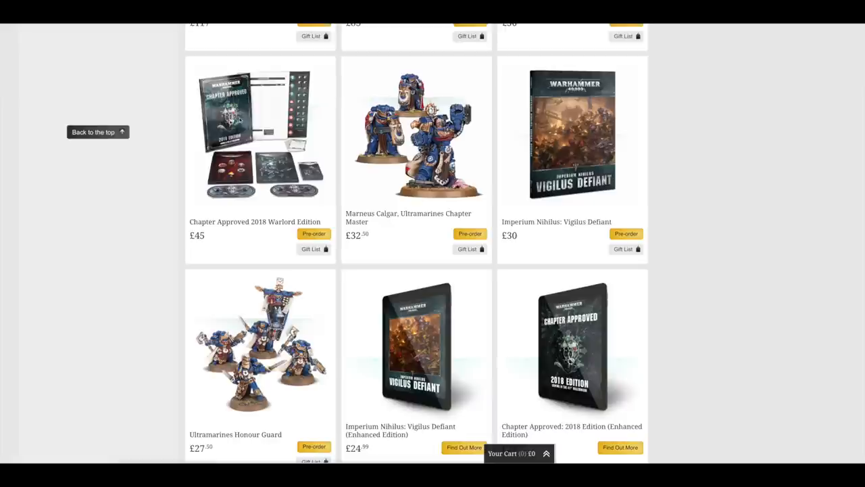
click(259, 134)
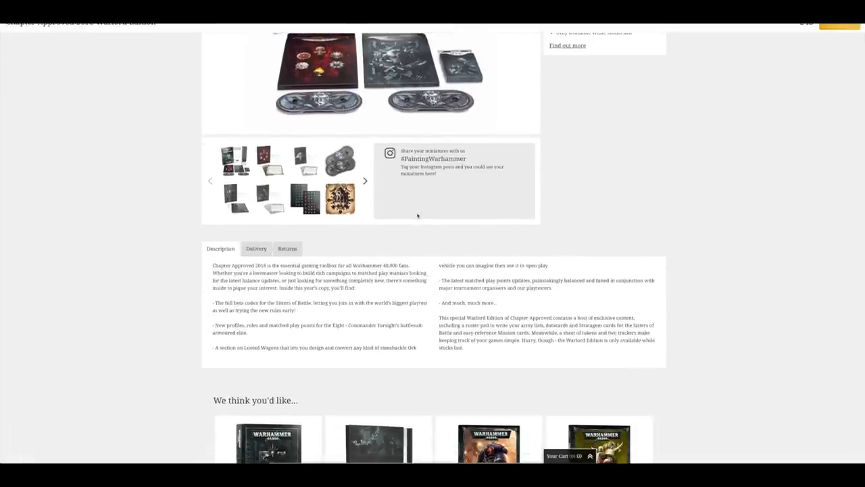
scroll(down, 3)
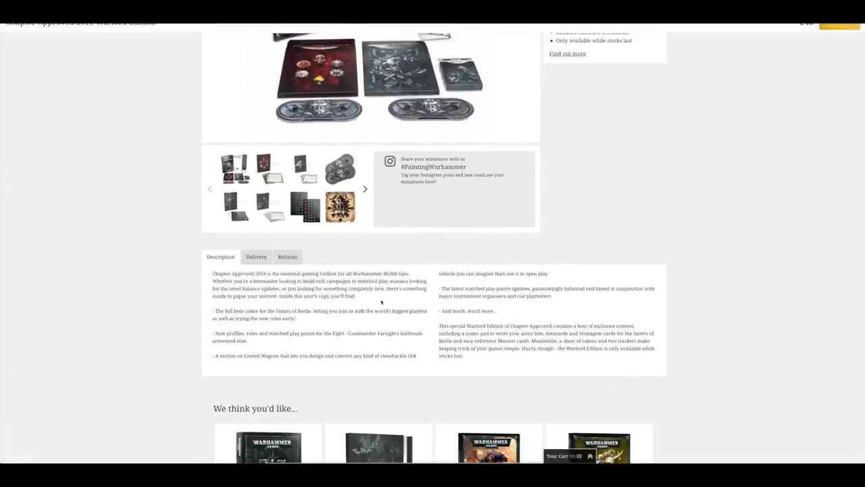
scroll(up, 3)
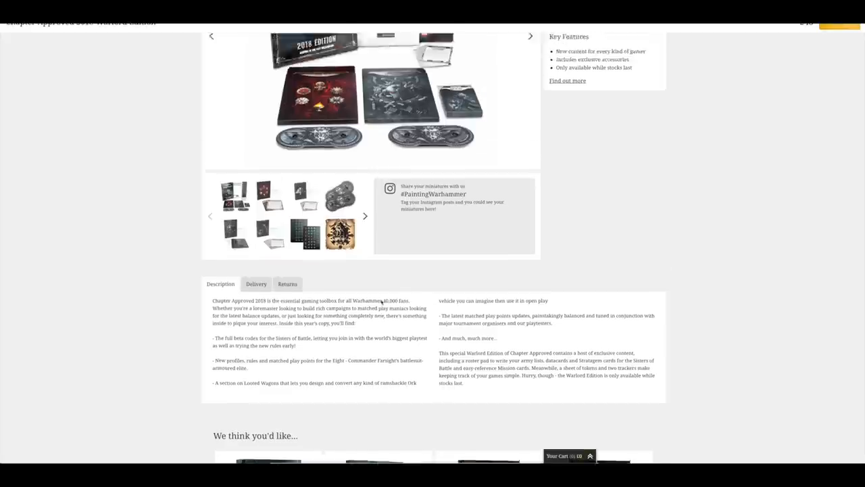
scroll(up, 3)
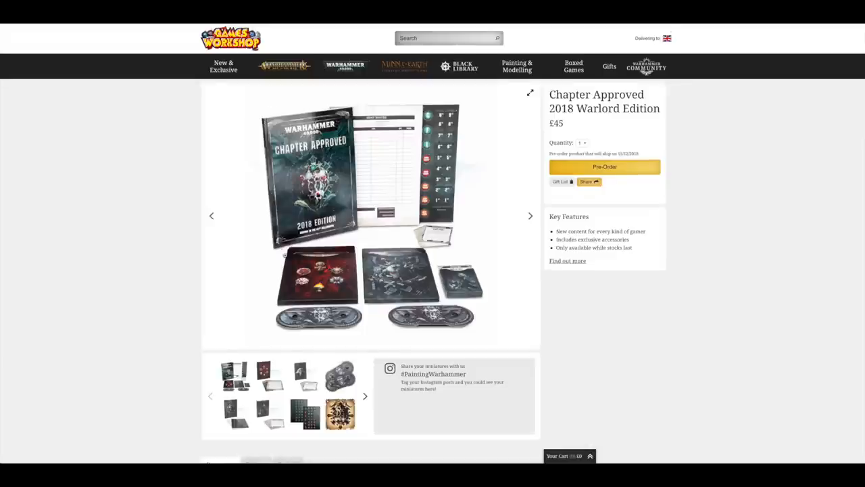
scroll(down, 3)
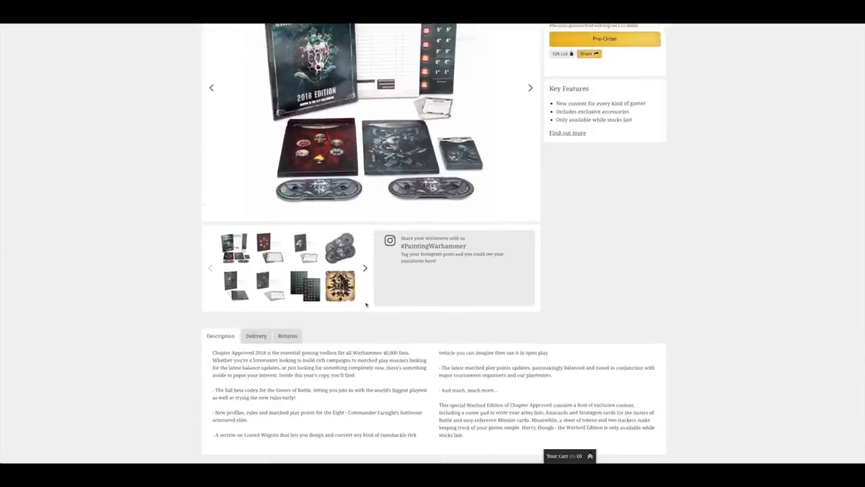
scroll(down, 3)
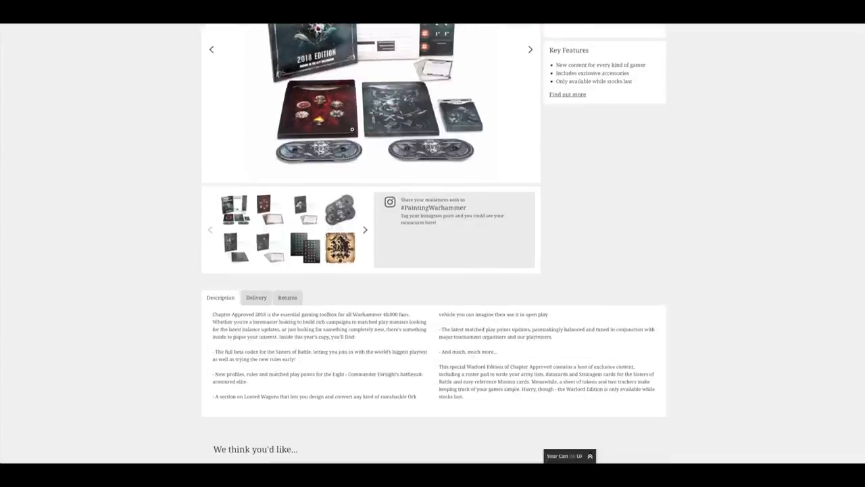
mouse_move(300, 412)
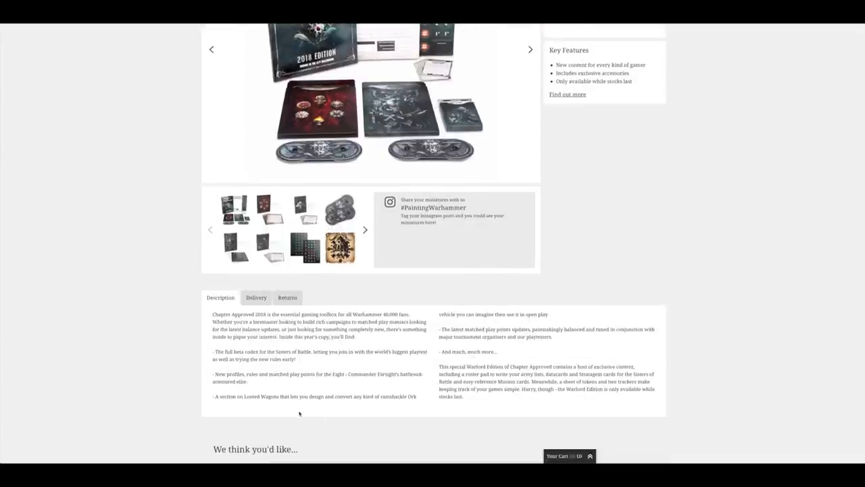
mouse_move(542, 363)
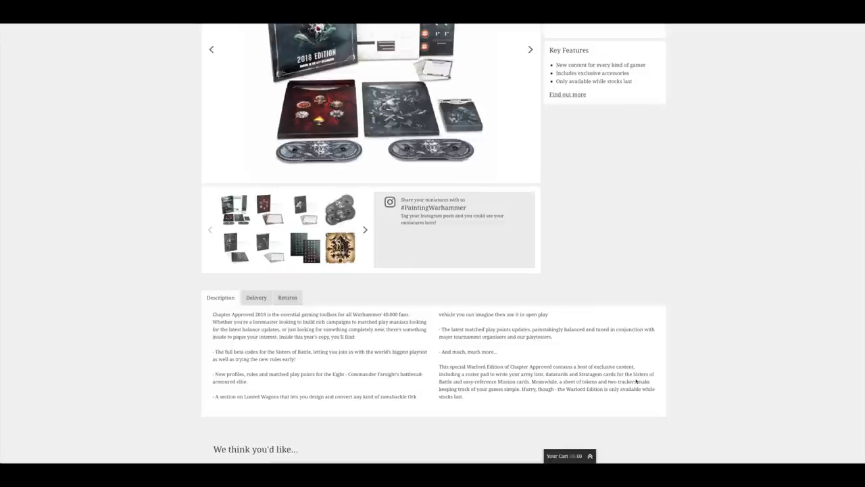
mouse_move(634, 381)
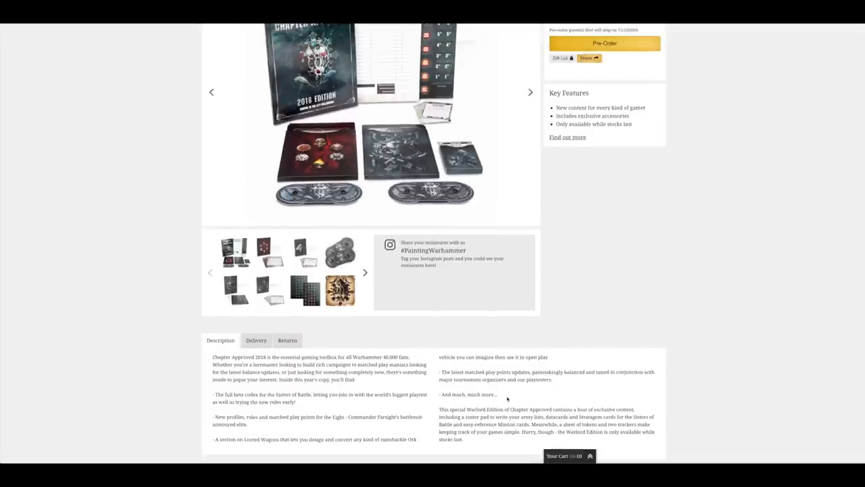
scroll(up, 3)
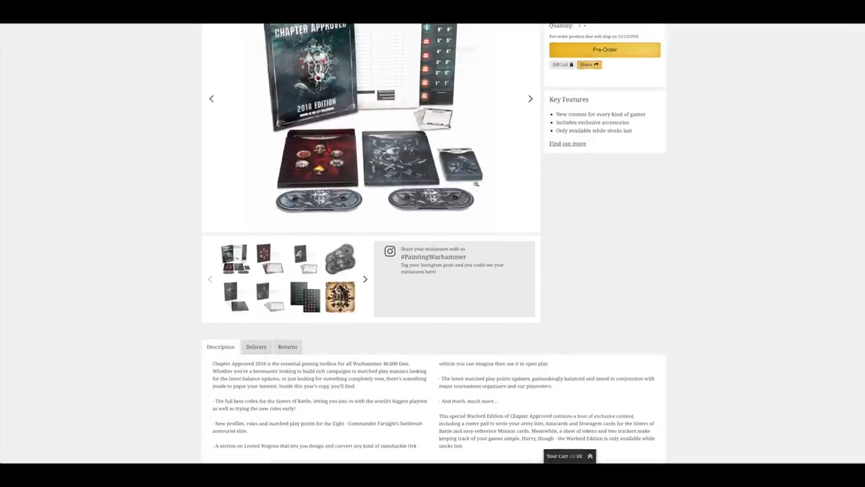
scroll(up, 3)
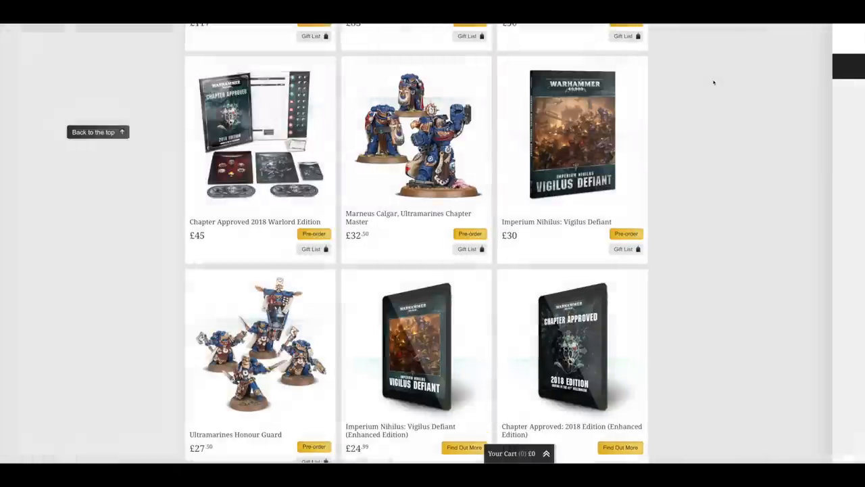
Step: View the Marneus Calgar, Ultramarines Chapter Master product page (£32.50) from the grid
scroll(up, 3)
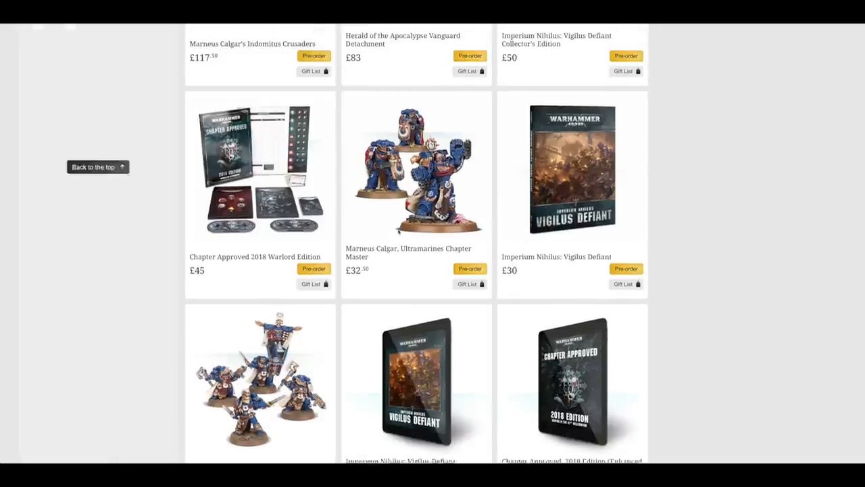
scroll(up, 3)
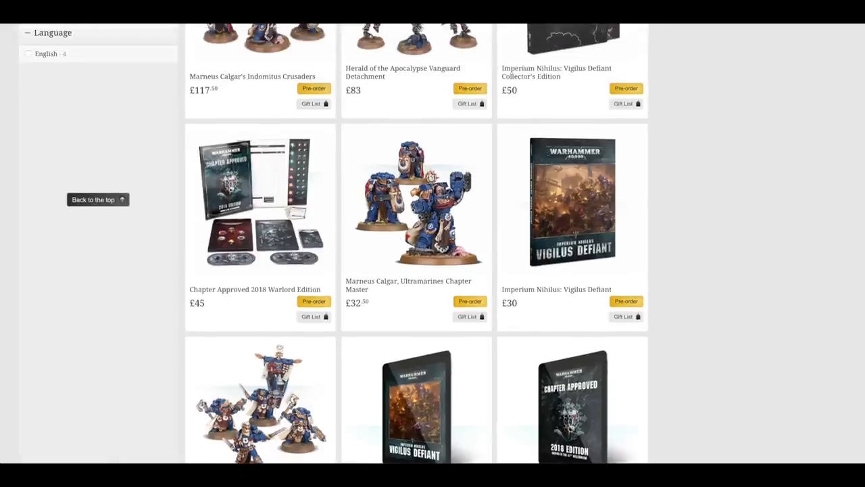
click(416, 202)
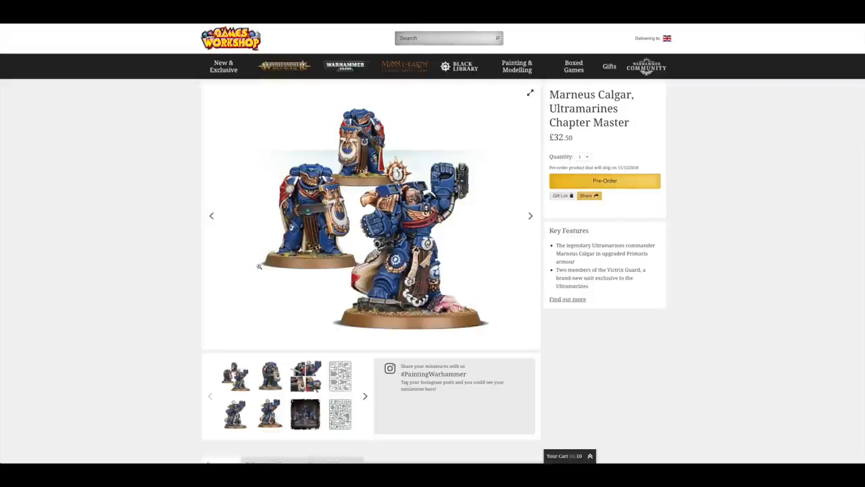
mouse_move(121, 301)
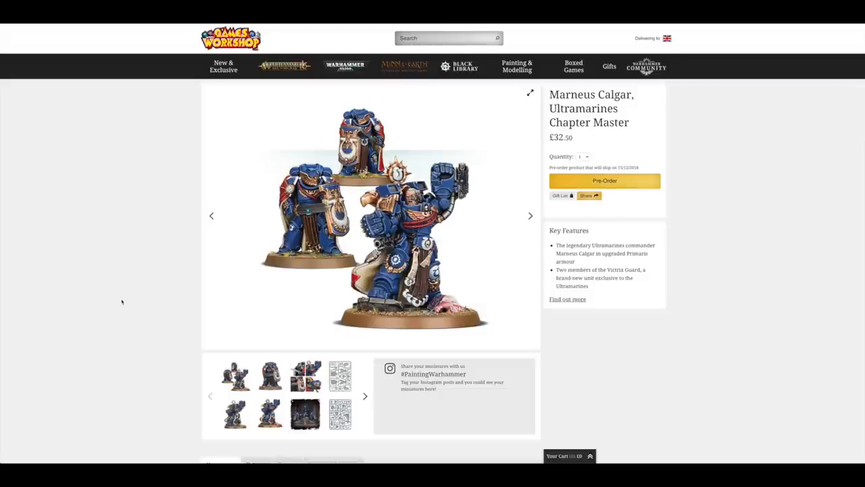
mouse_move(438, 235)
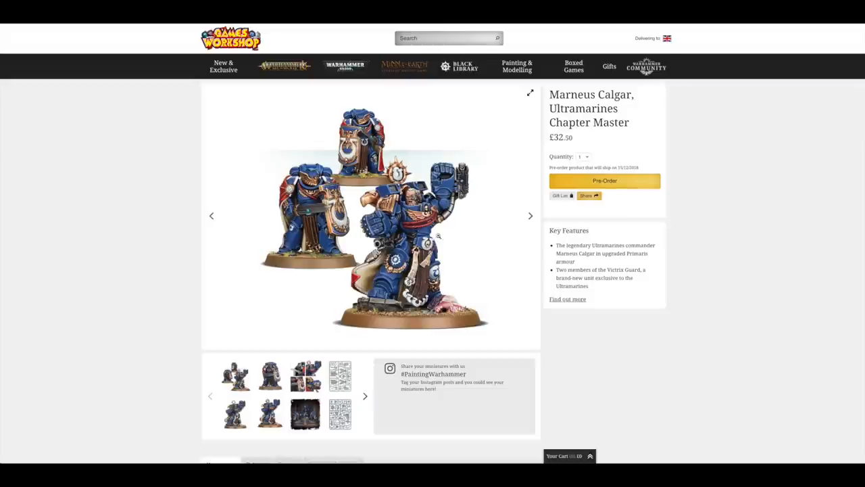
mouse_move(451, 157)
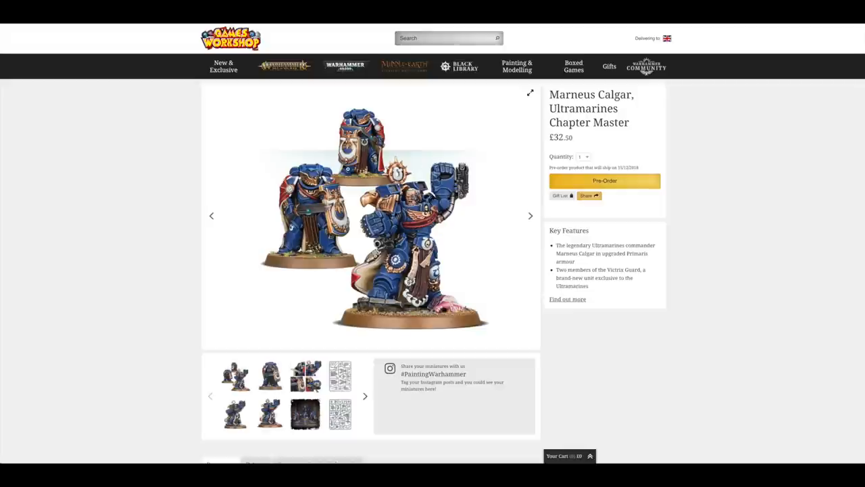
mouse_move(252, 280)
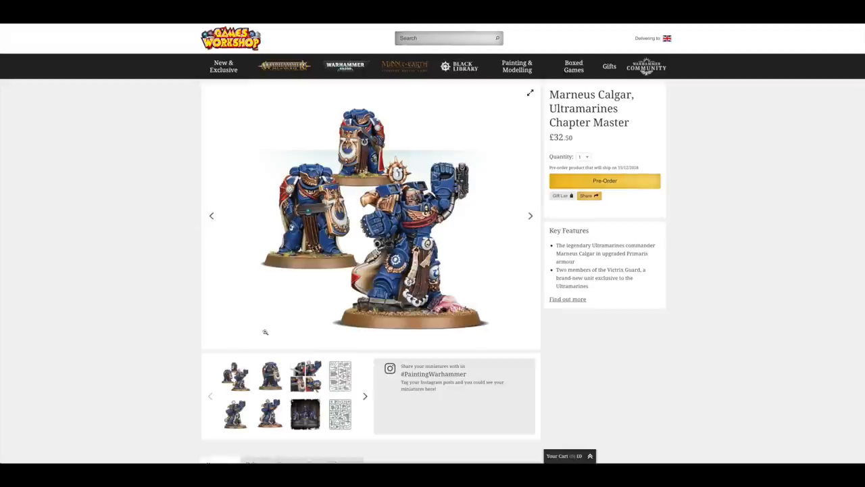
Step: Browse through the Marneus Calgar model and sprue photos in the image gallery
click(529, 215)
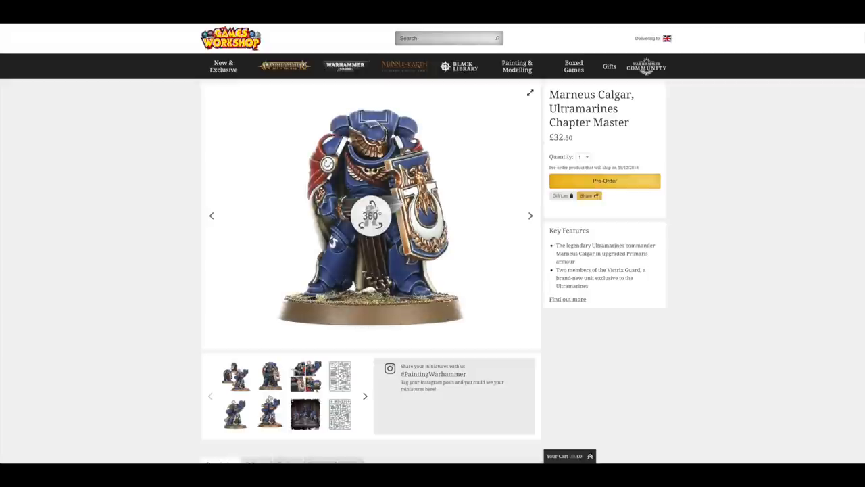
click(530, 215)
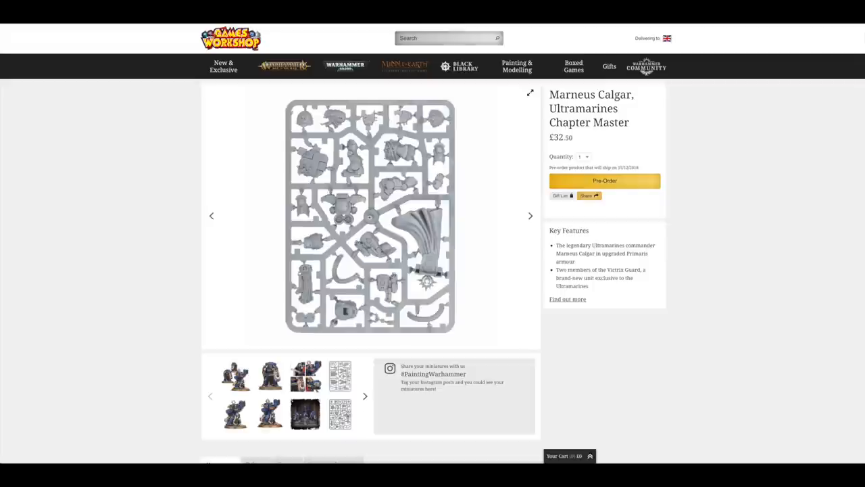
click(365, 395)
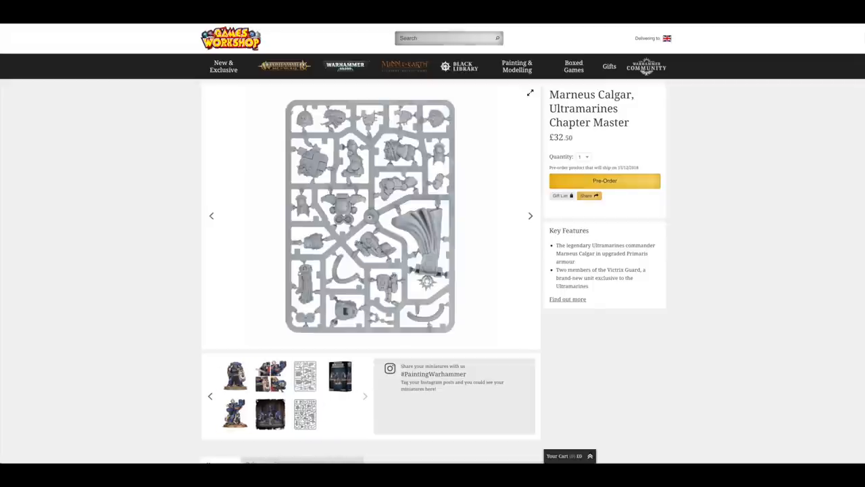
click(530, 215)
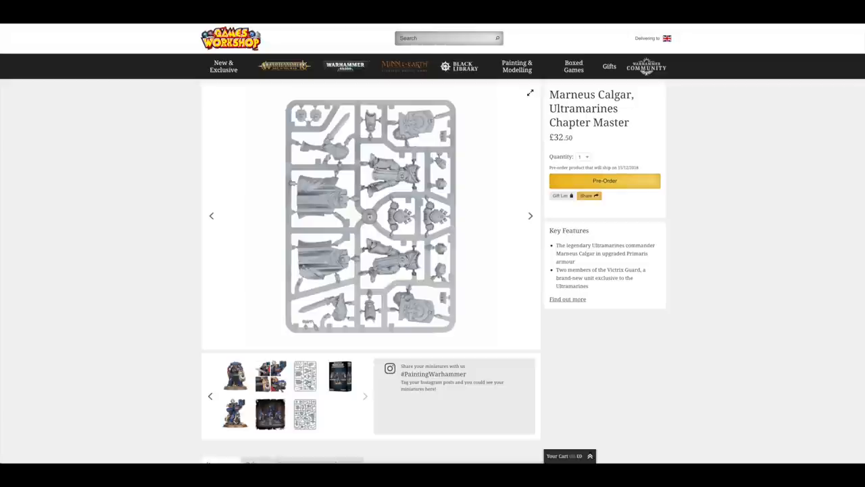
click(530, 215)
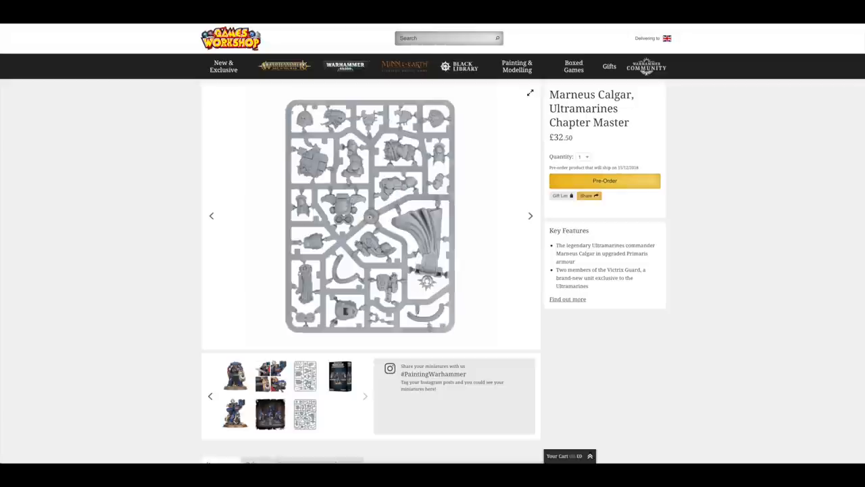
click(529, 215)
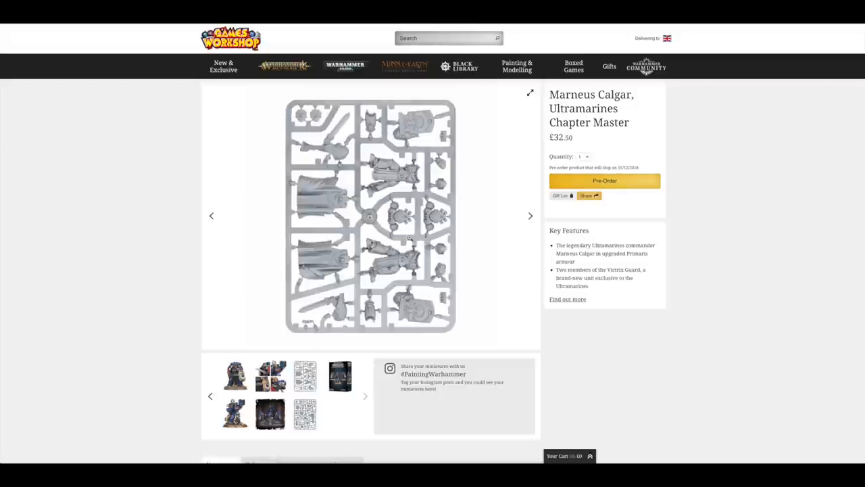
mouse_move(695, 152)
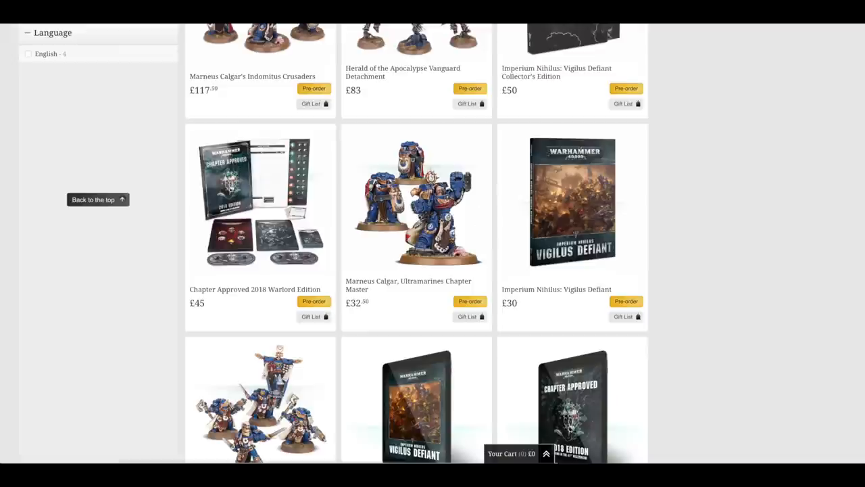
scroll(down, 3)
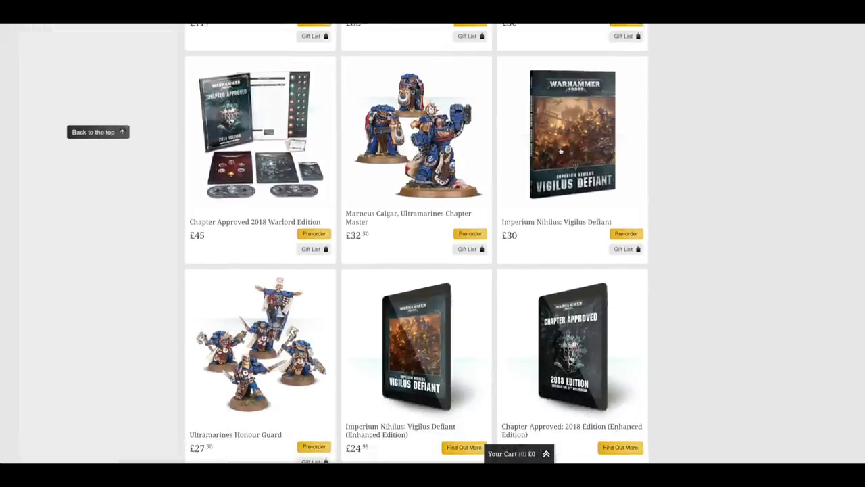
click(572, 134)
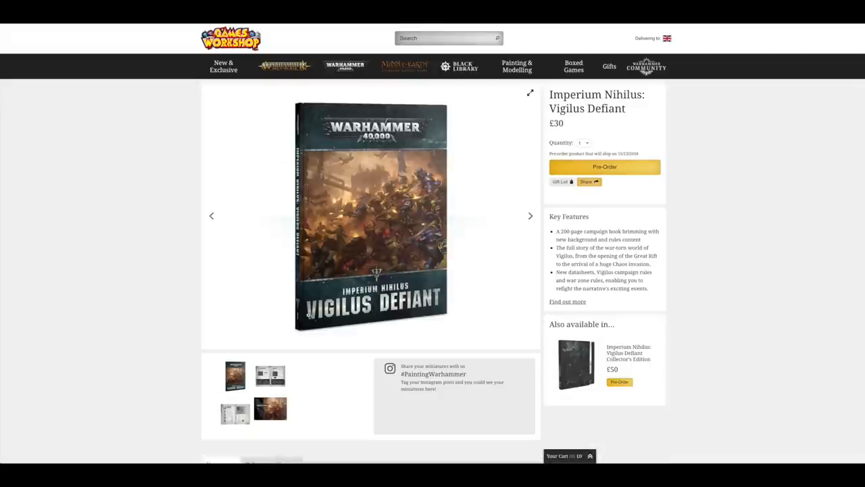
scroll(down, 3)
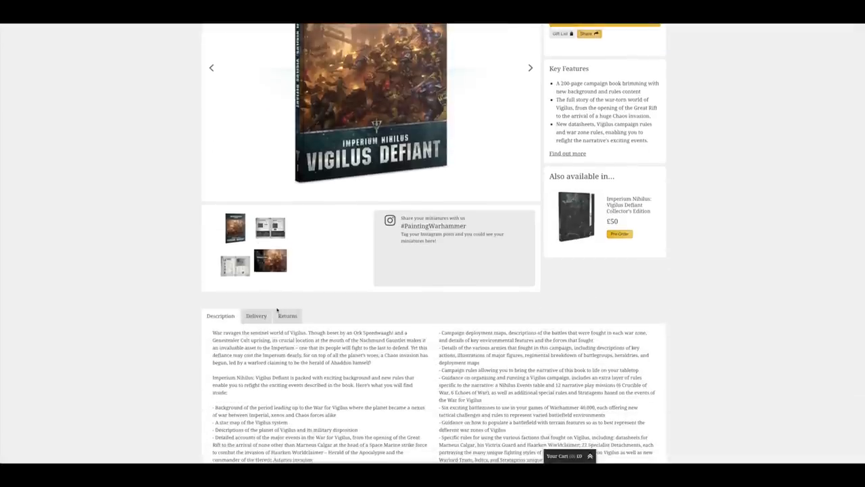
scroll(up, 3)
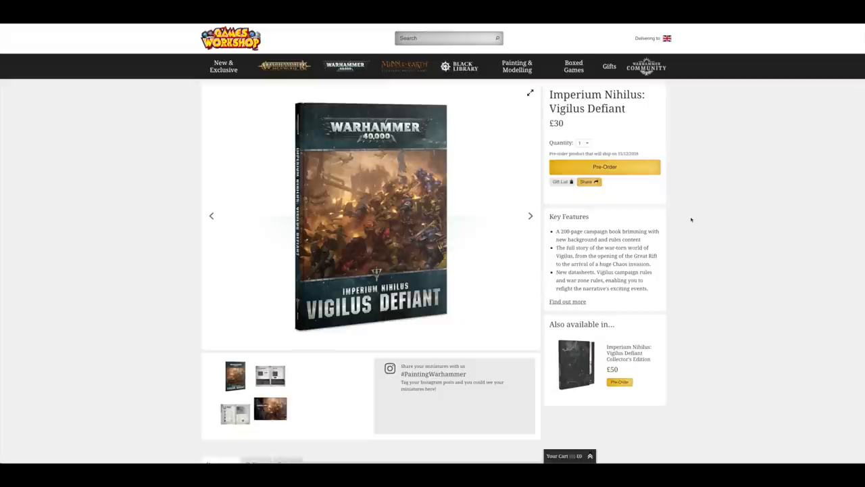
mouse_move(546, 288)
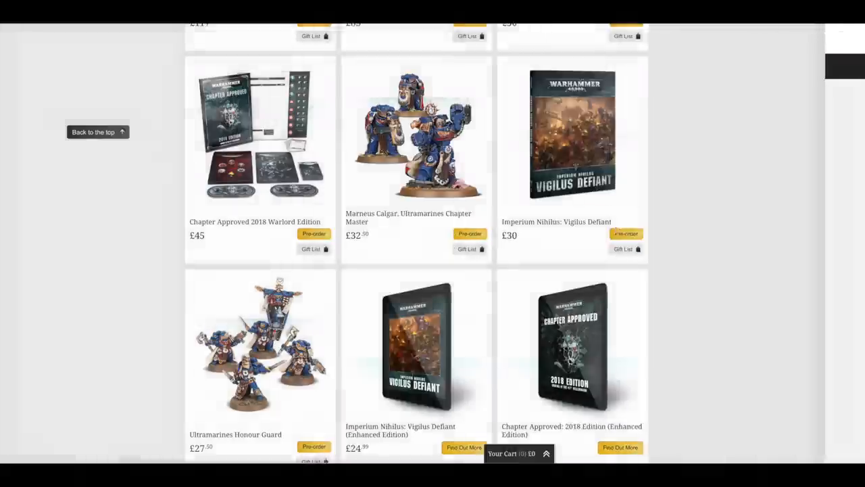
scroll(down, 3)
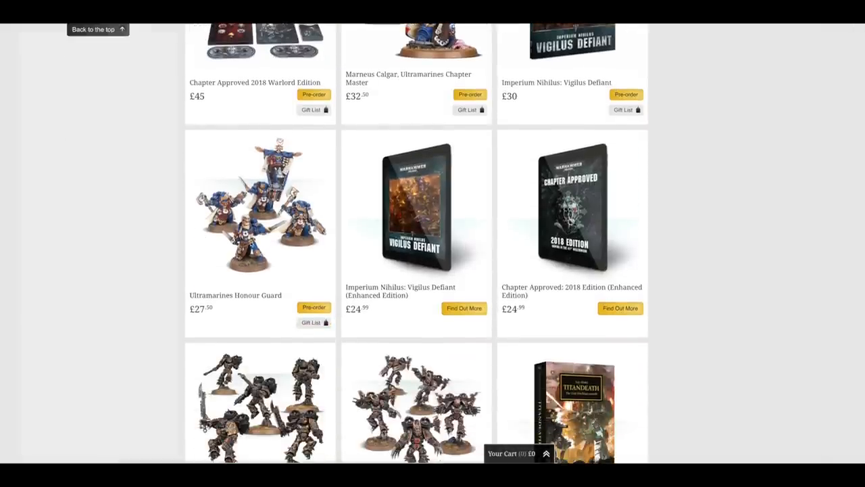
click(260, 205)
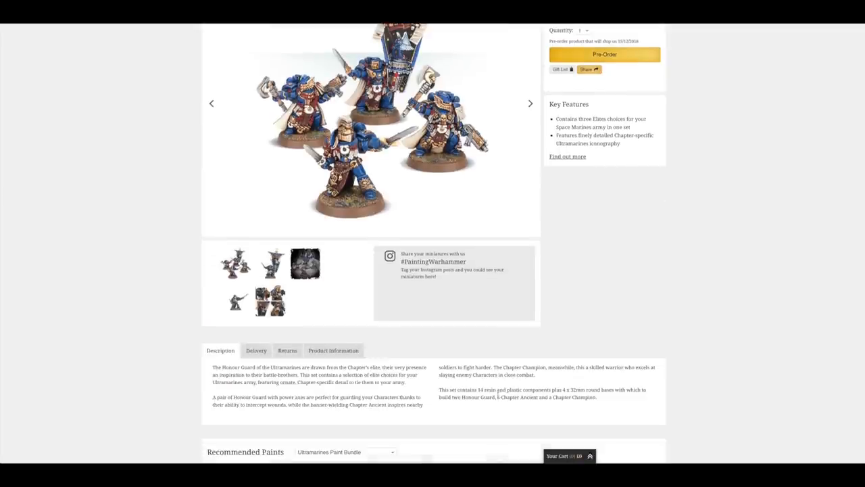
scroll(up, 3)
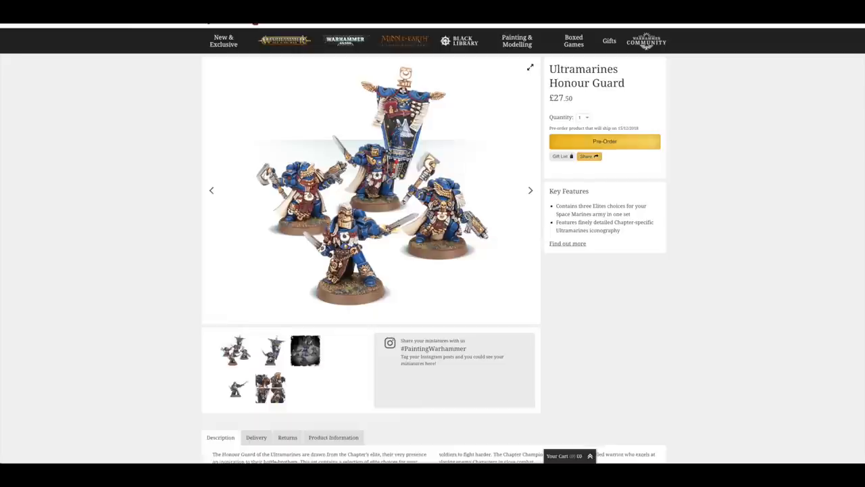
mouse_move(587, 151)
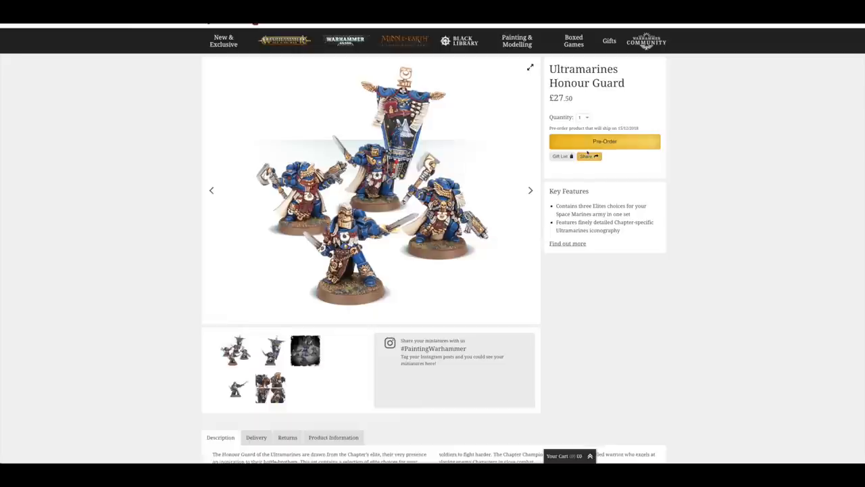
mouse_move(587, 273)
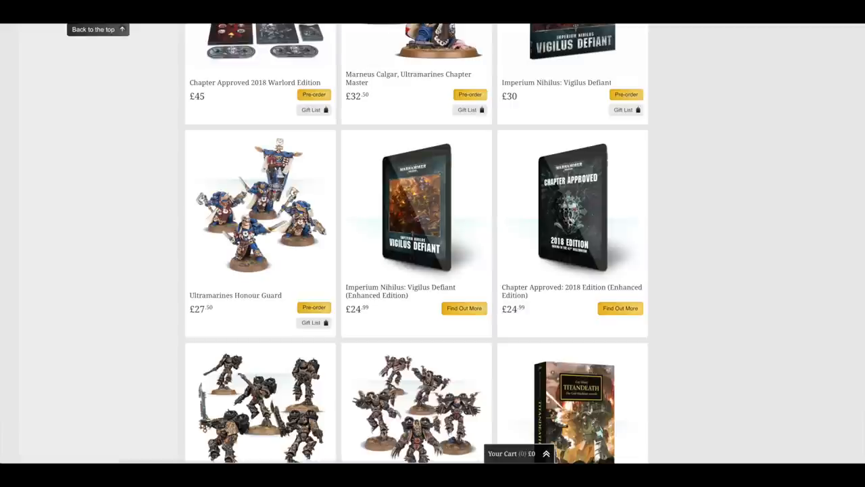
Step: Bring the Raptors, Warp Talons and Titandeath pre-order listings into view
scroll(down, 3)
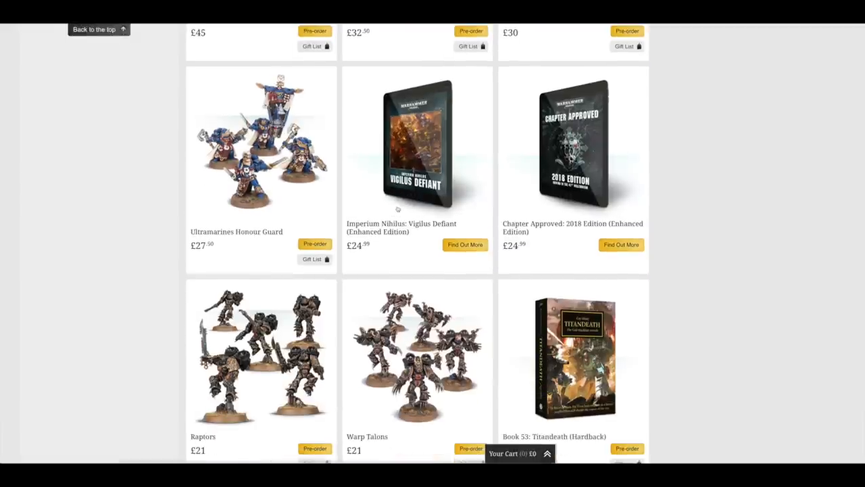
mouse_move(451, 175)
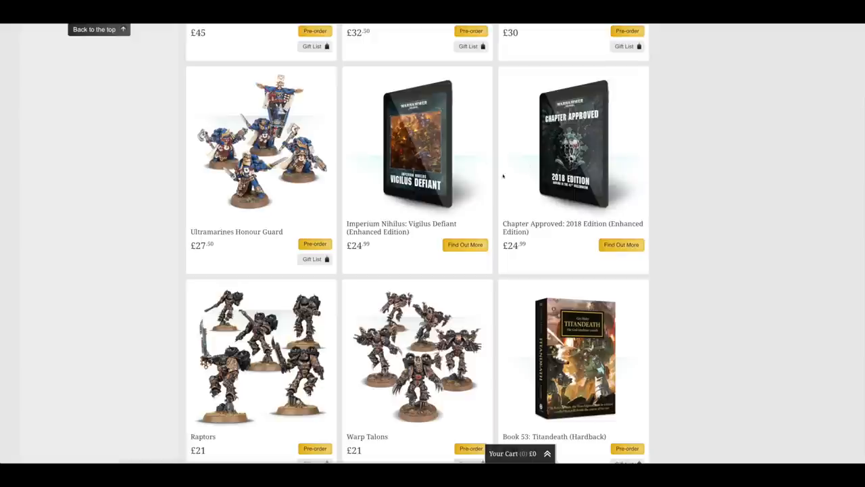
scroll(down, 3)
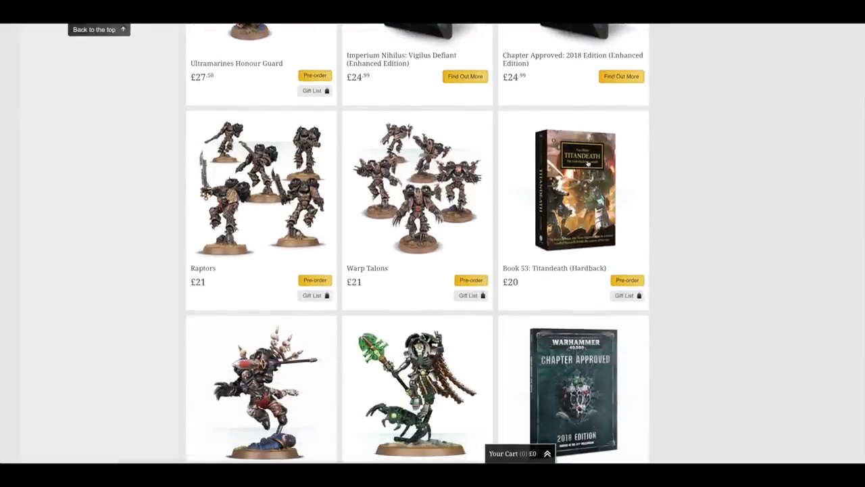
mouse_move(267, 208)
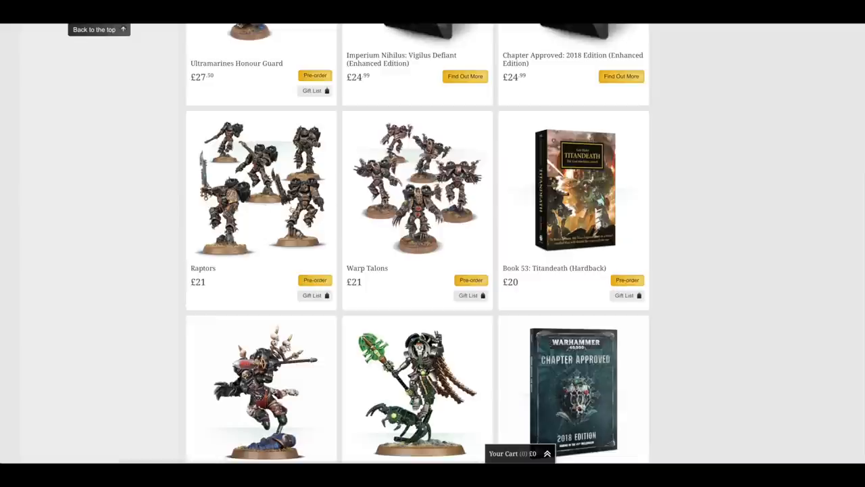
Step: View the Raptors product page (£21), then return to the grid row with Haarken and Necron Cryptek
click(261, 189)
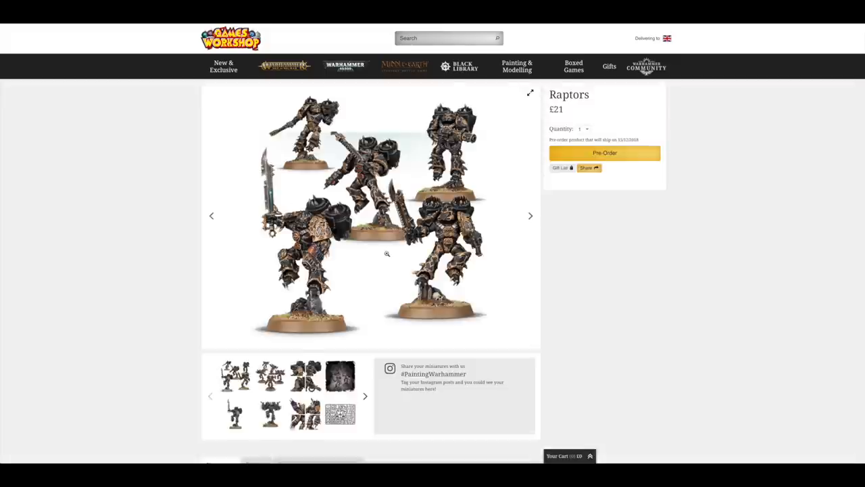
scroll(down, 3)
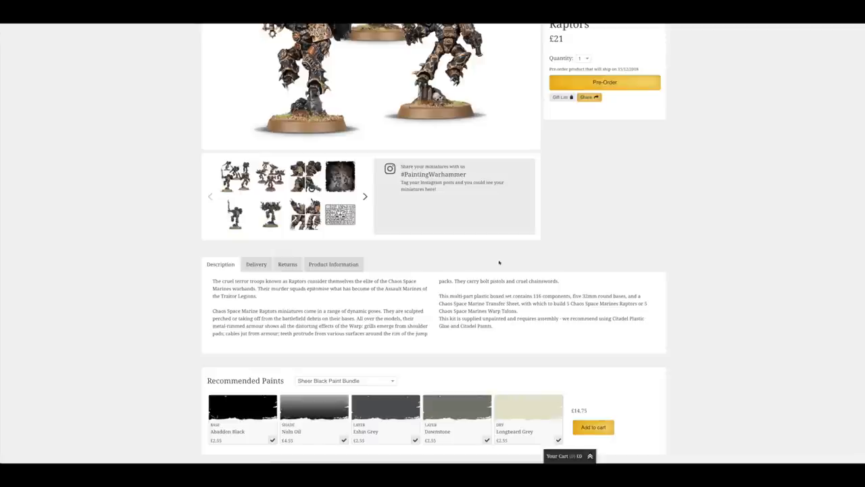
mouse_move(600, 303)
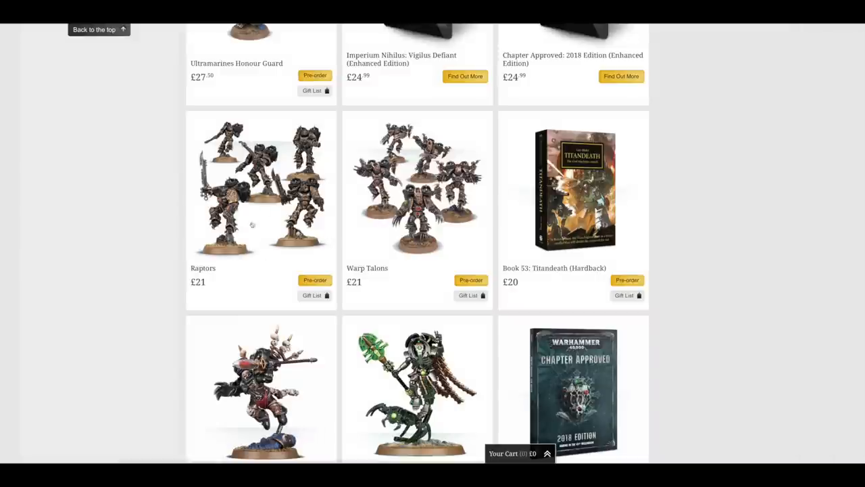
mouse_move(258, 208)
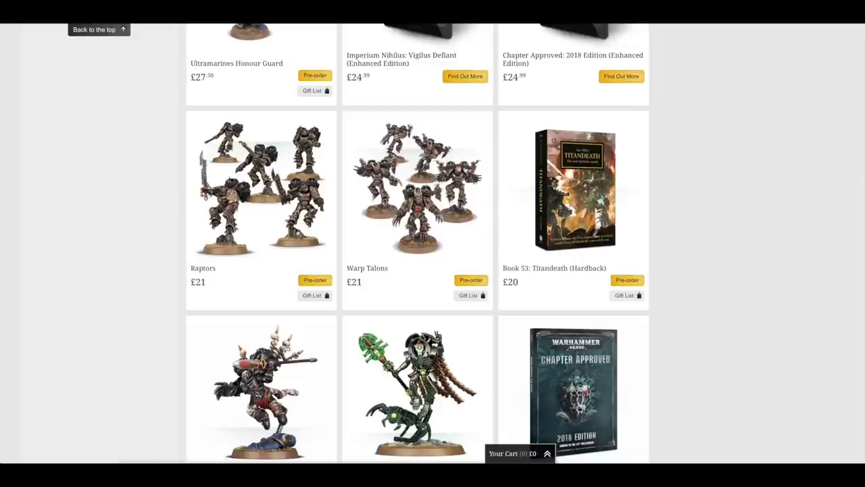
scroll(down, 3)
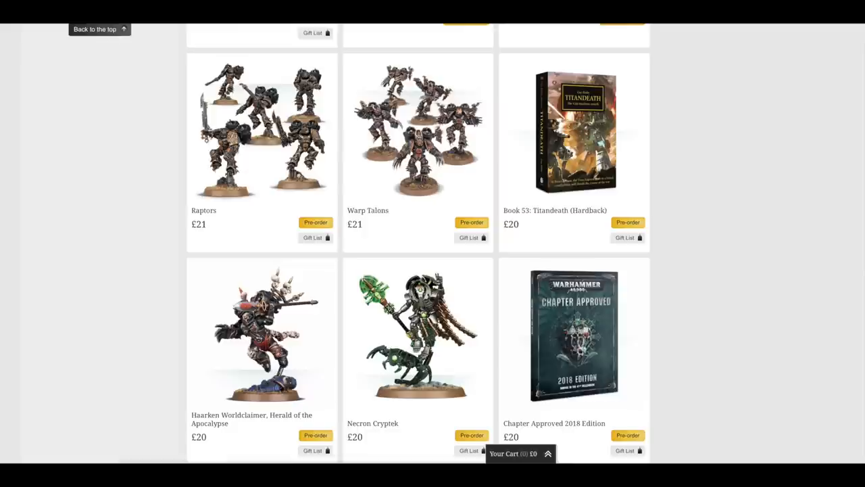
Step: View the Book 53: Titandeath (Hardback) page (£20, out of stock), then return to the grid near the Carry Case
click(573, 131)
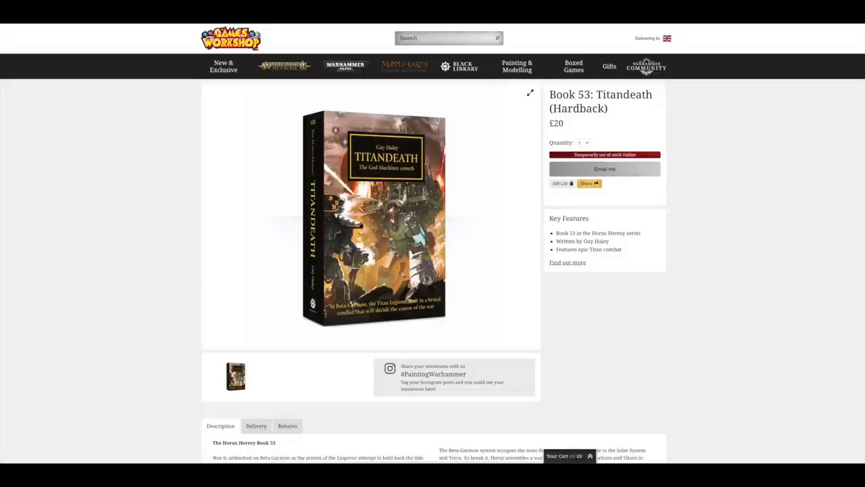
mouse_move(468, 232)
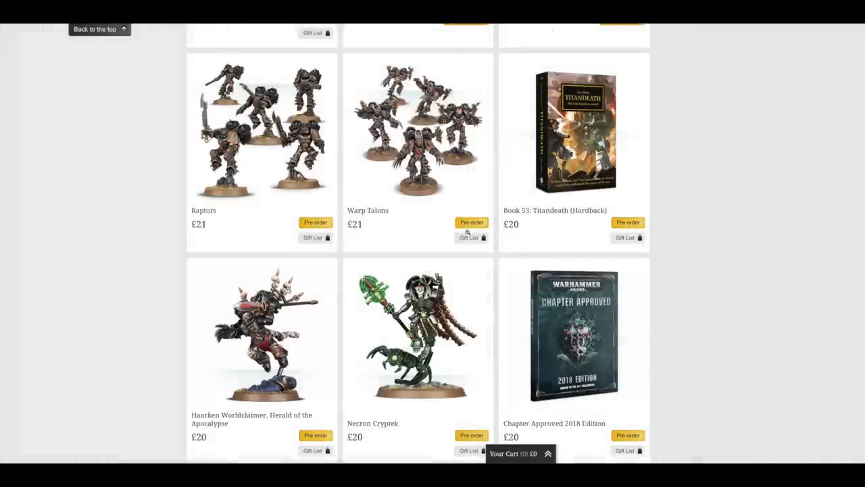
scroll(down, 3)
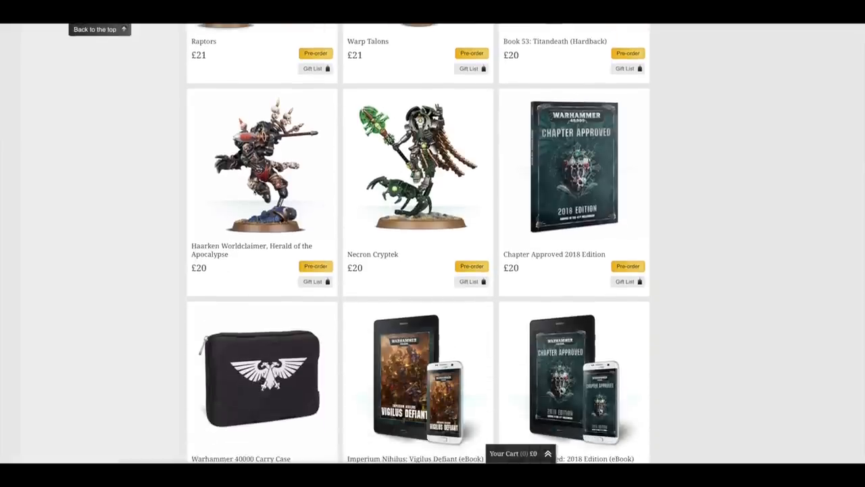
Step: View the Haarken Worldclaimer, Herald of the Apocalypse page (£20), then return to the grid's eBook row
click(263, 165)
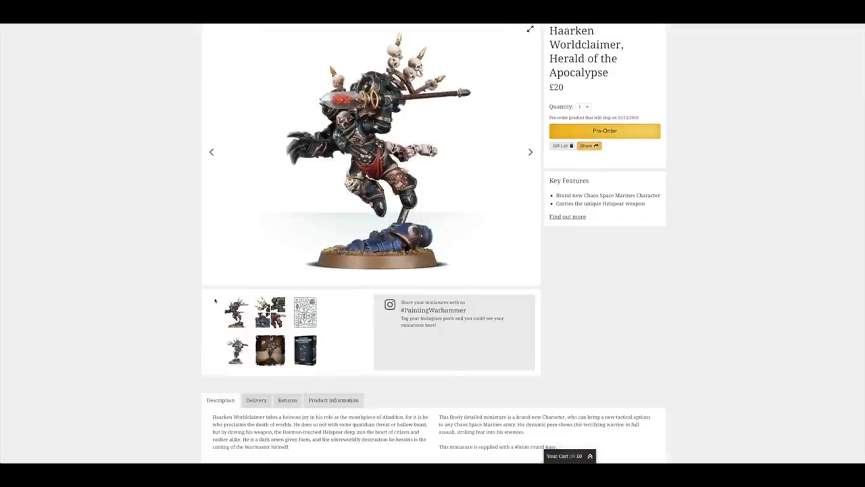
scroll(up, 3)
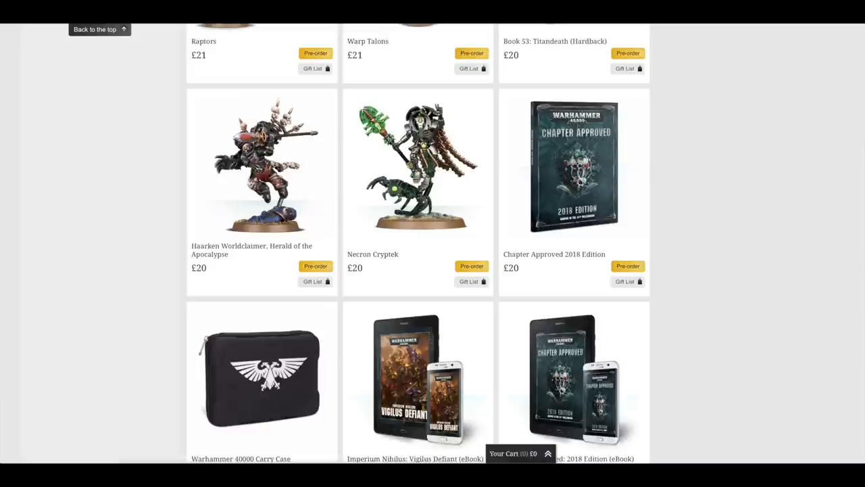
click(418, 165)
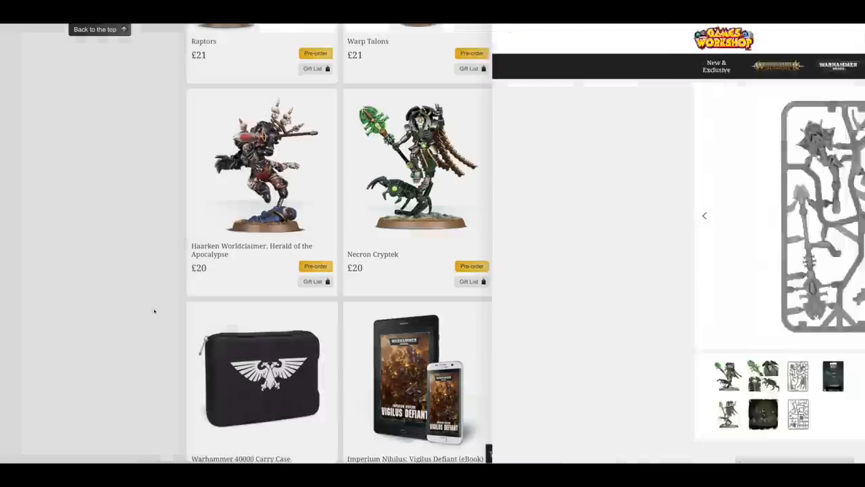
scroll(down, 3)
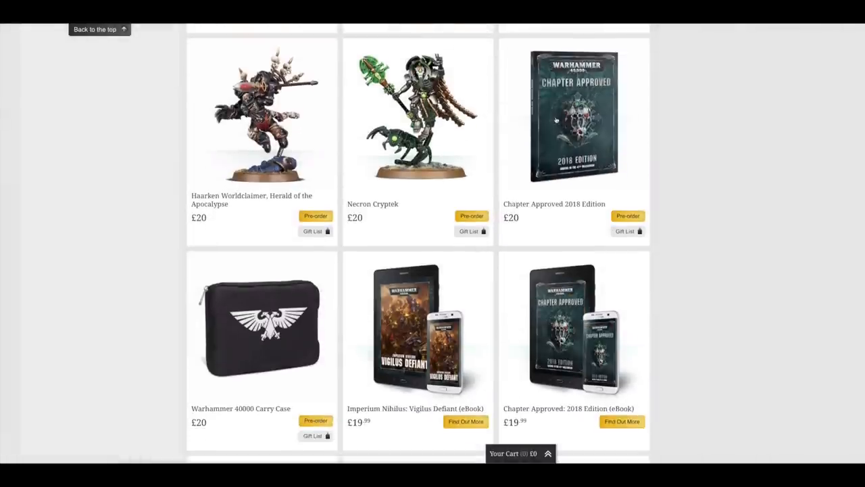
Step: Read through the Chapter Approved 2018 Edition page (£20), then return to the pre-order grid
click(573, 115)
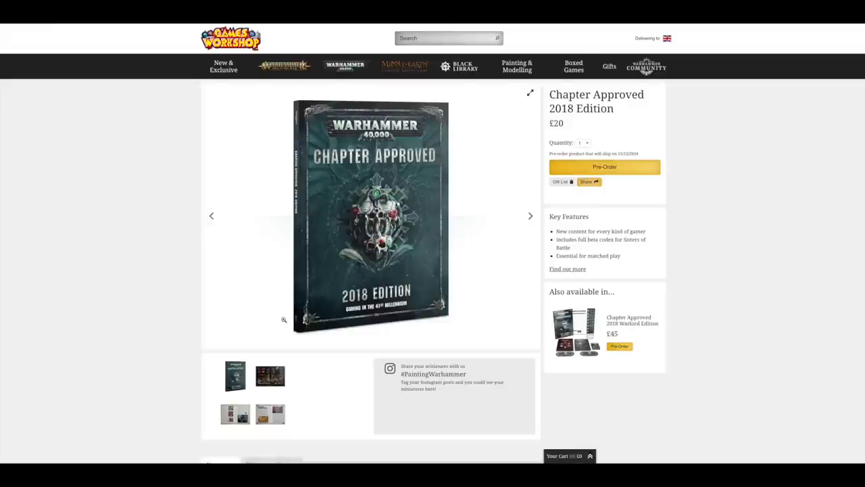
scroll(down, 3)
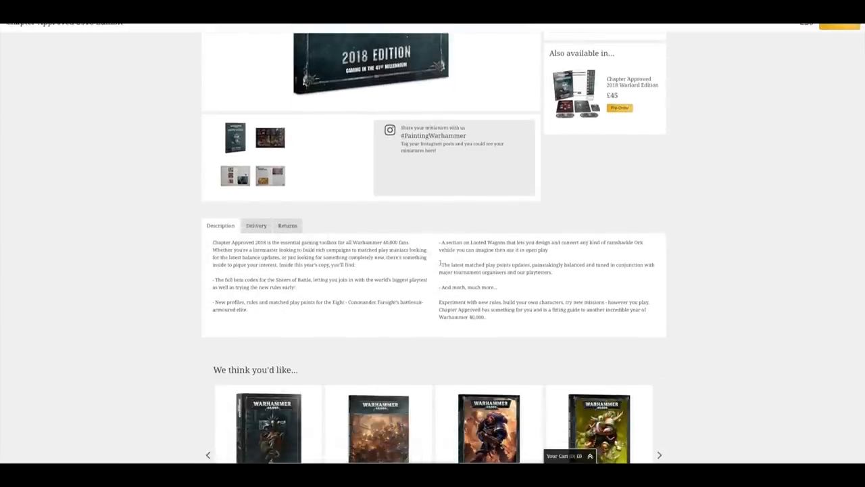
mouse_move(655, 176)
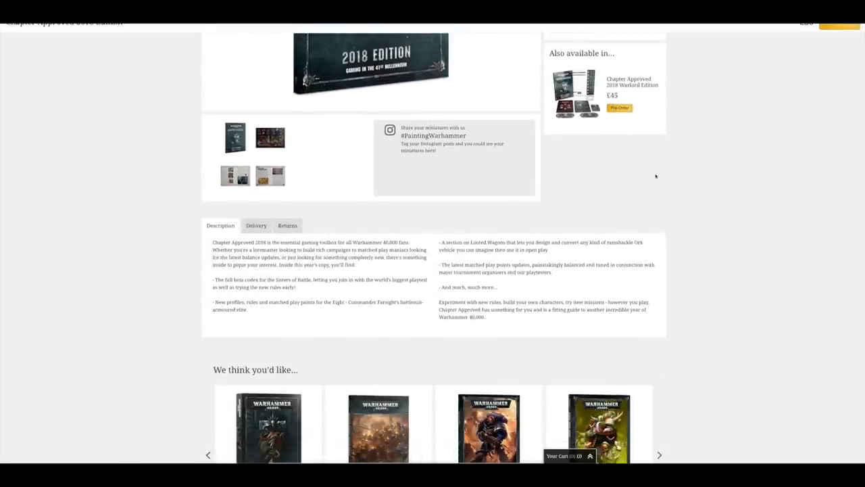
scroll(up, 3)
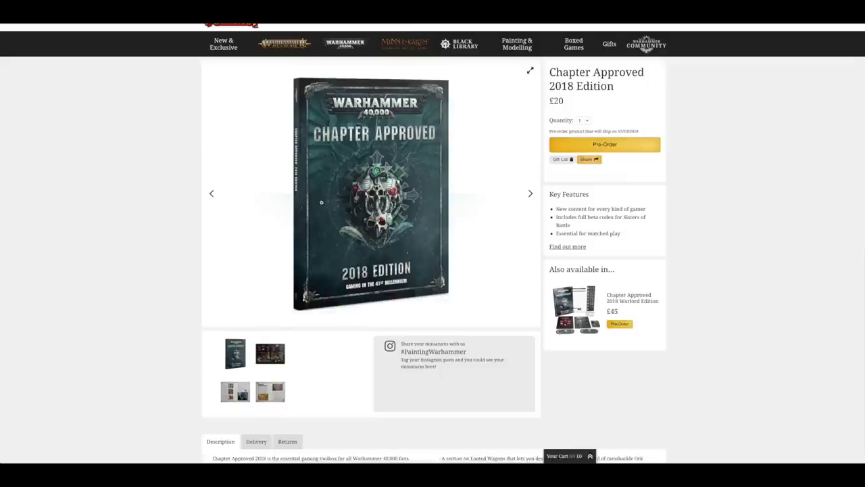
scroll(down, 3)
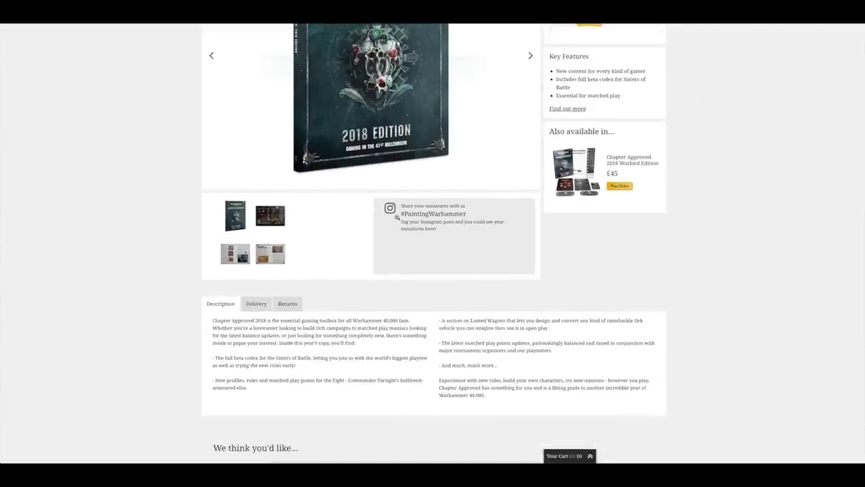
mouse_move(479, 170)
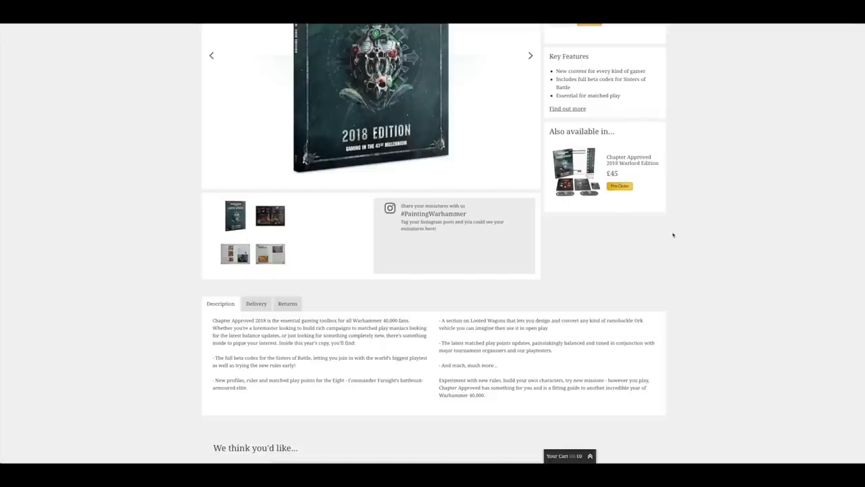
scroll(up, 3)
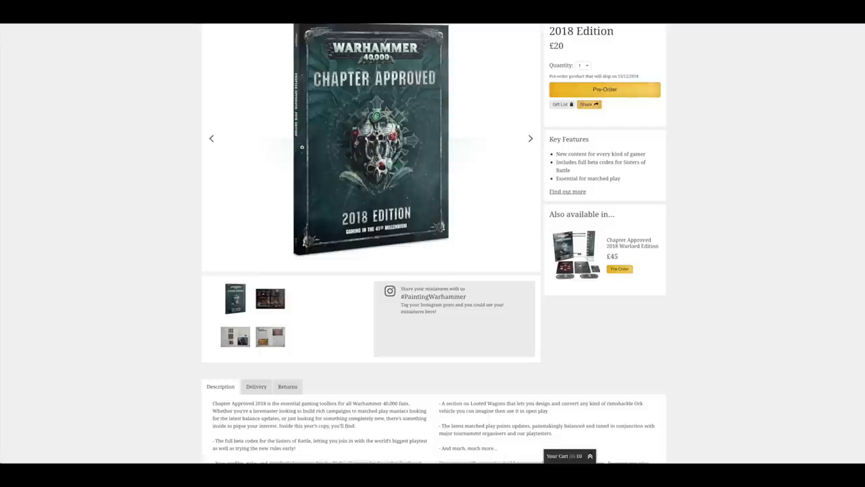
mouse_move(719, 162)
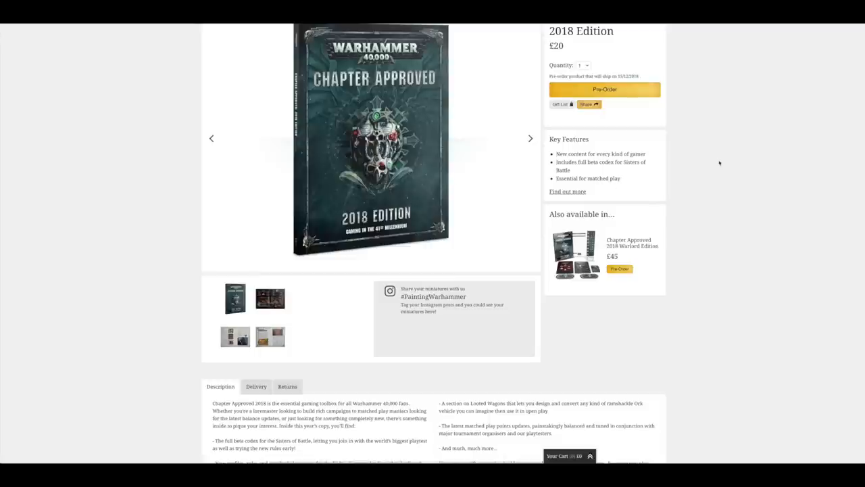
scroll(up, 3)
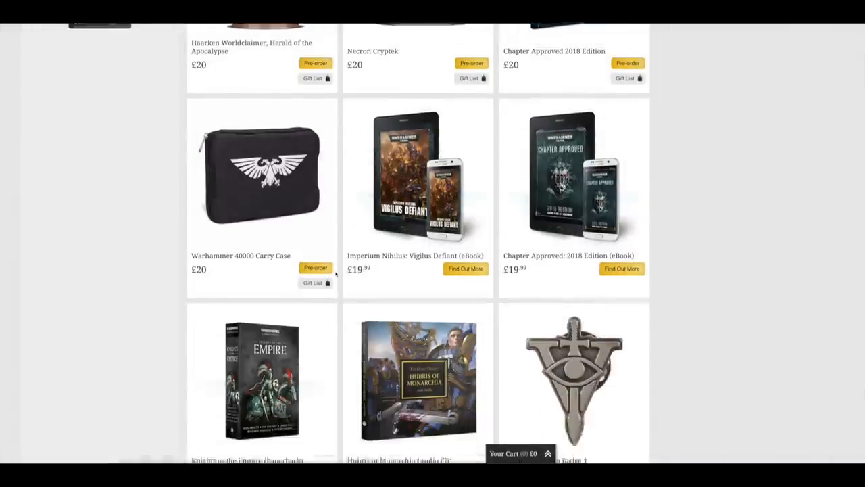
Step: View the Warhammer 40000 Carry Case page (£20) and its description
click(261, 176)
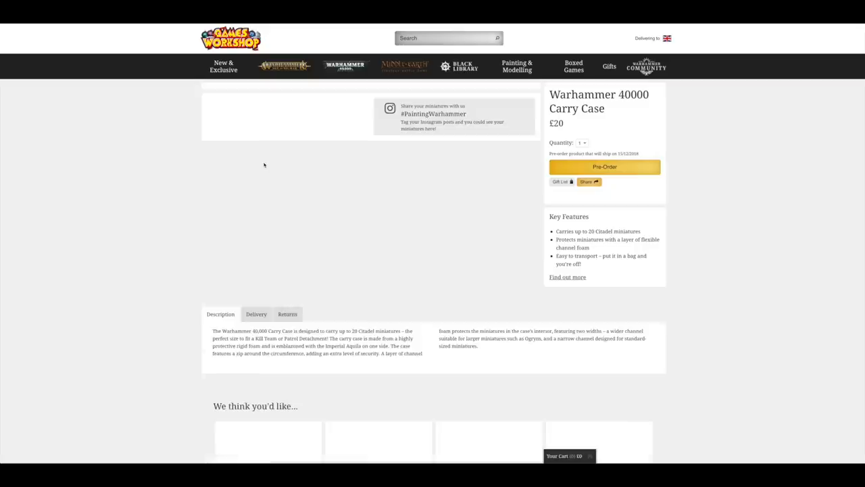
scroll(down, 3)
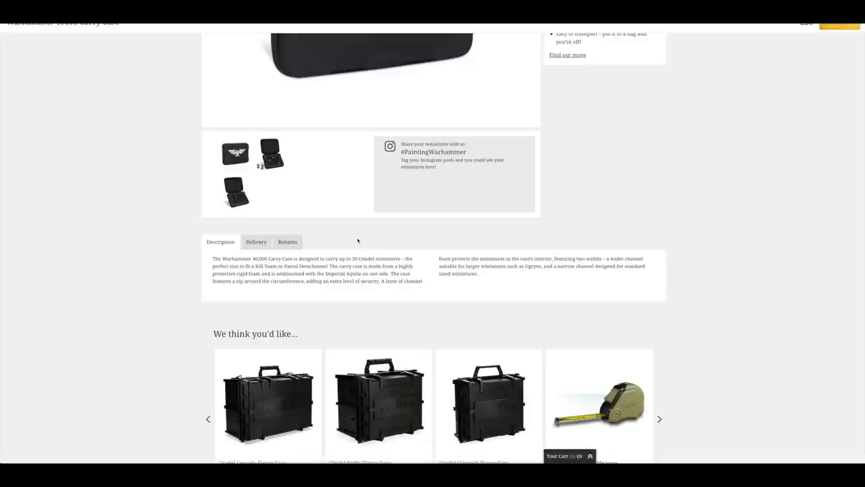
scroll(down, 3)
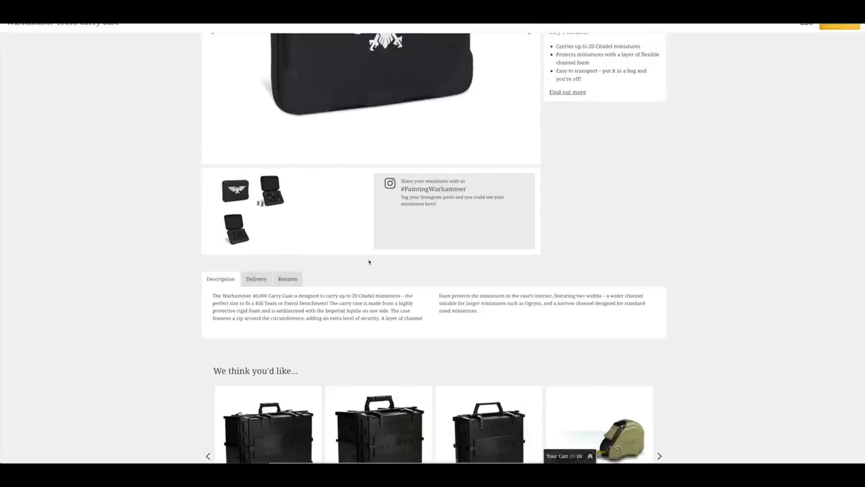
scroll(up, 3)
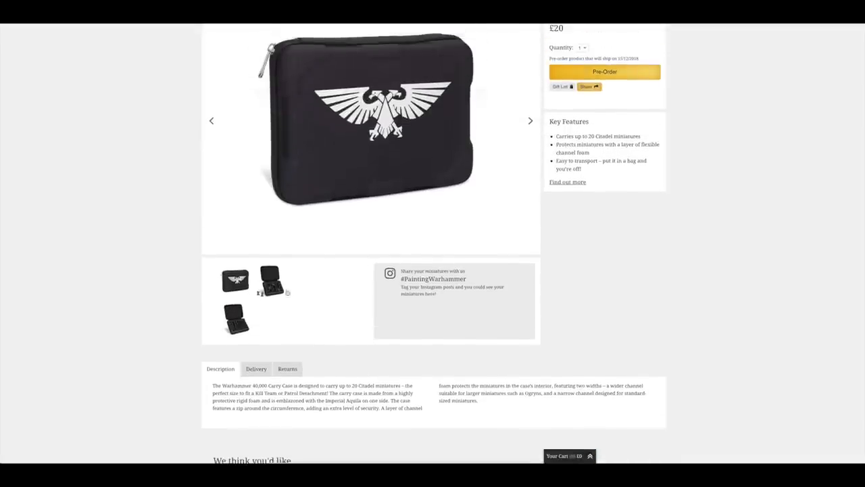
Step: Browse the carry case photos, including it opened with miniatures inside, then return to the grid's last row
click(270, 280)
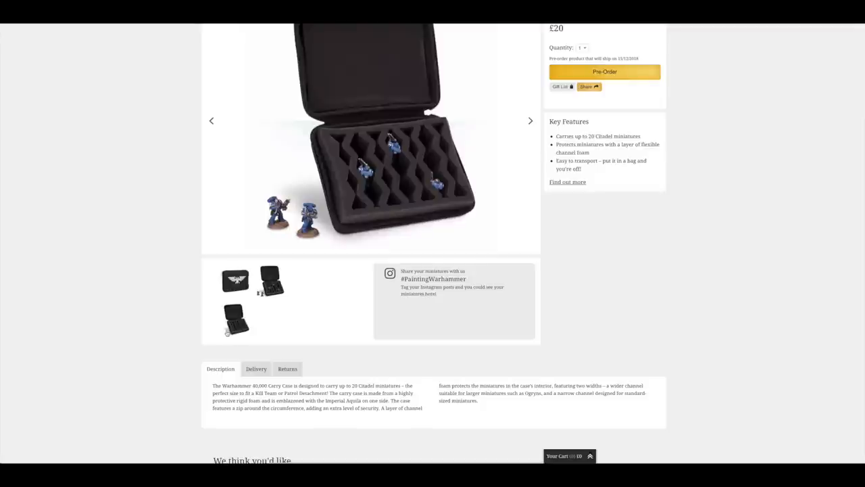
click(235, 280)
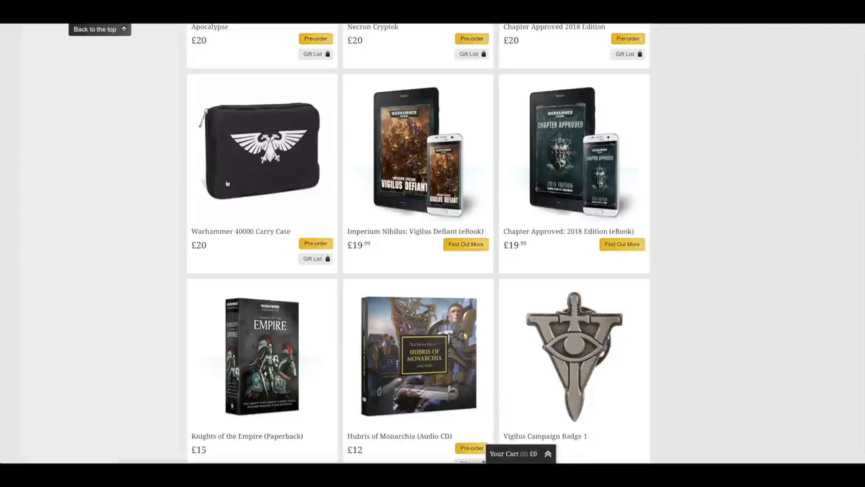
mouse_move(238, 184)
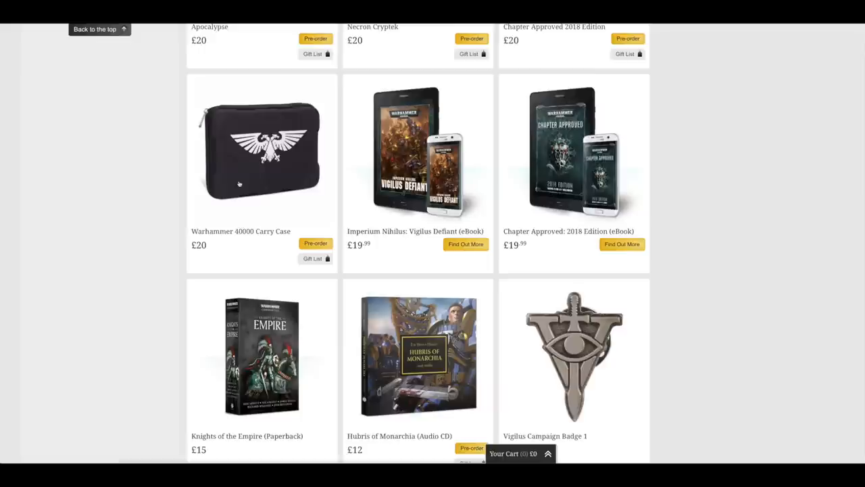
mouse_move(419, 143)
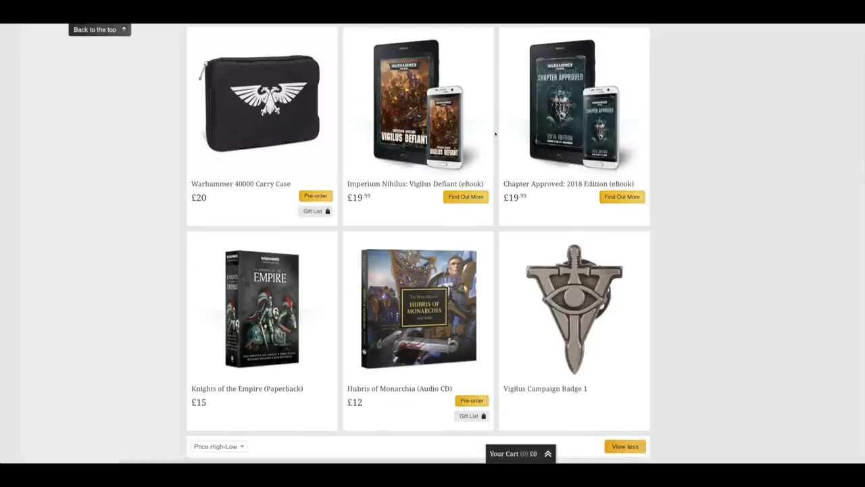
scroll(down, 3)
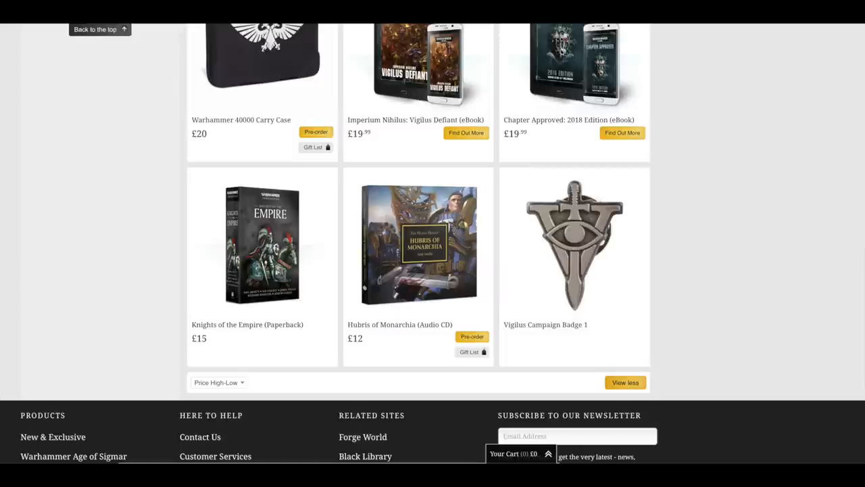
mouse_move(219, 364)
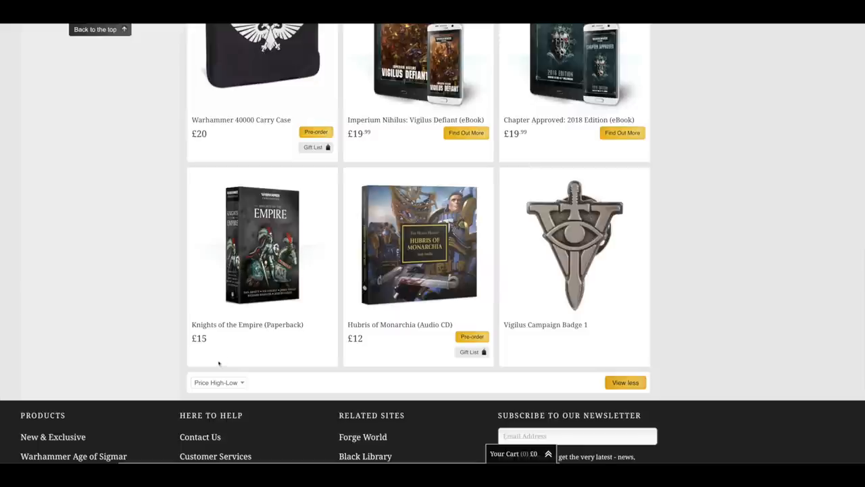
mouse_move(216, 282)
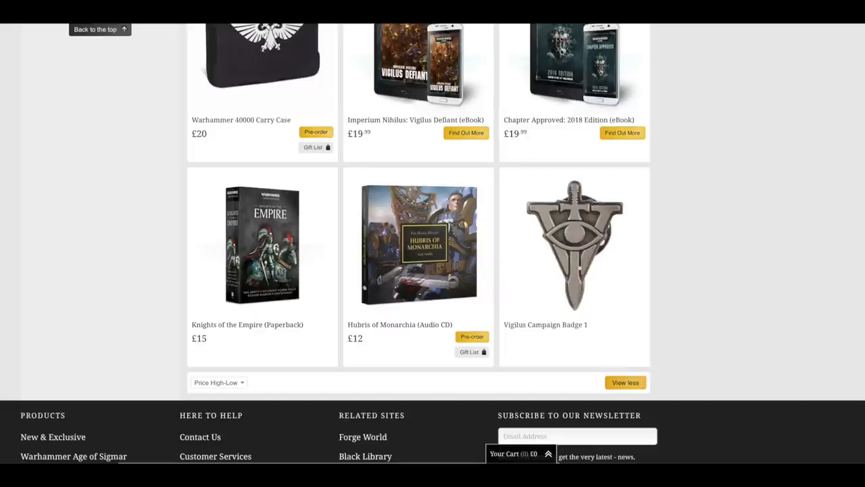
Step: View the Vigilus Campaign Badge 1 page and its photos, then return to the pre-order grid
click(573, 245)
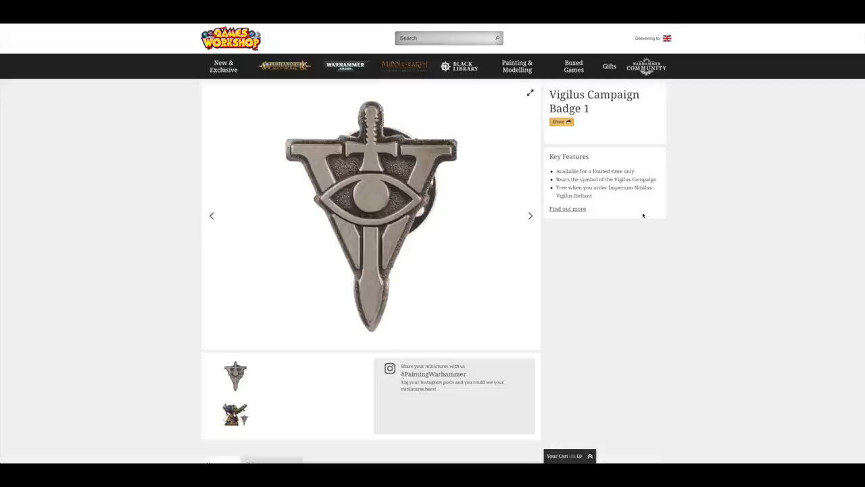
scroll(down, 3)
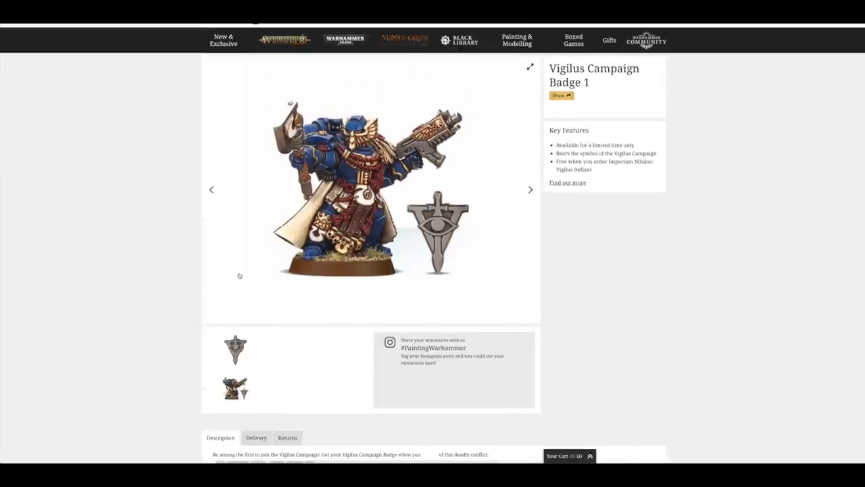
scroll(up, 3)
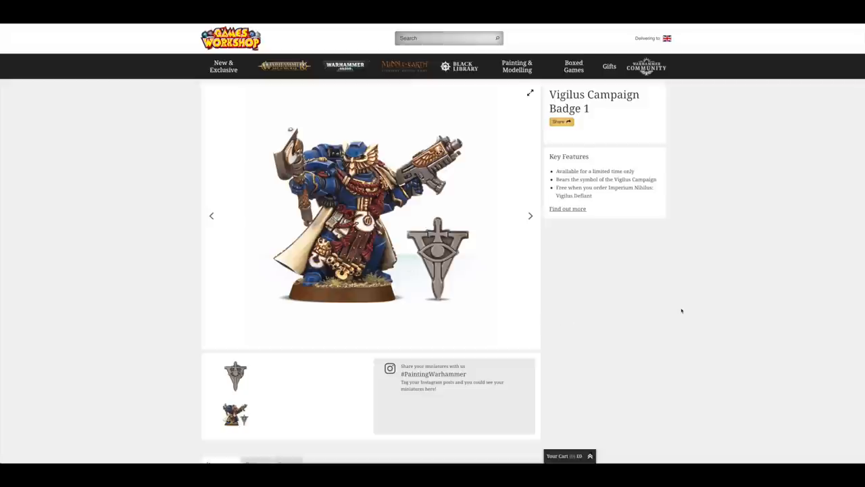
scroll(down, 3)
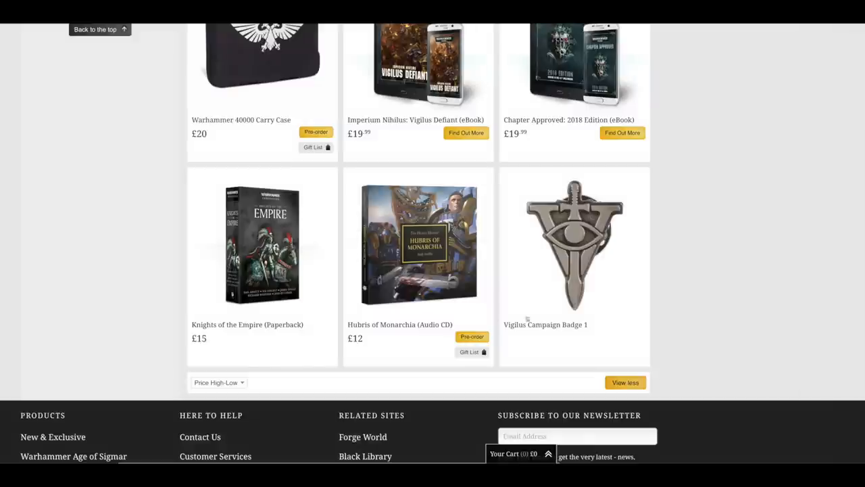
scroll(down, 3)
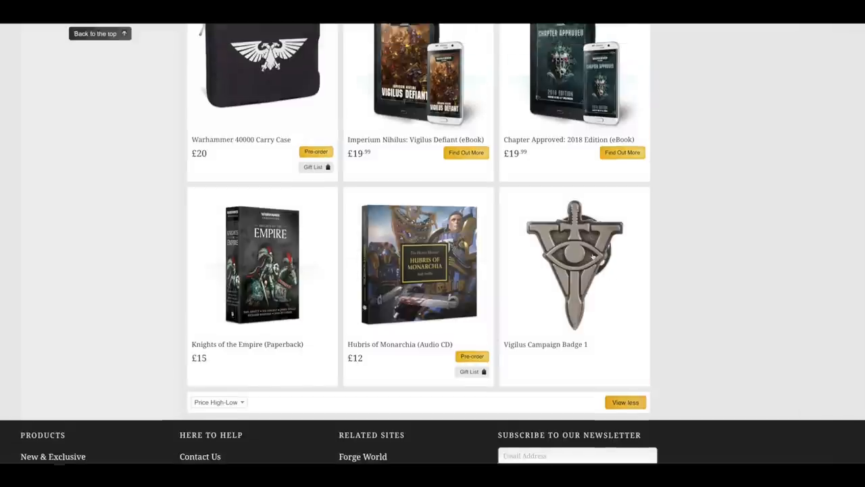
scroll(up, 3)
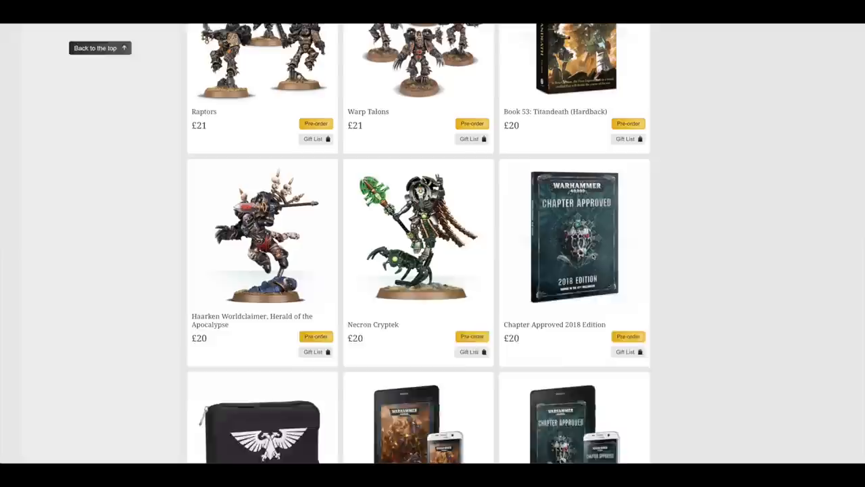
scroll(up, 3)
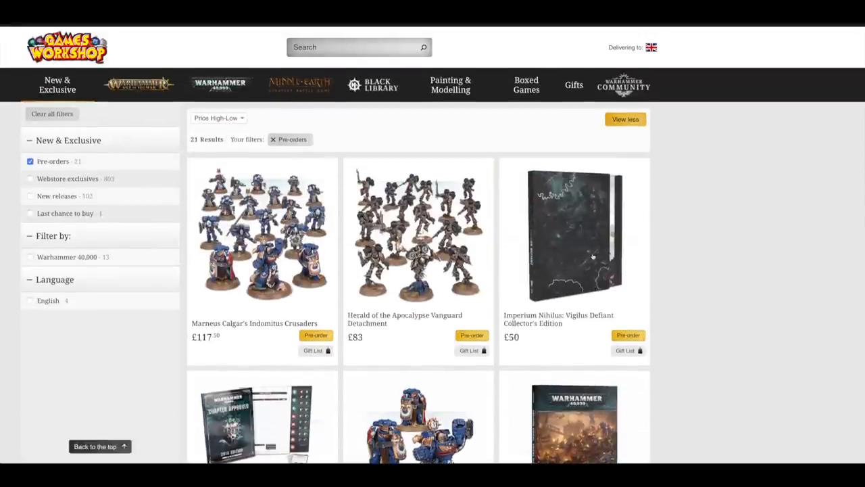
scroll(down, 3)
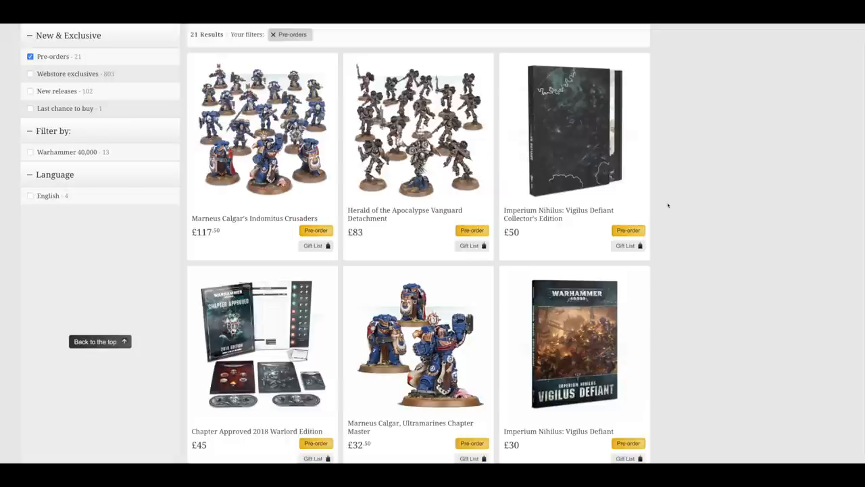
scroll(up, 3)
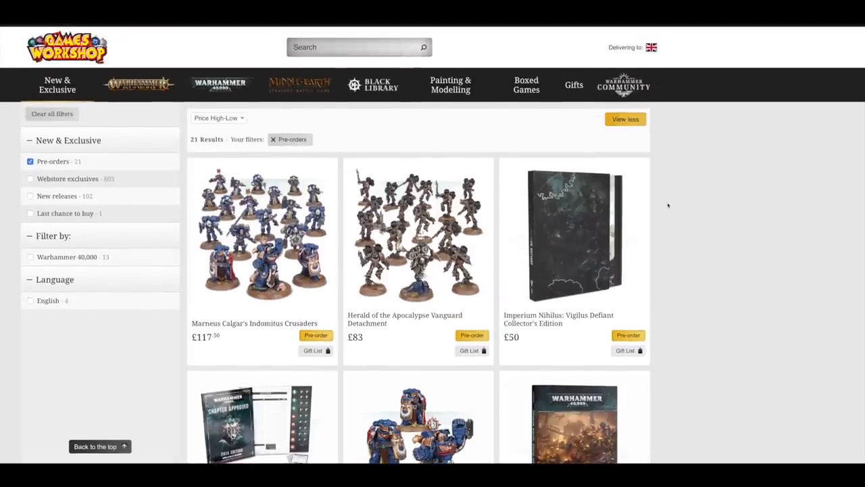